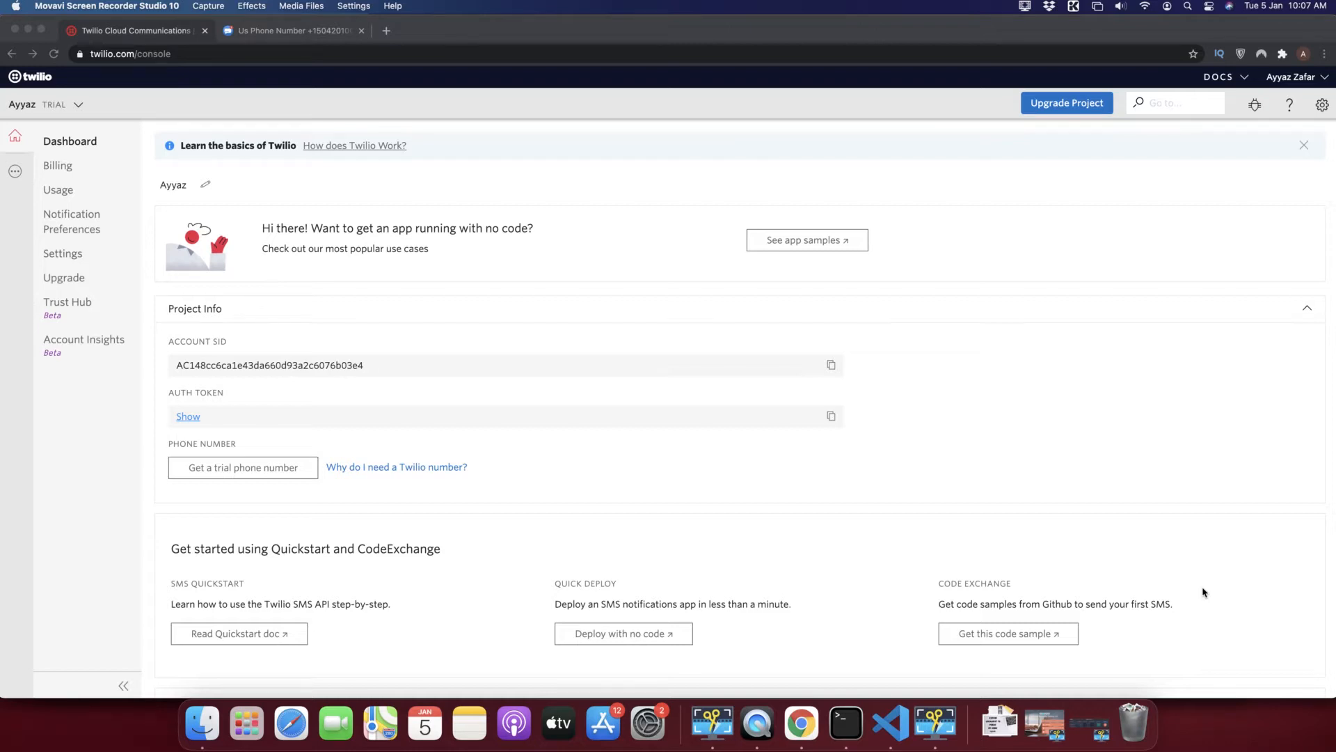
mouse_move(551, 188)
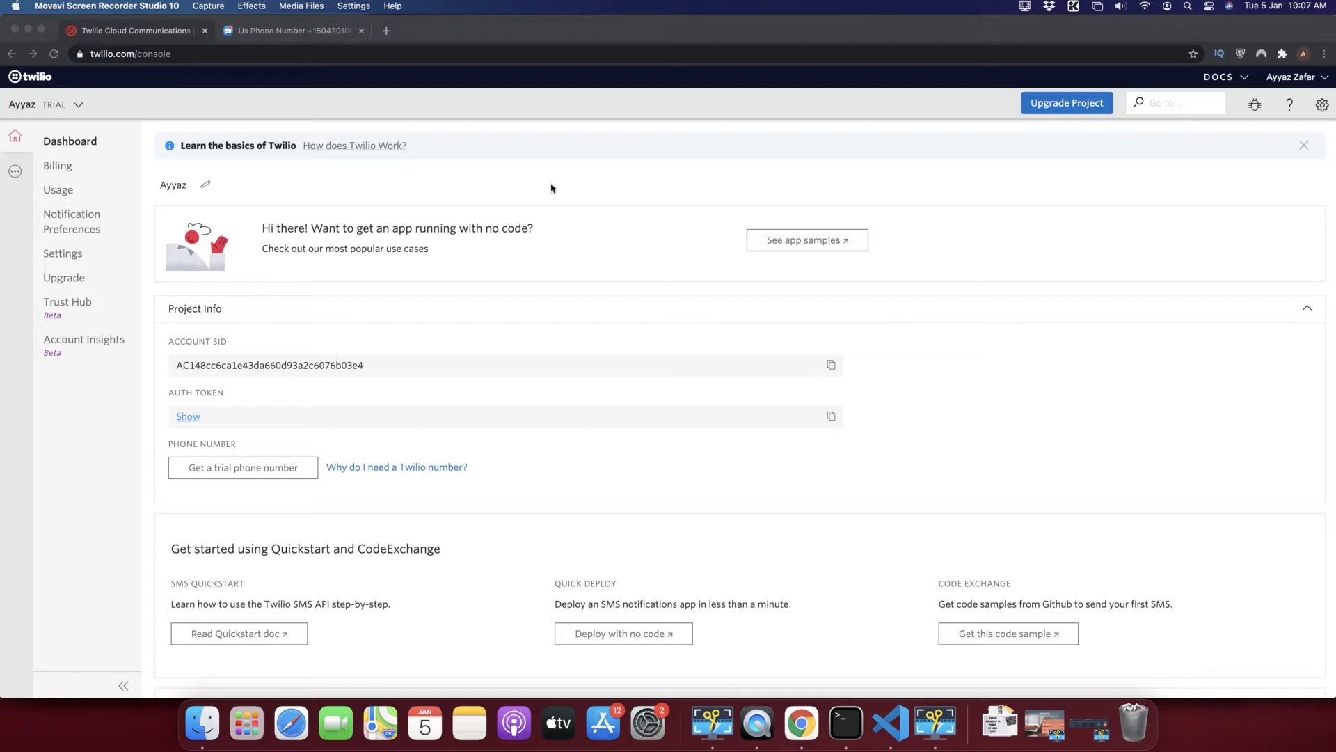
mouse_move(730, 139)
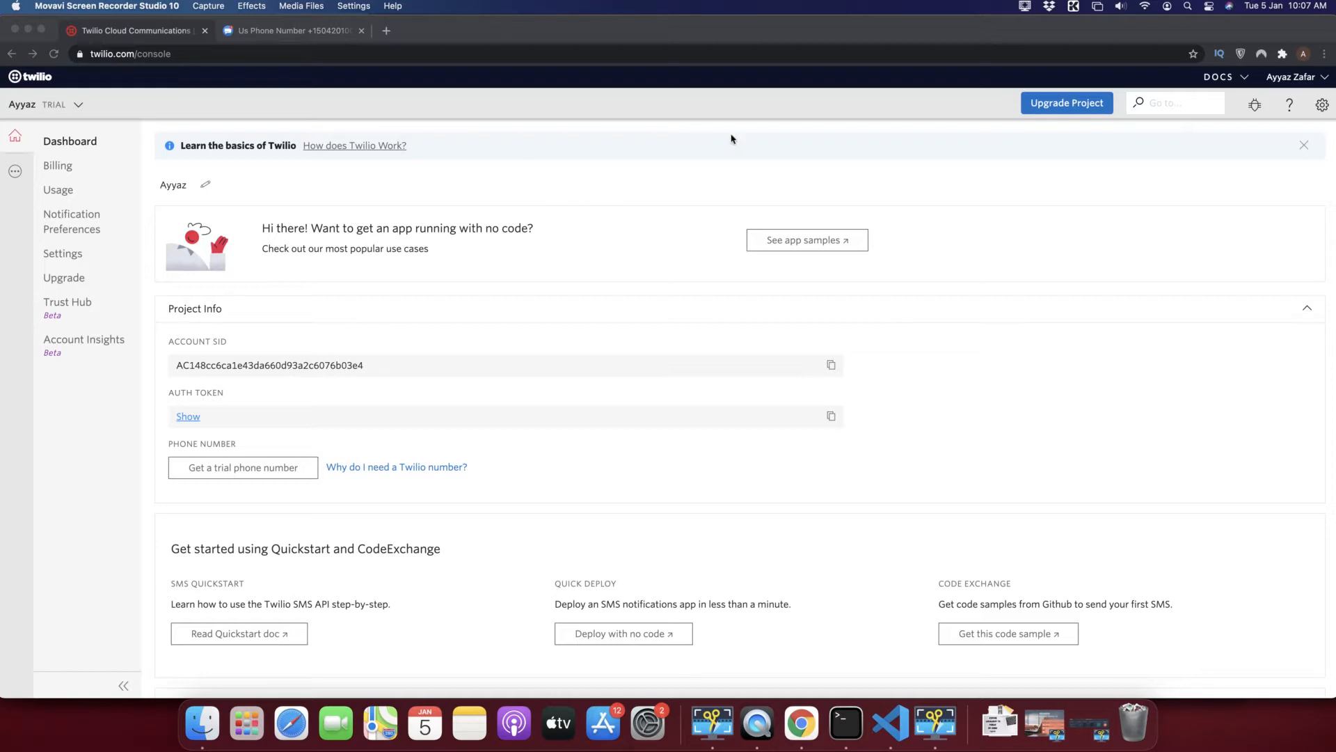
mouse_move(73, 84)
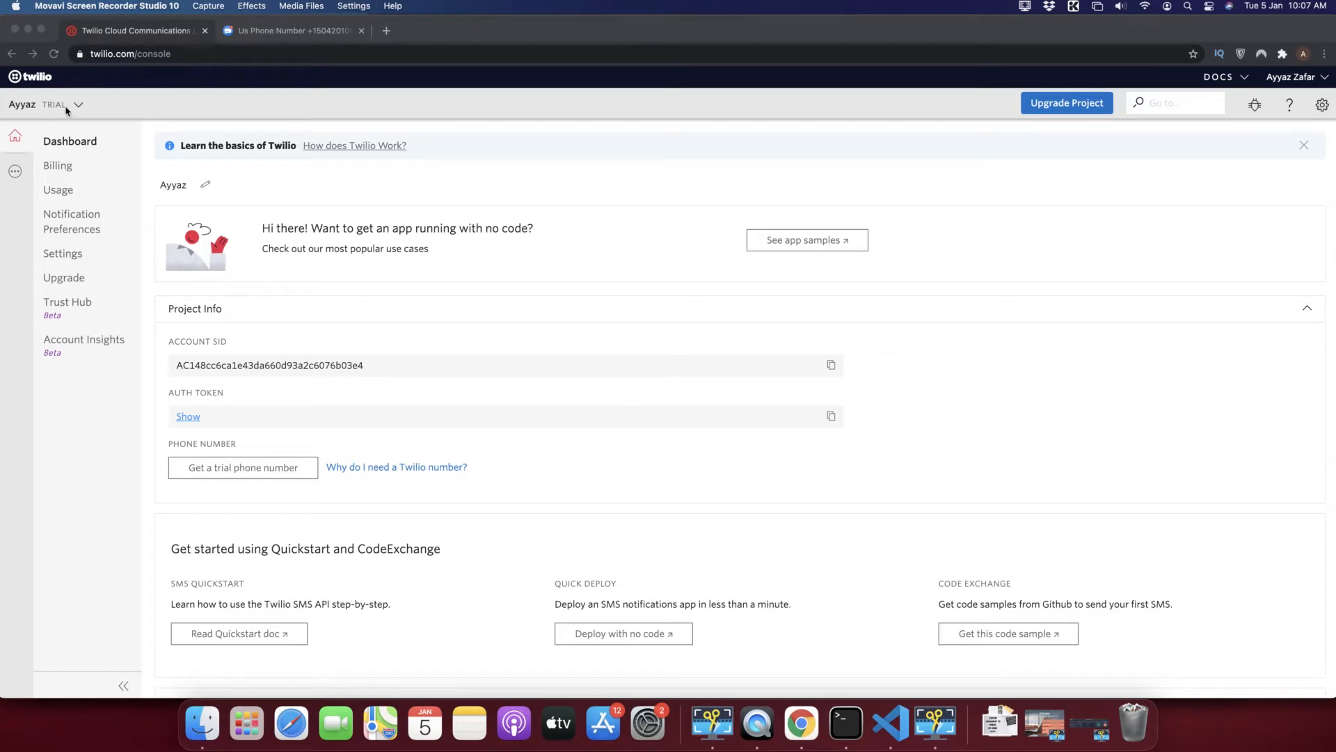
mouse_move(94, 110)
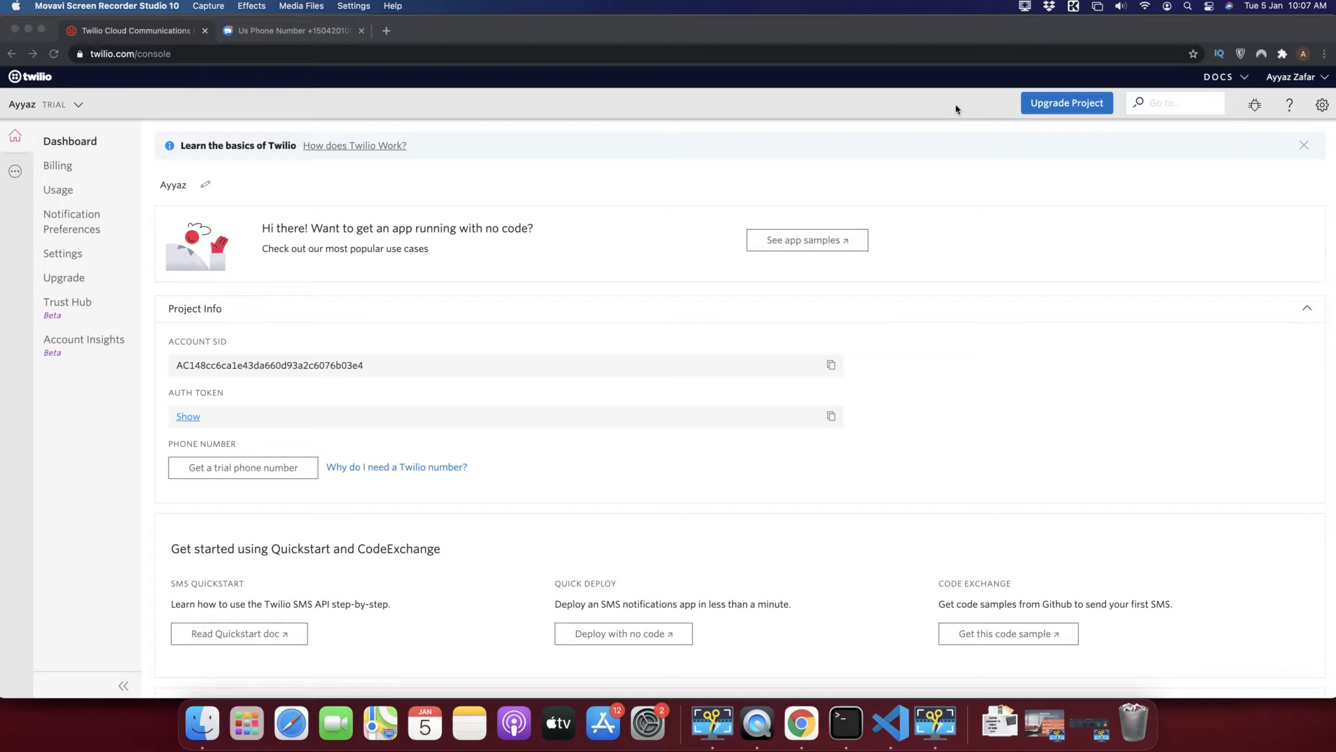
mouse_move(79, 105)
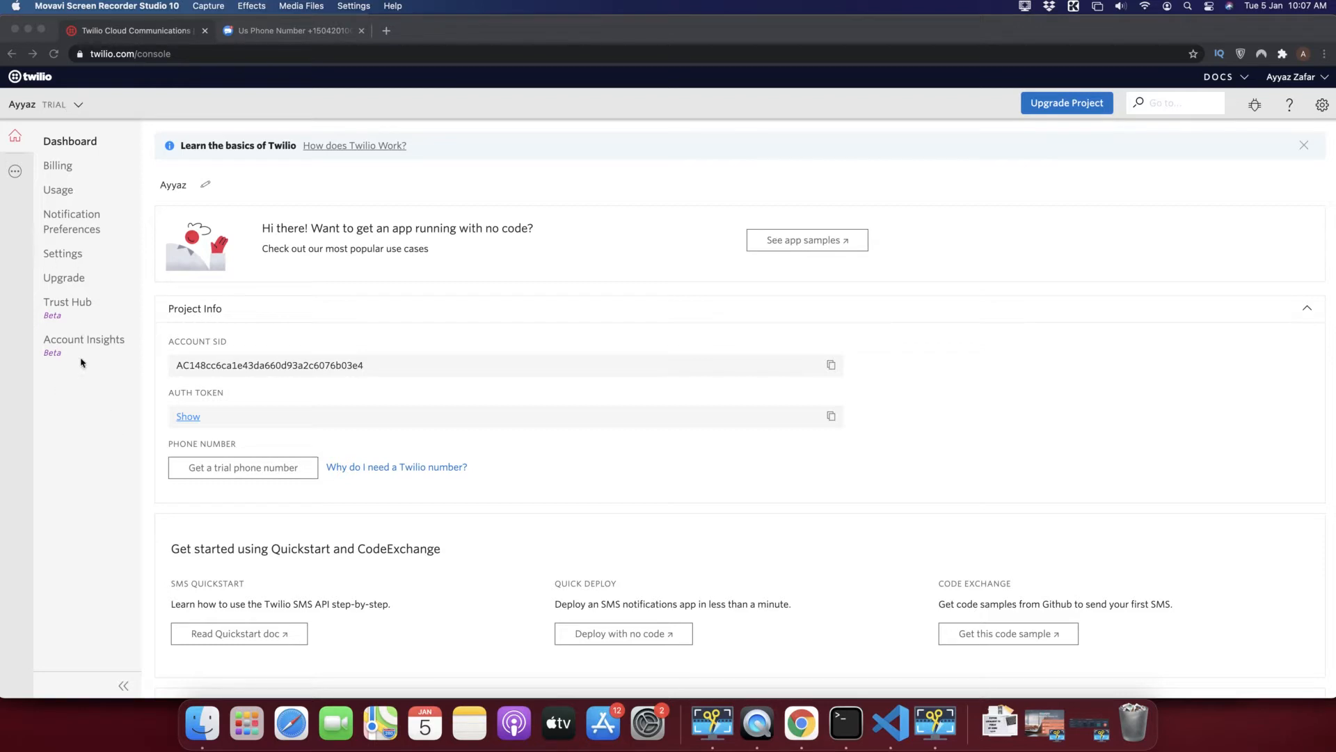
mouse_move(179, 328)
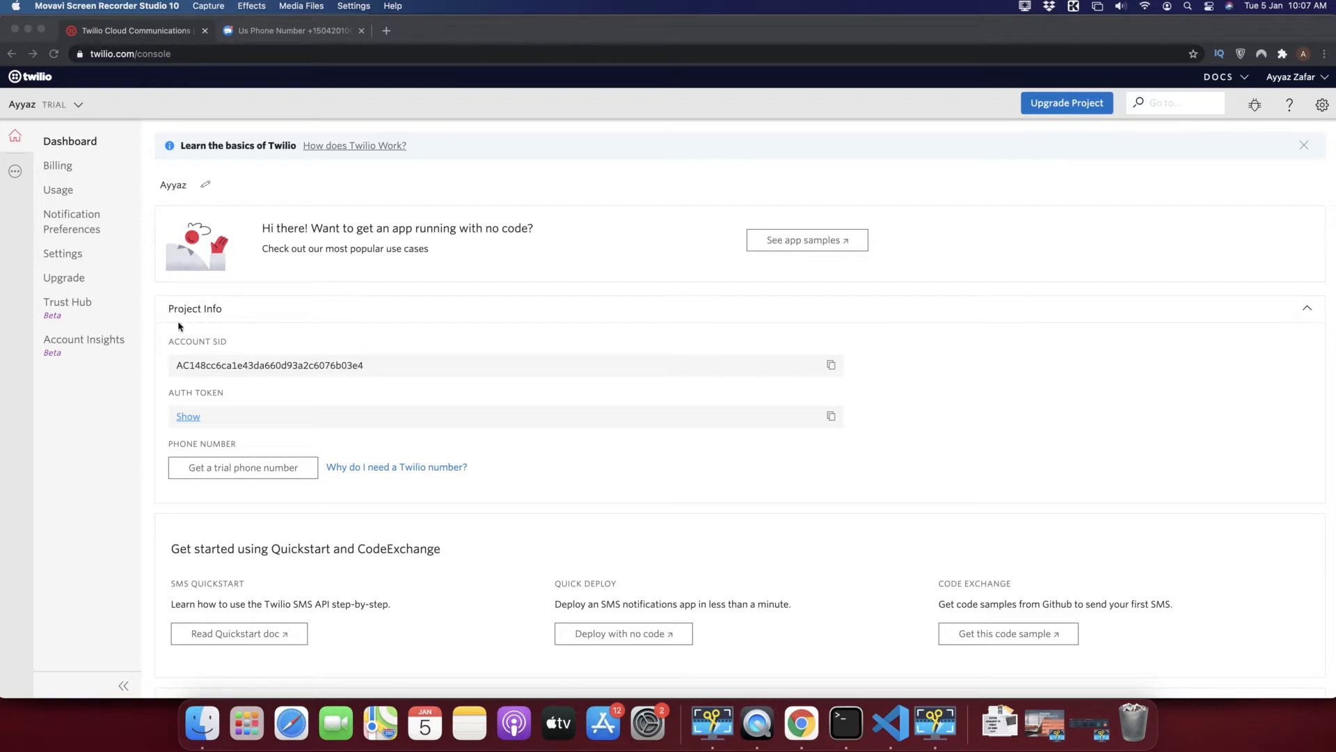
mouse_move(294, 315)
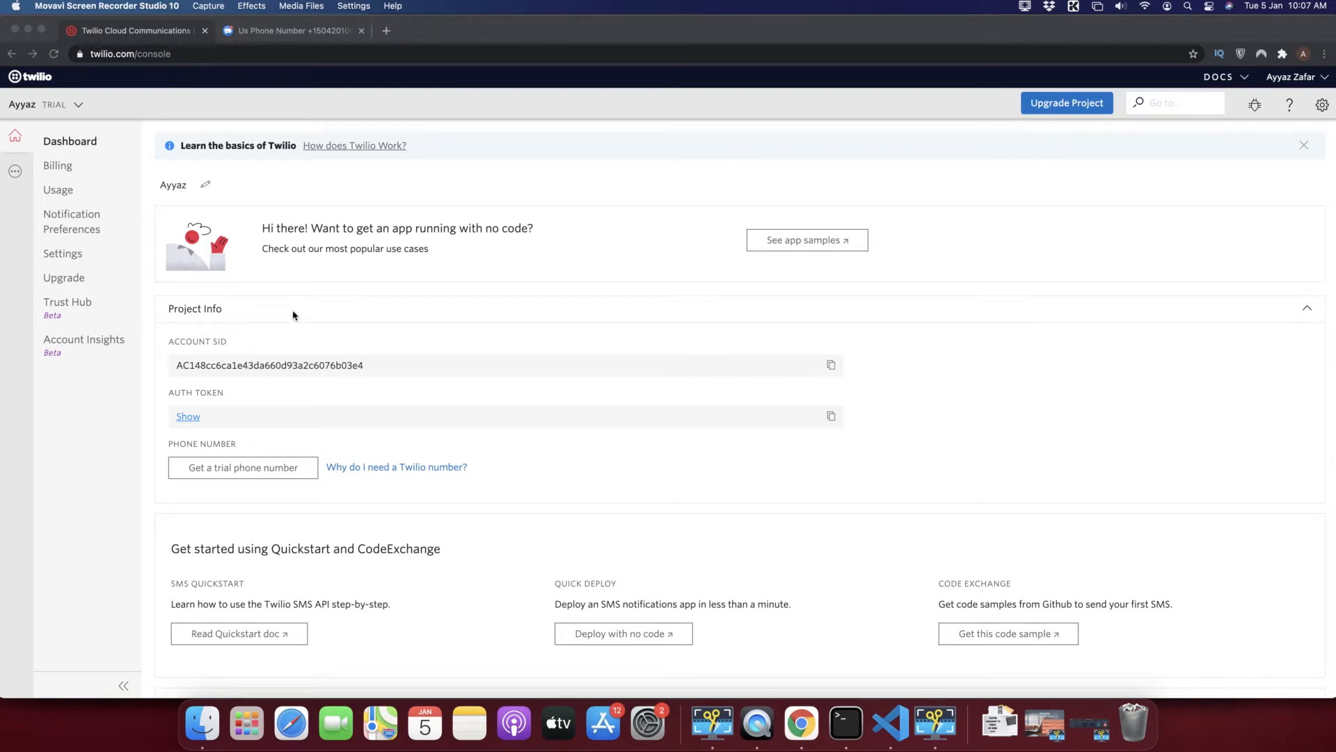
mouse_move(284, 247)
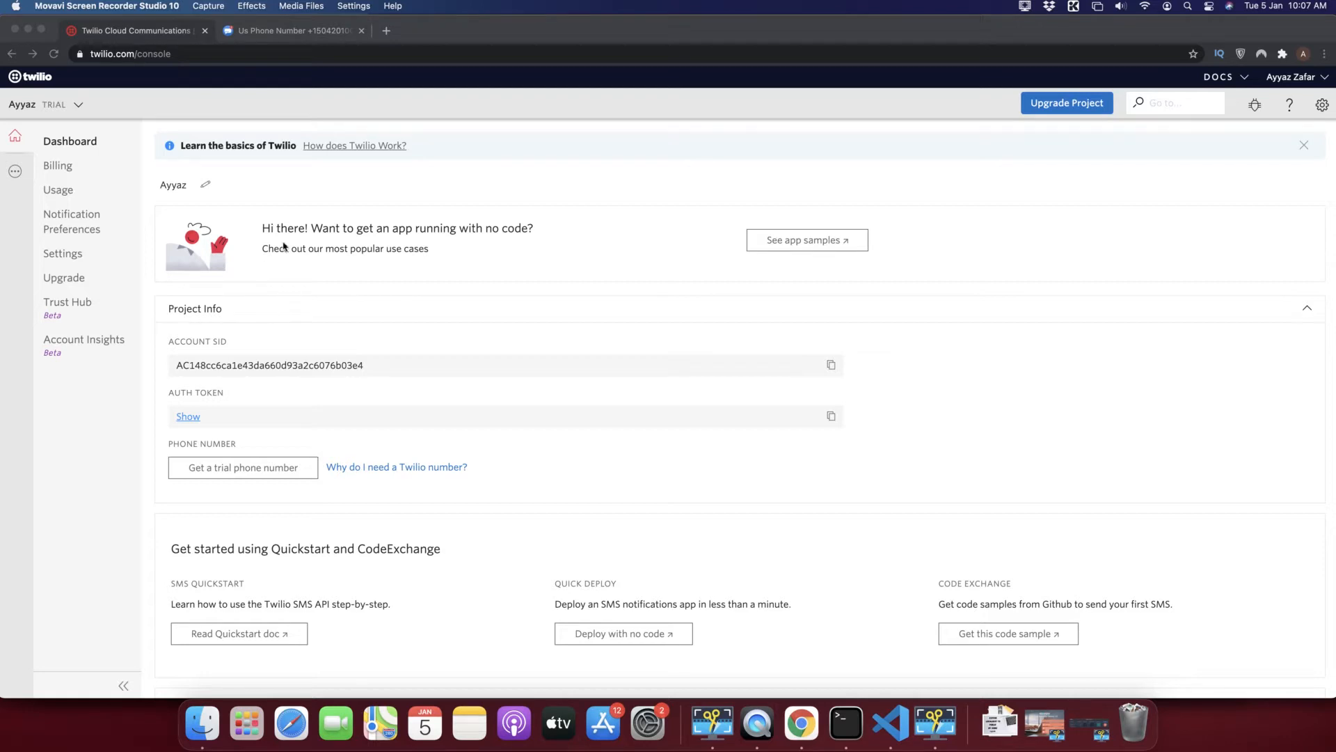
mouse_move(472, 549)
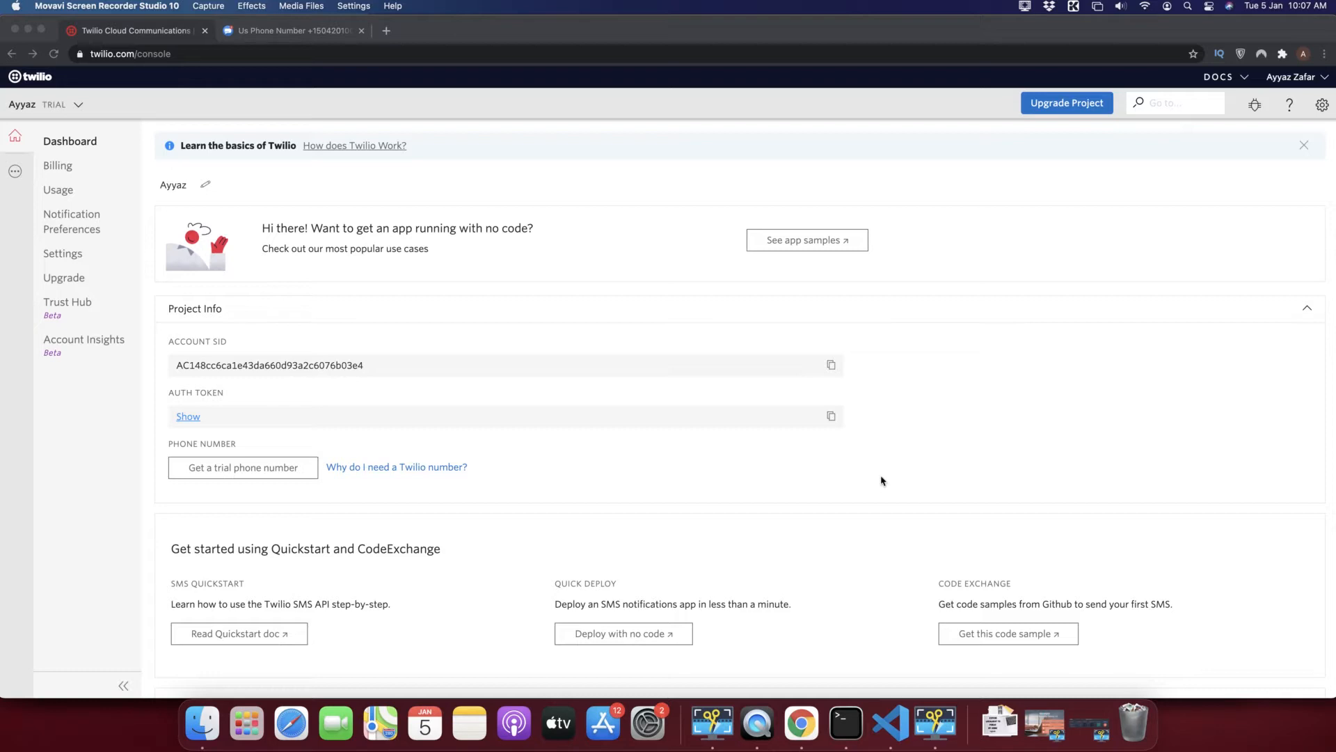
mouse_move(920, 693)
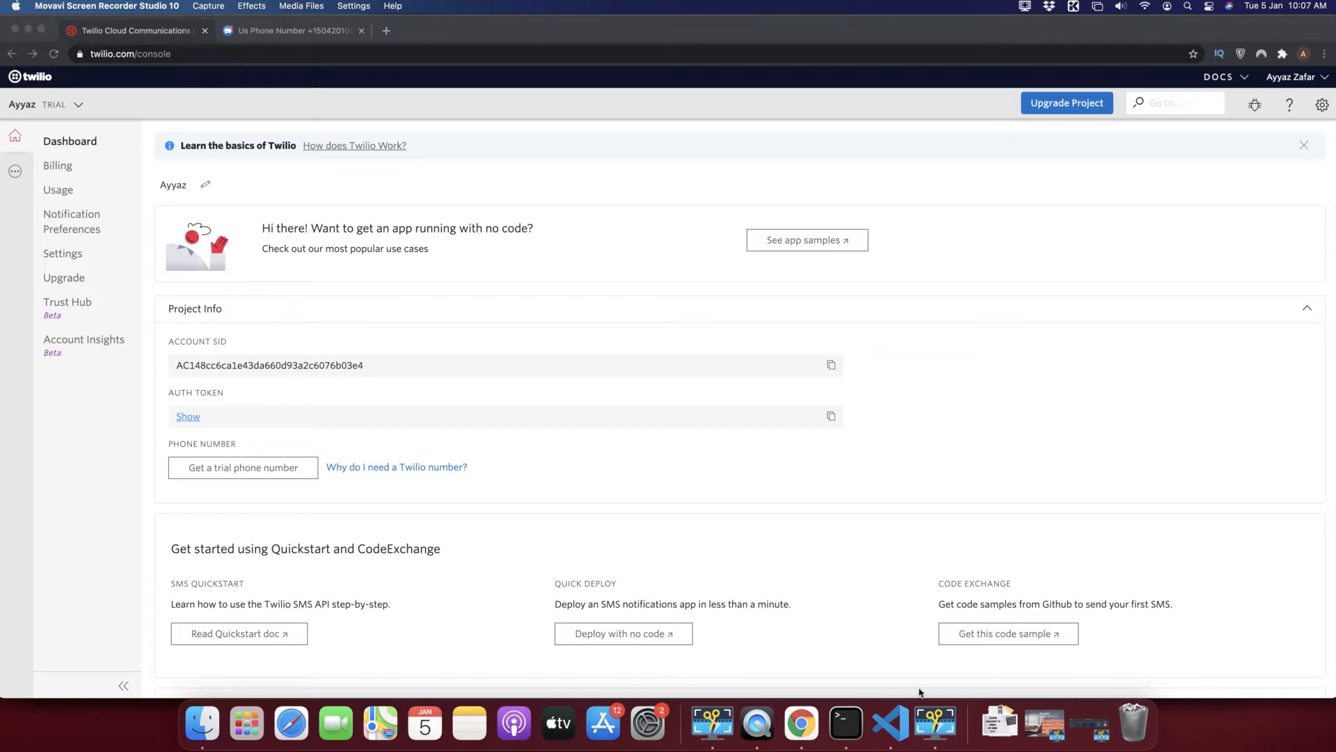
Start the Express app with npm start and load localhost:3001 in the browser
click(889, 723)
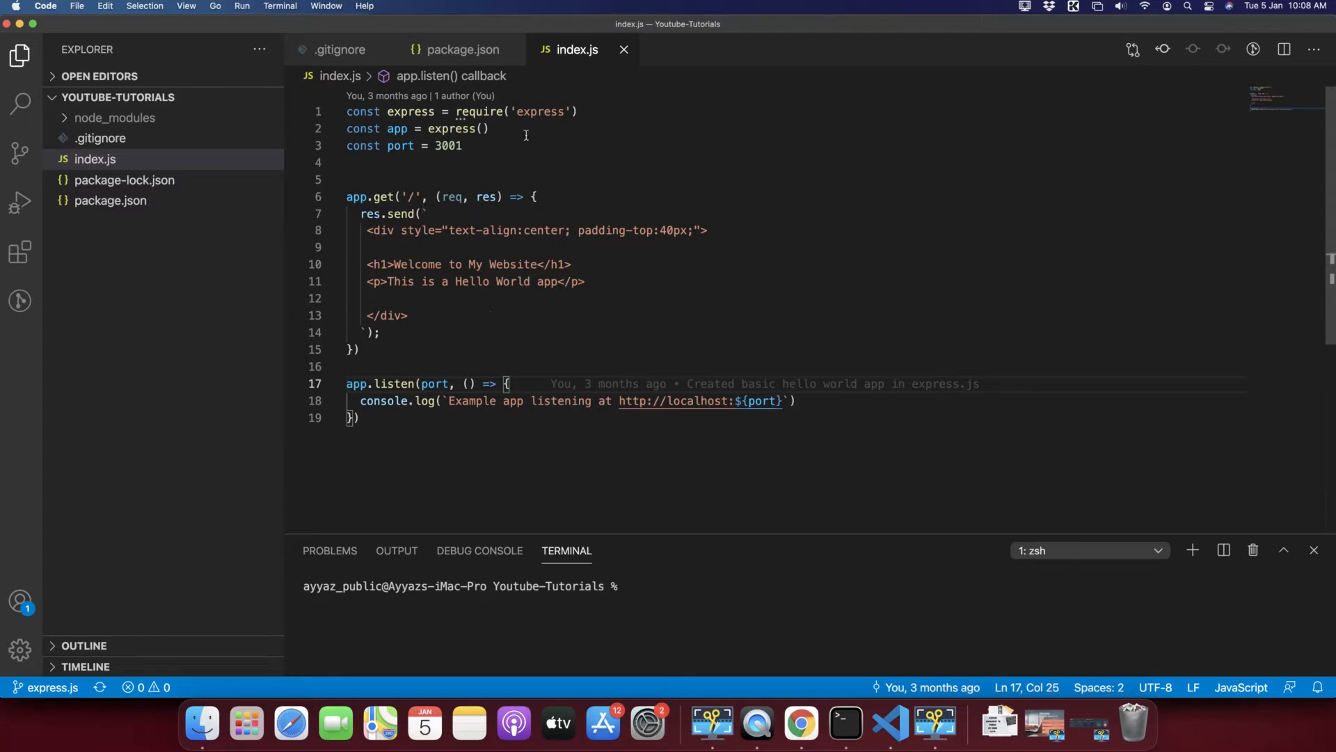
drag(362, 214, 381, 333)
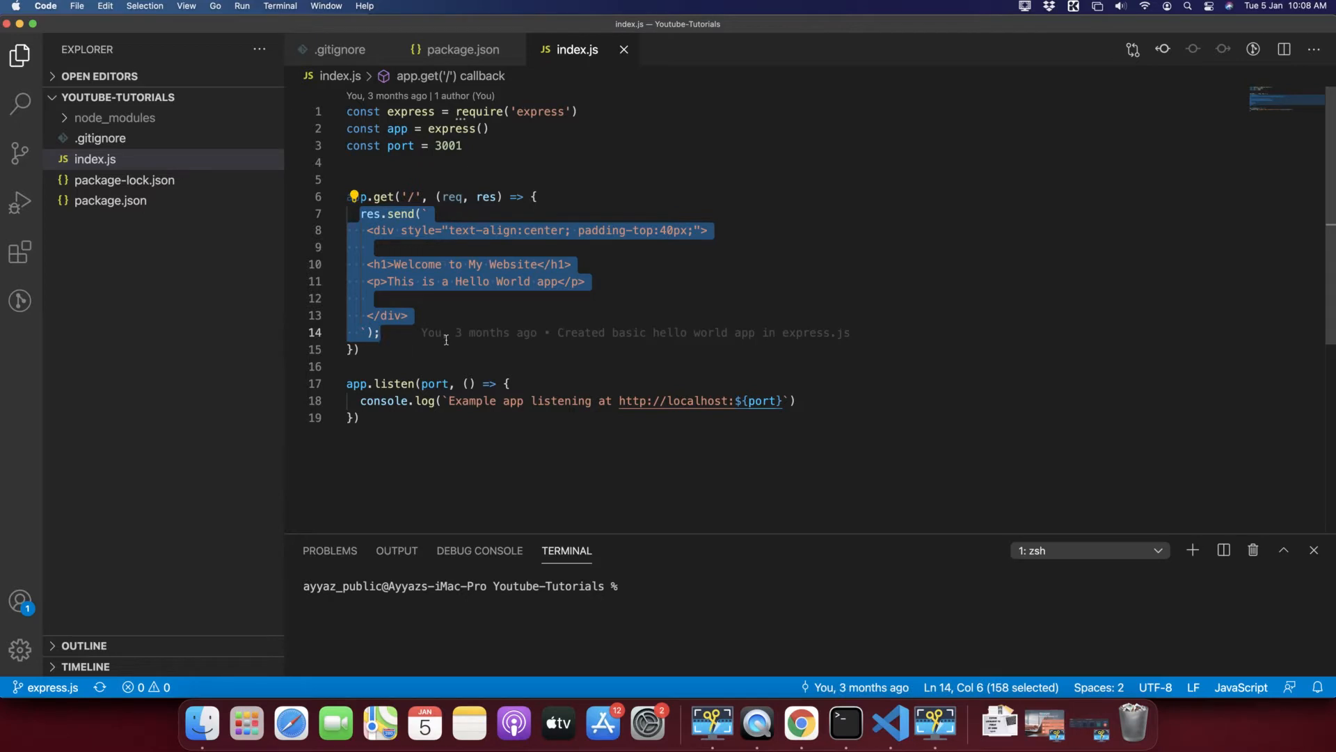
click(722, 608)
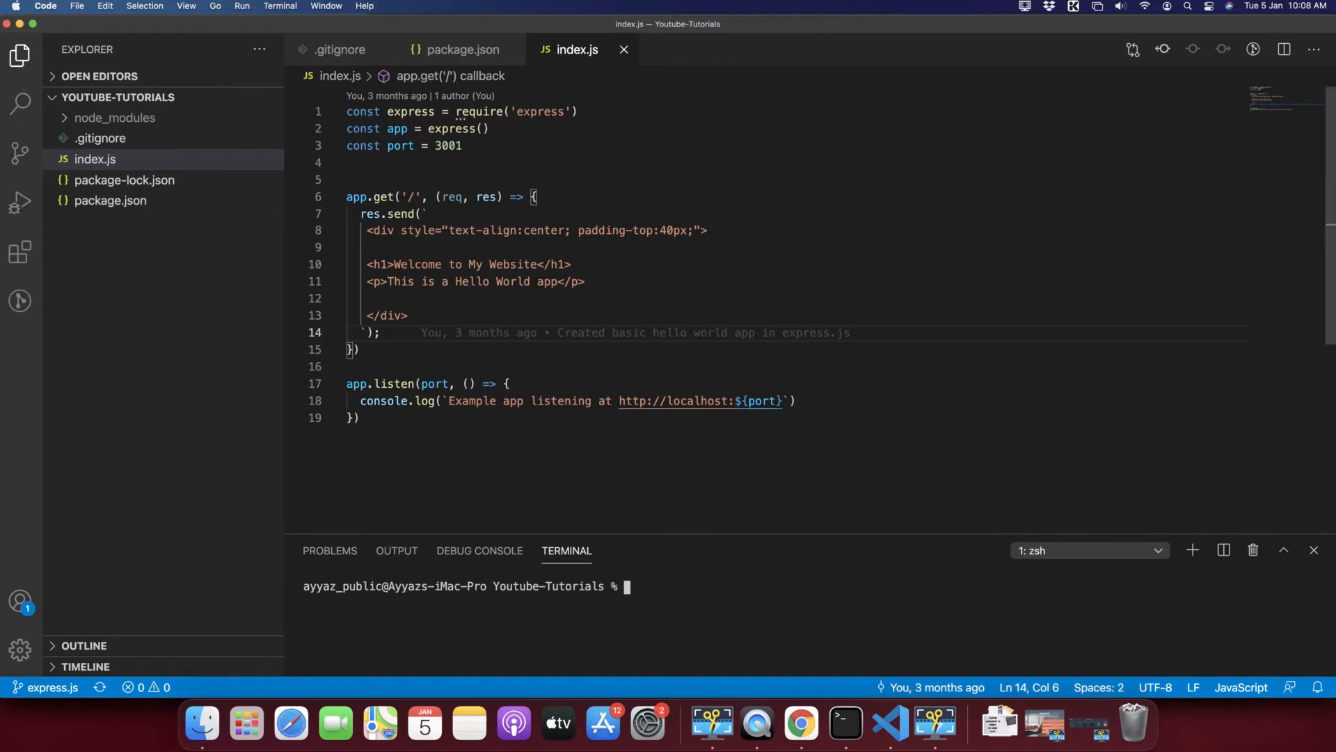
text(npm start)
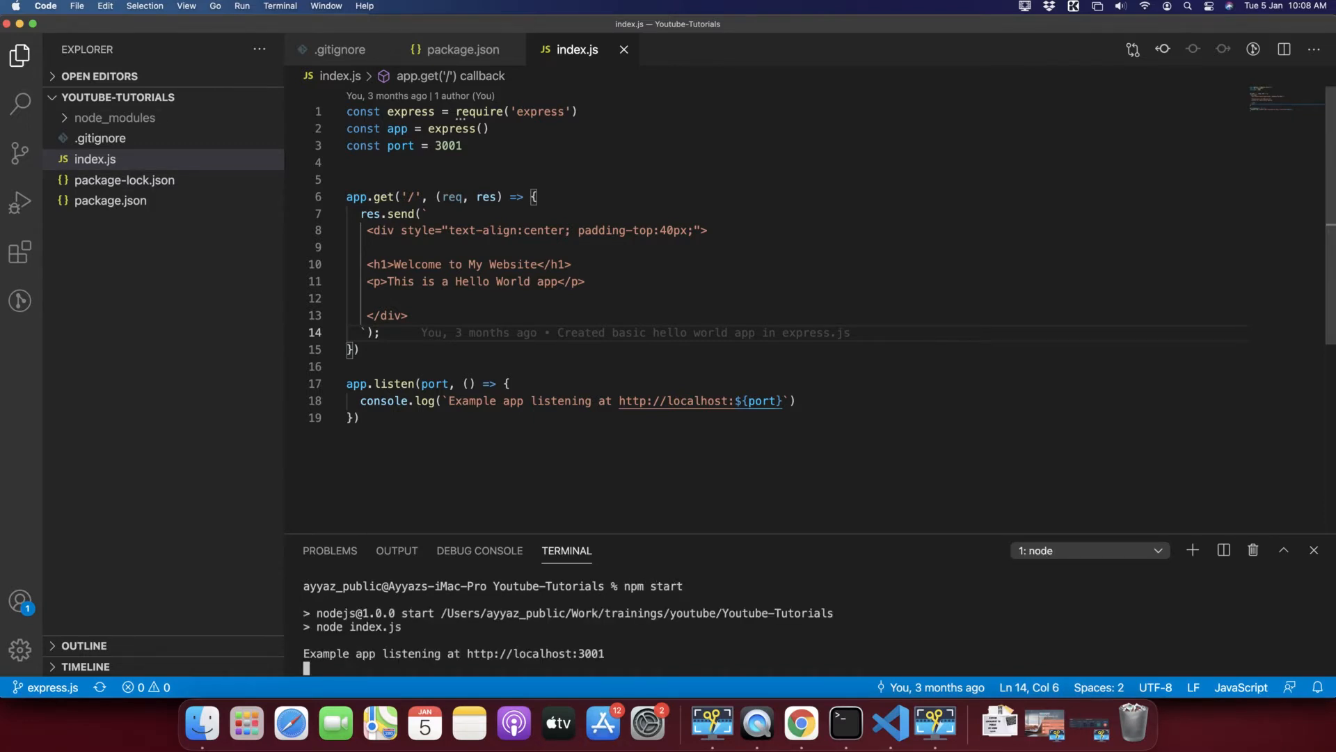
mouse_move(688, 688)
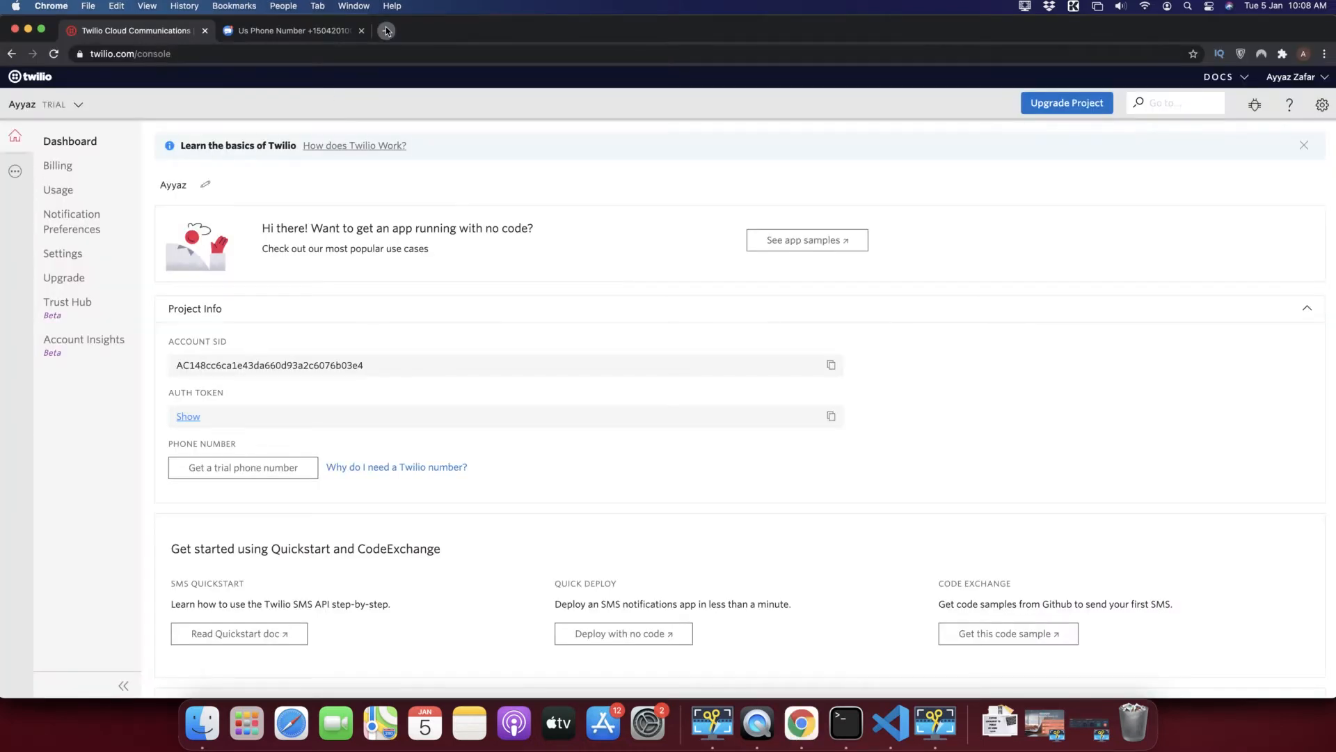
text(localhost:3001)
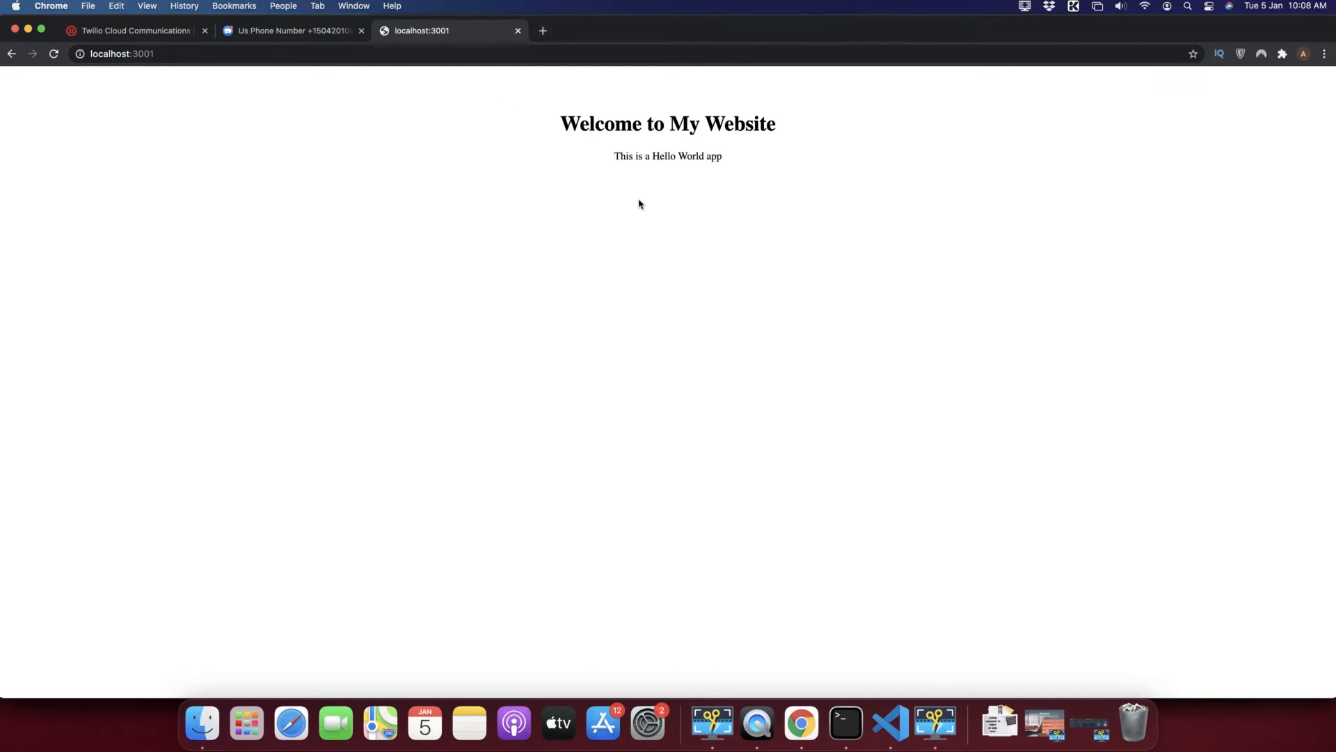
click(889, 724)
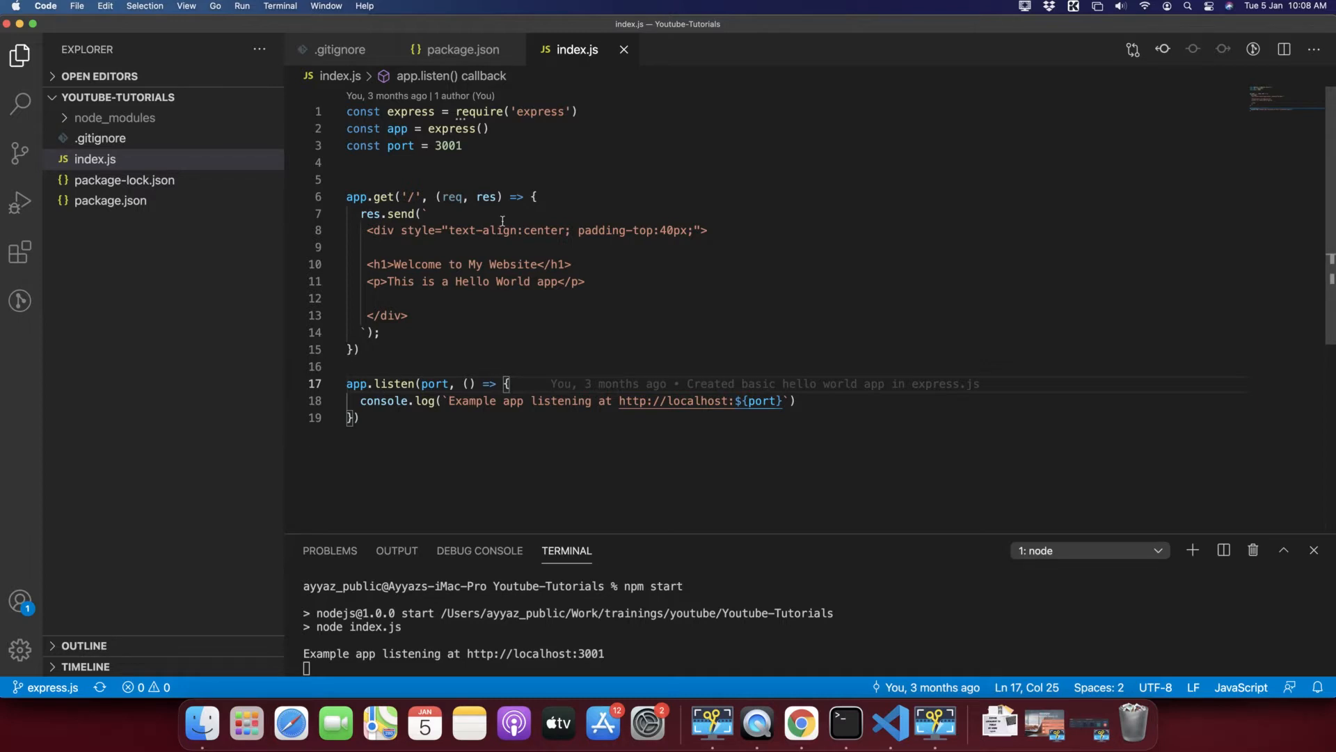
Write an empty function sendTextMessage(){ } below app.listen in index.js
click(362, 417)
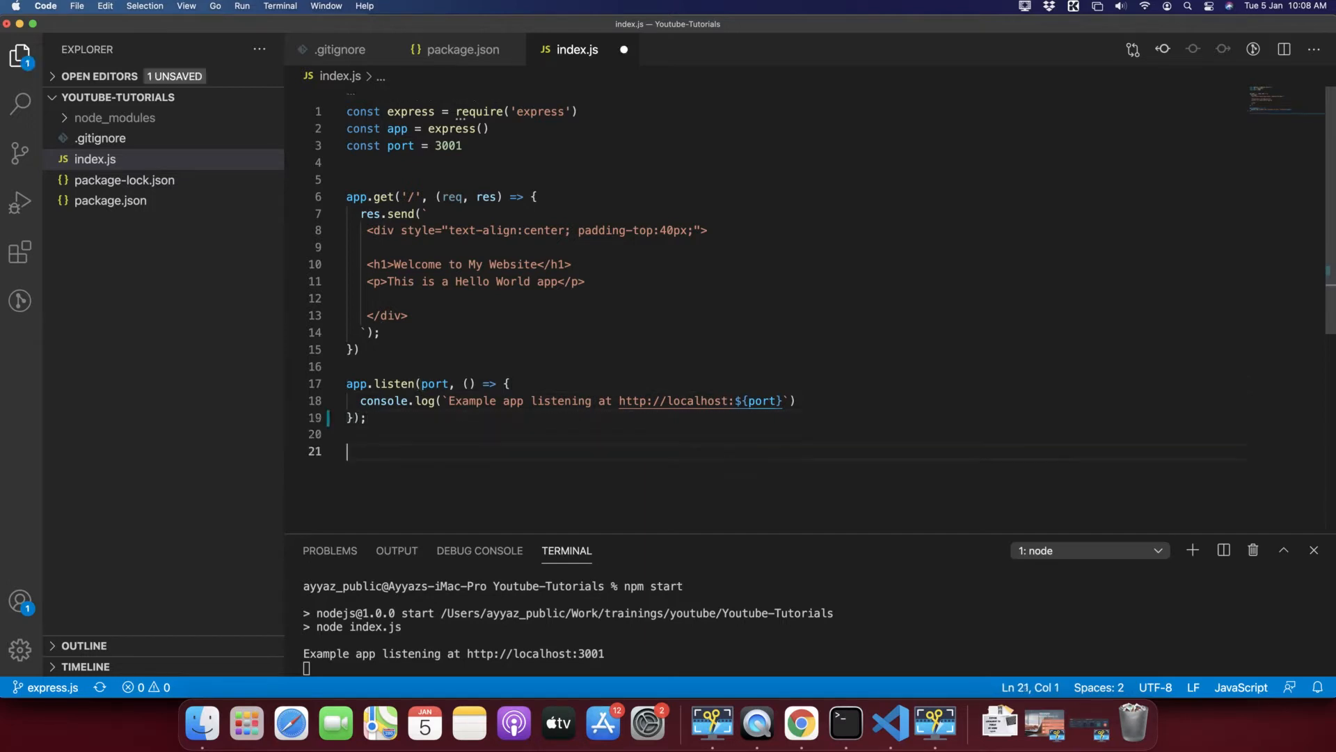
text(send)
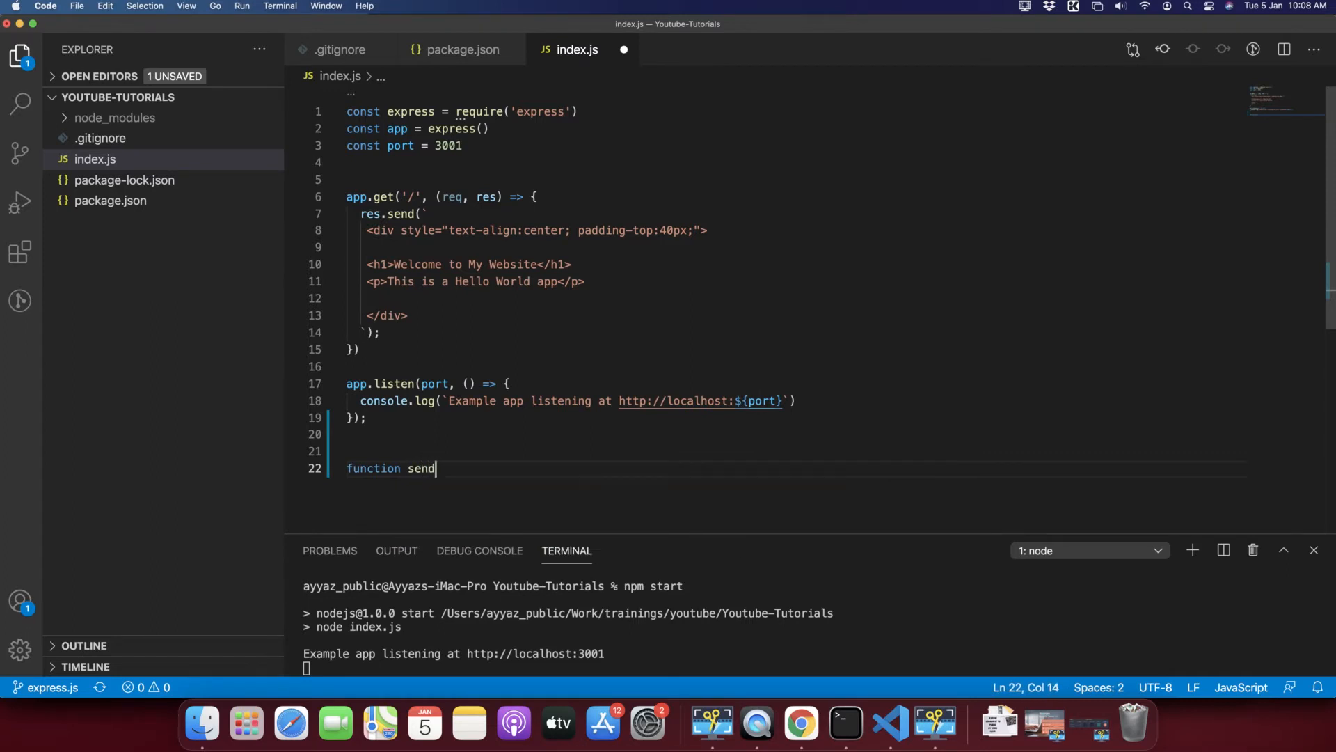
text(Text)
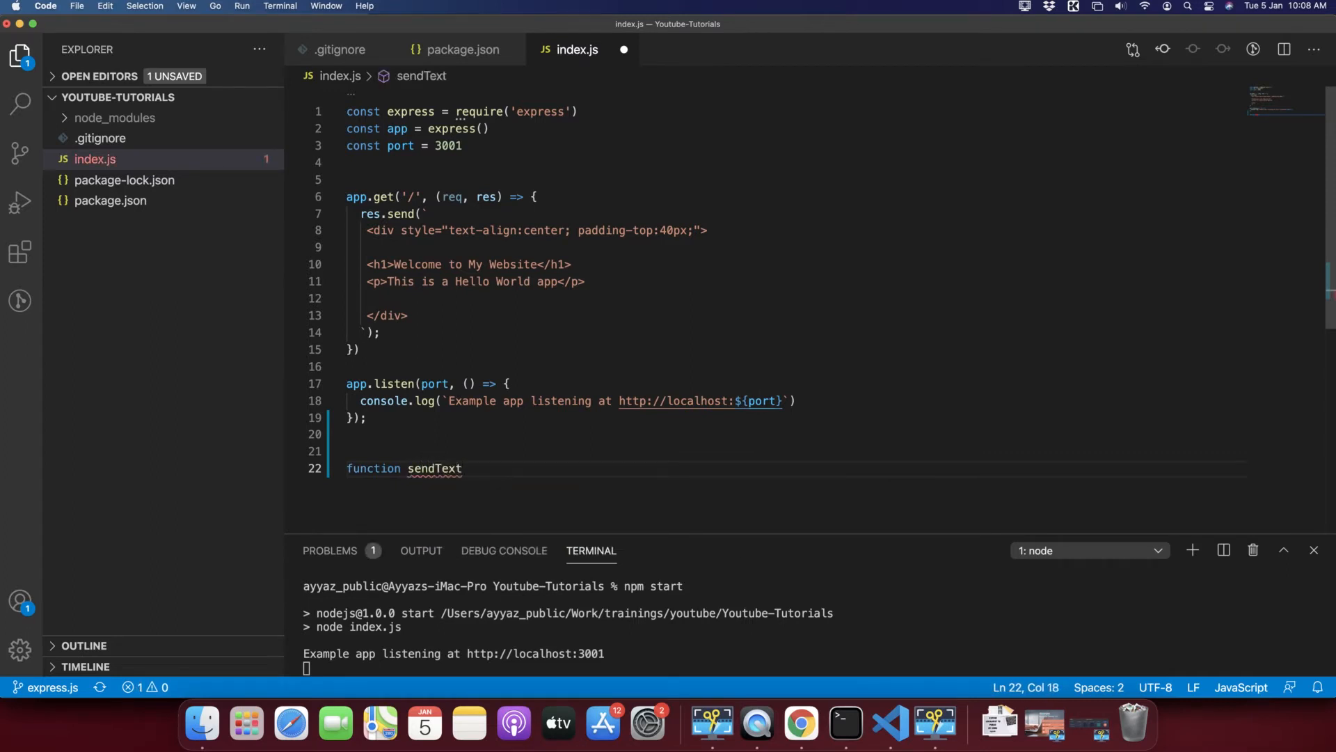
text(Message(){)
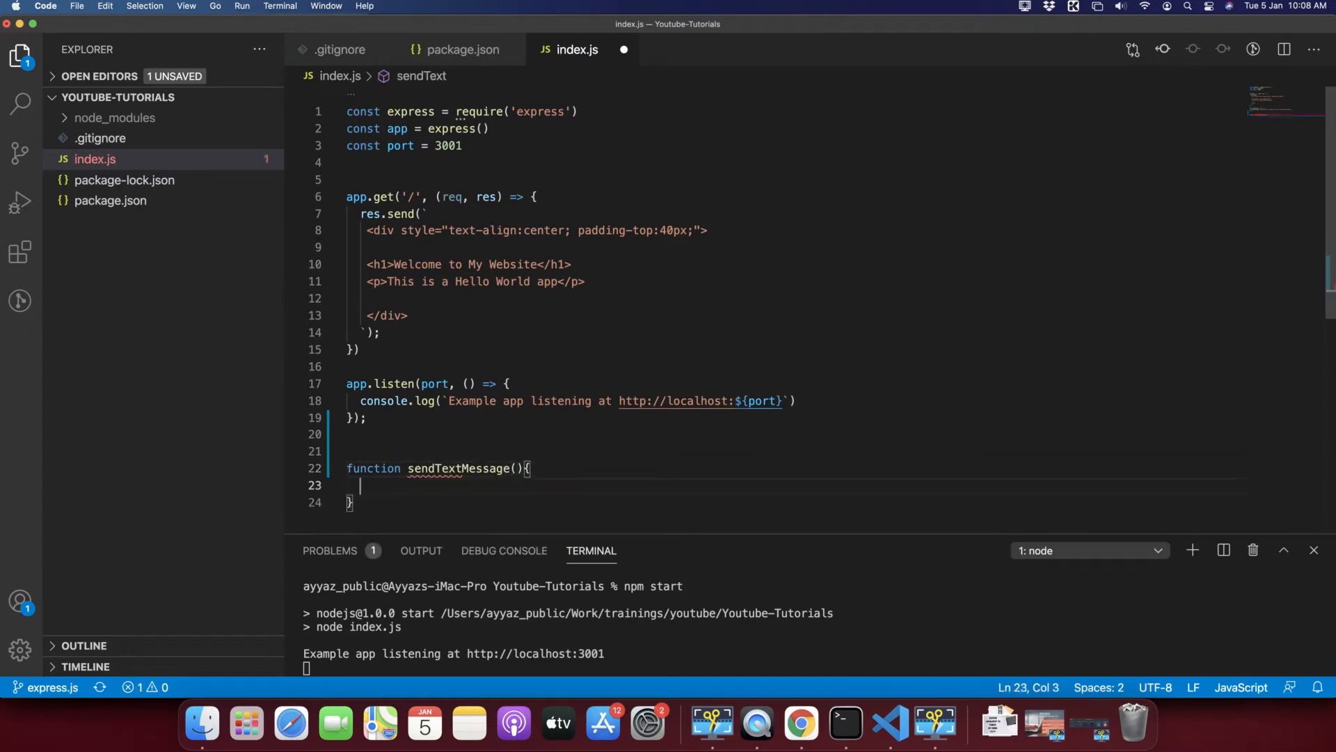
double_click(457, 468)
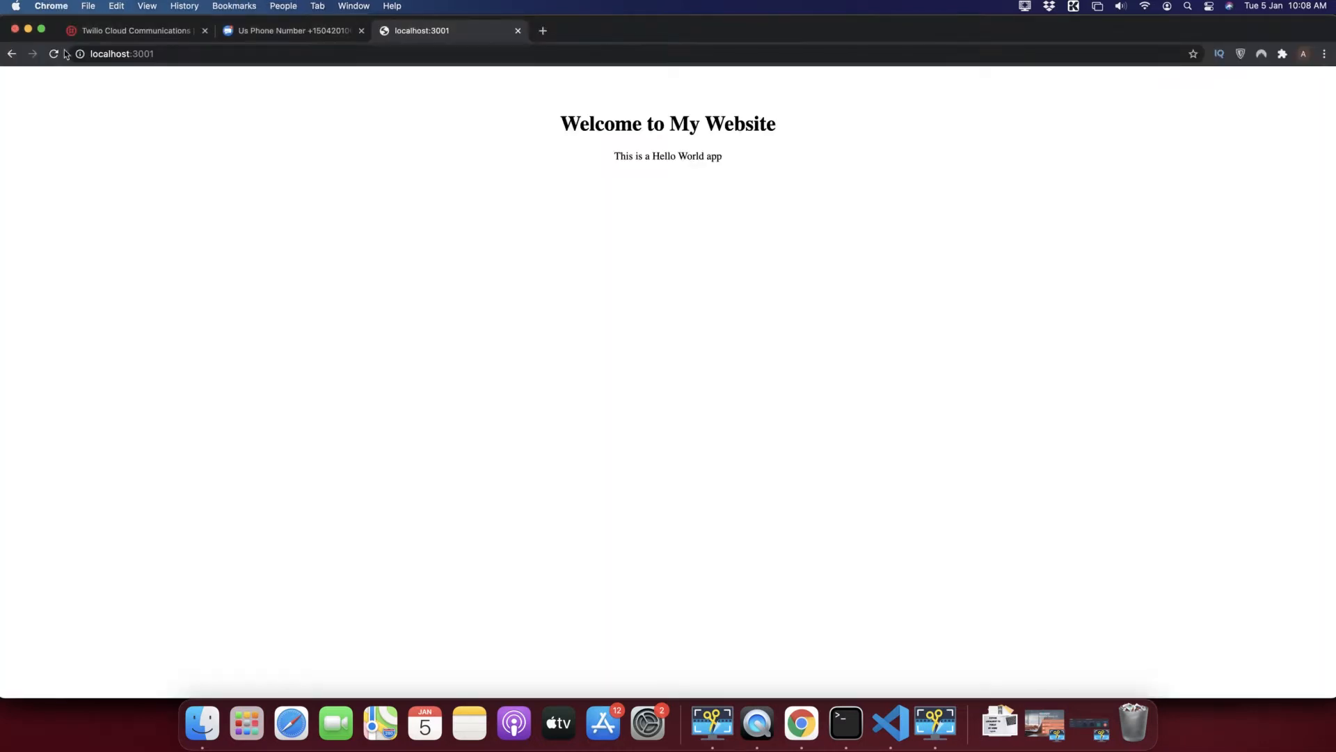
click(889, 724)
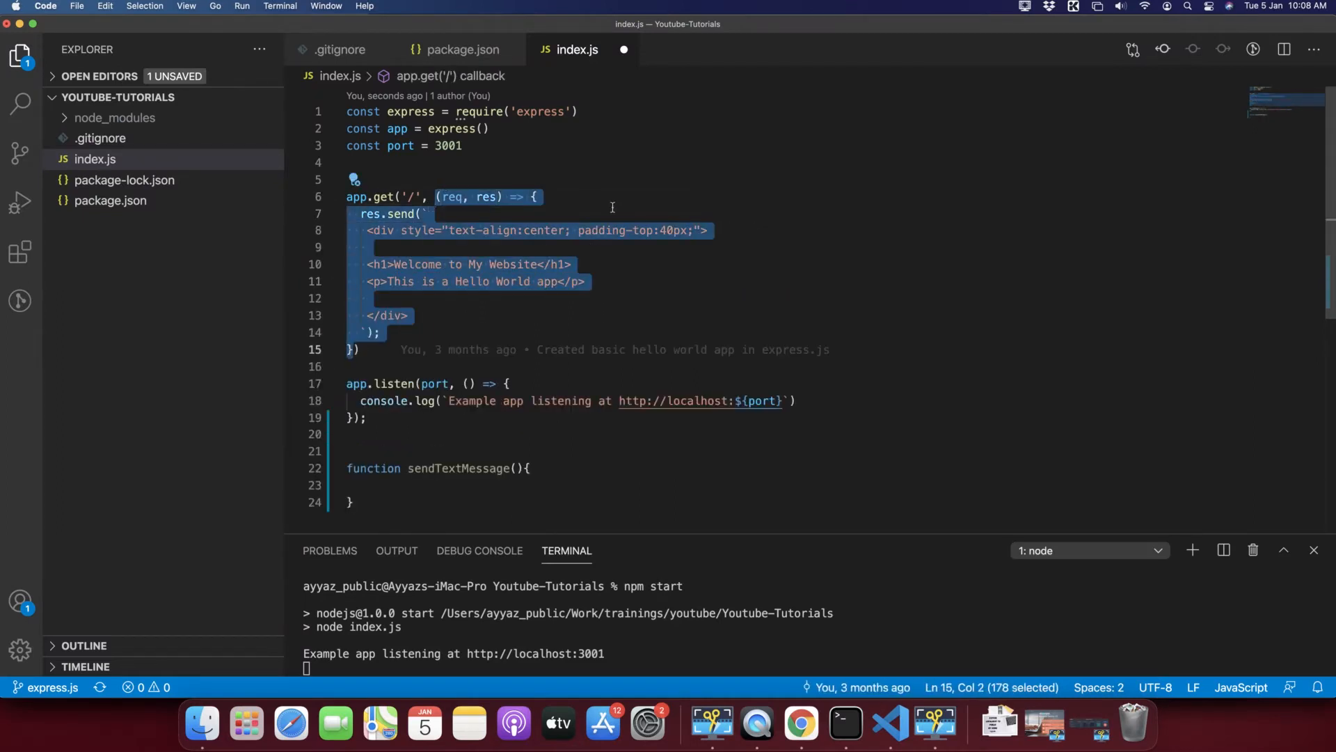
text(sendTextMessage)
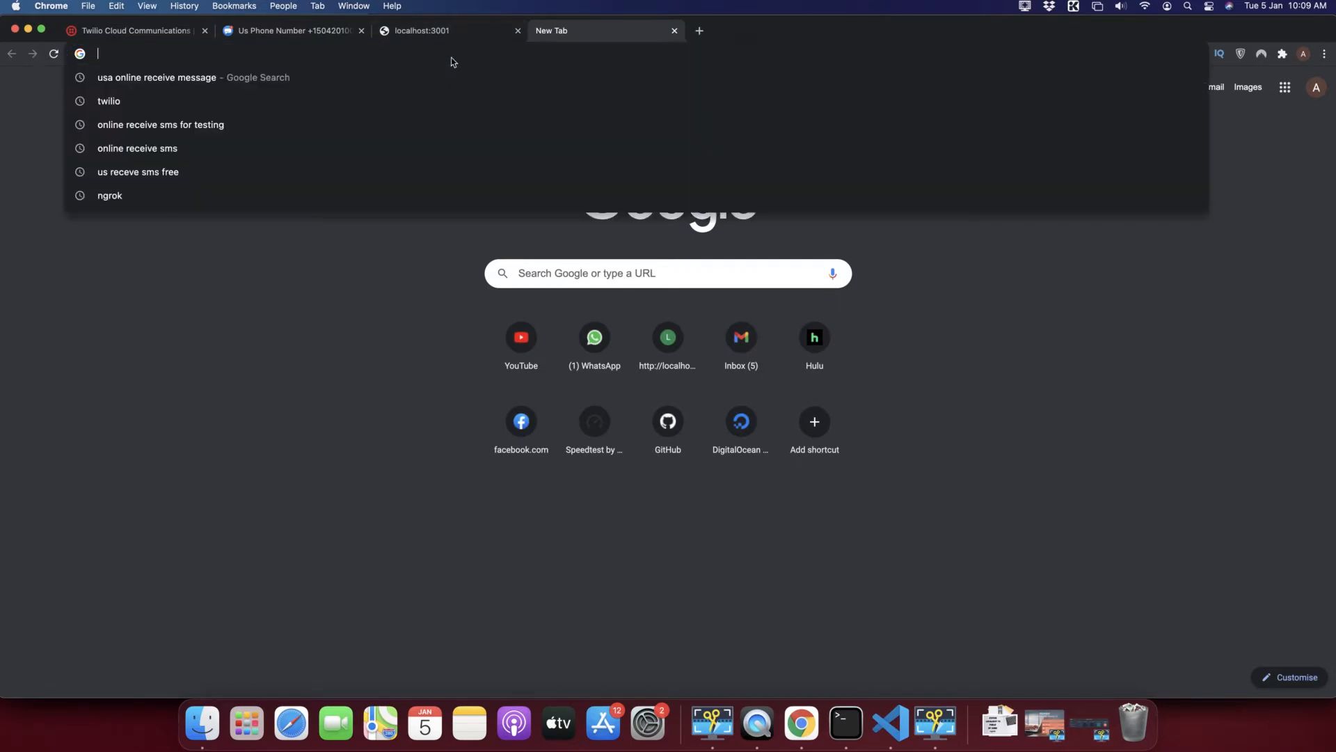
Stop the server and run npm install twilio --save in the terminal
text(npm t)
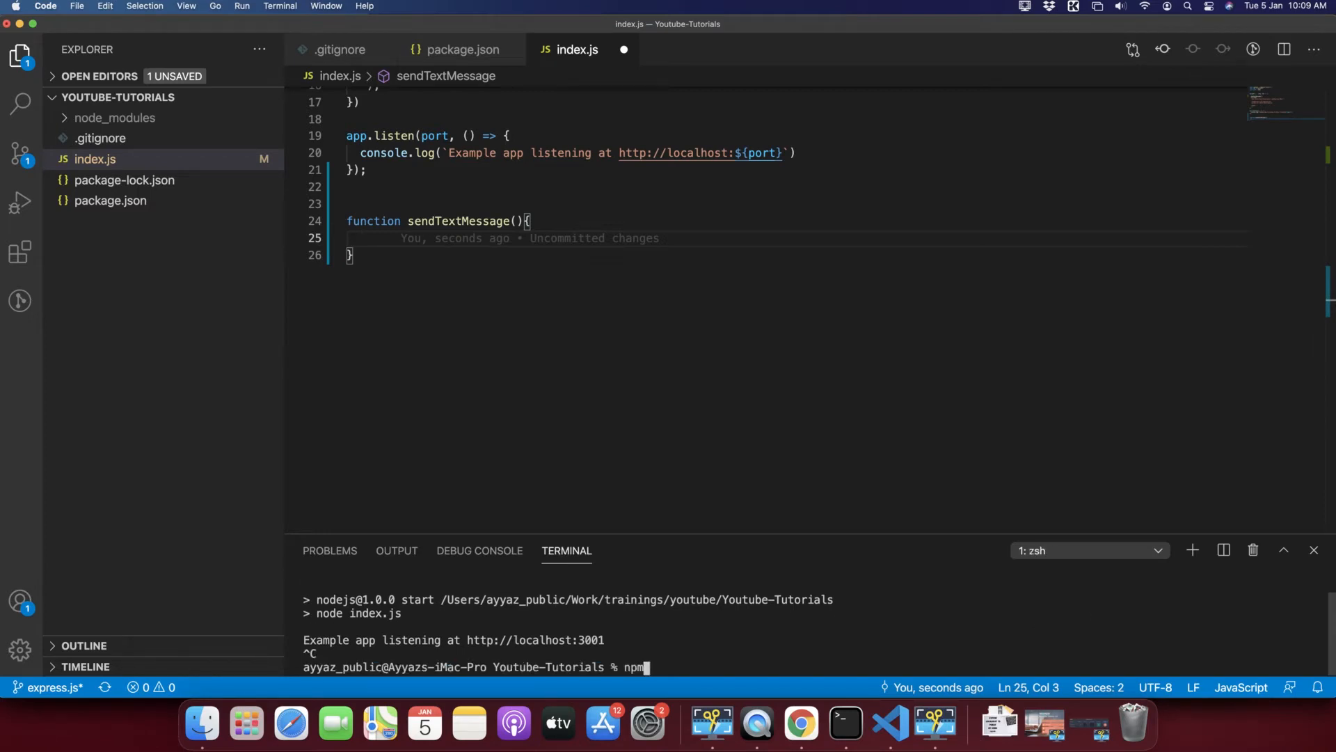
text(install twilio --save)
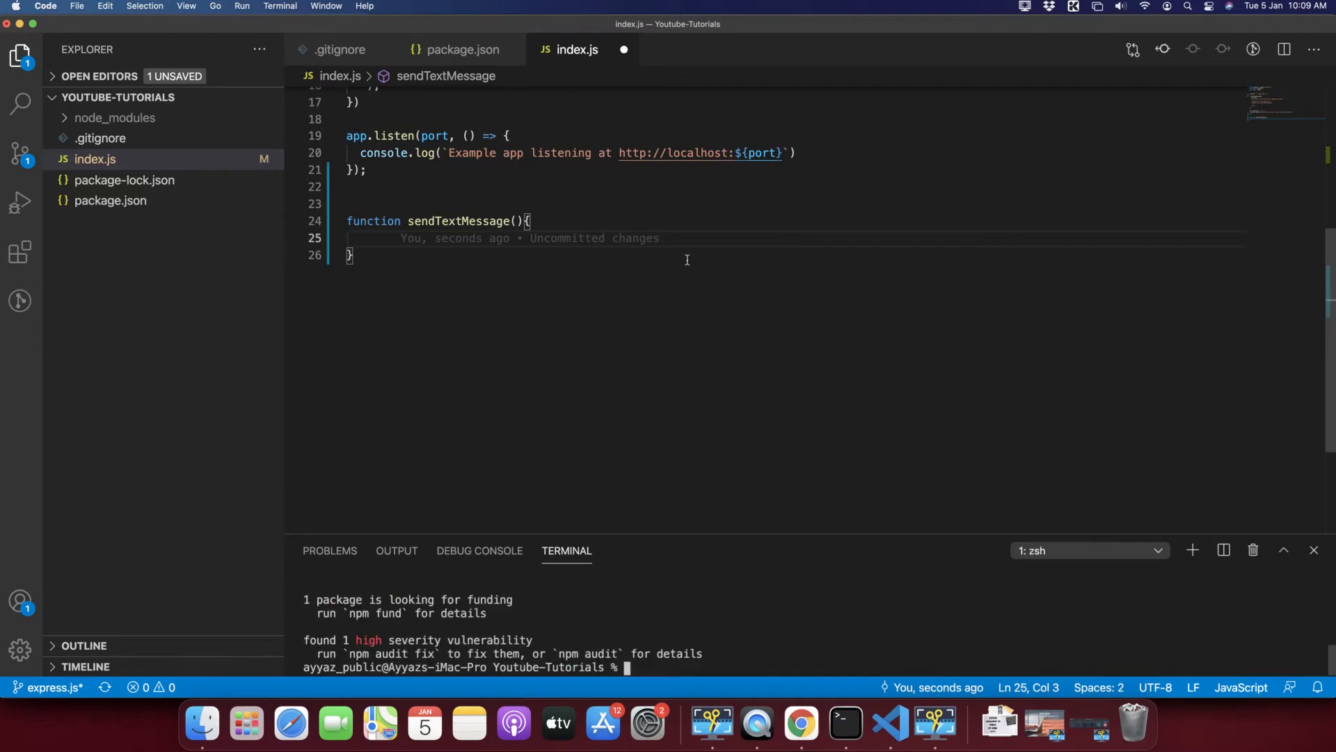
mouse_move(601, 723)
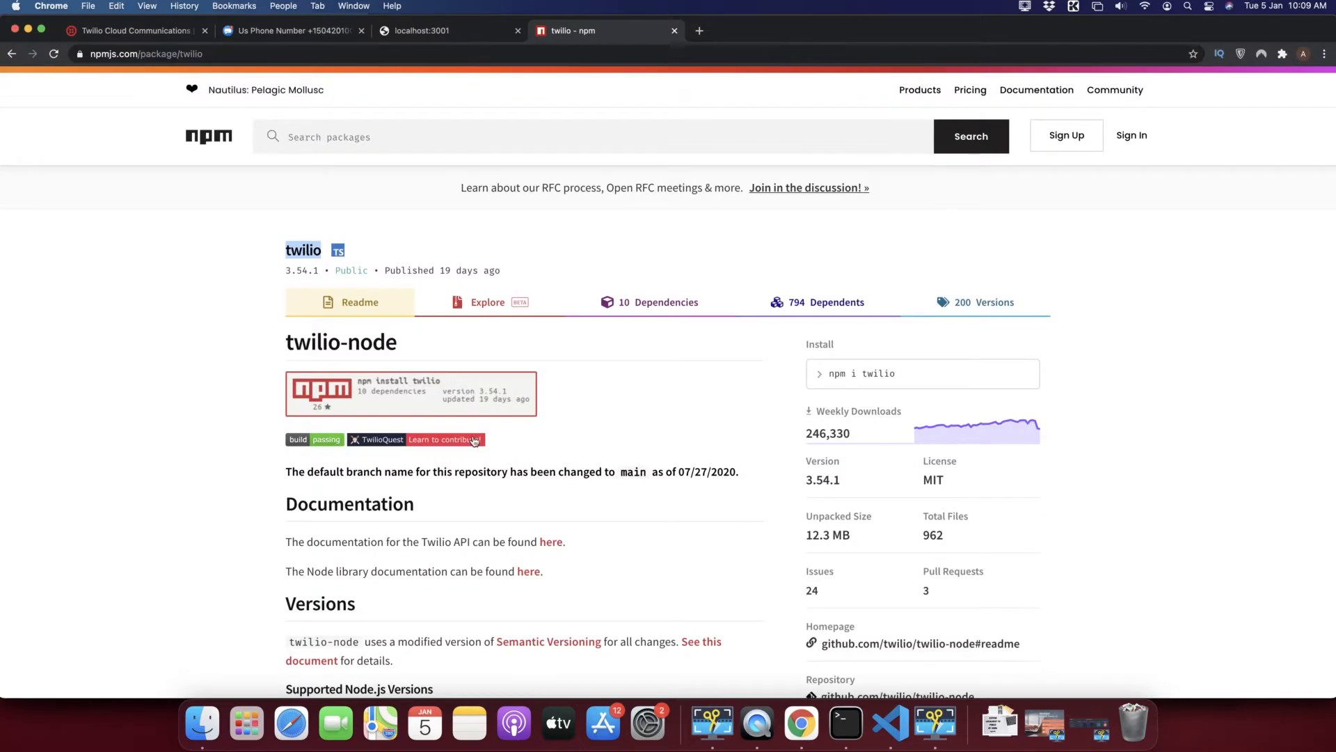
Scroll the twilio npm page down to the Sample Usage client-creation examples
scroll(down, 3)
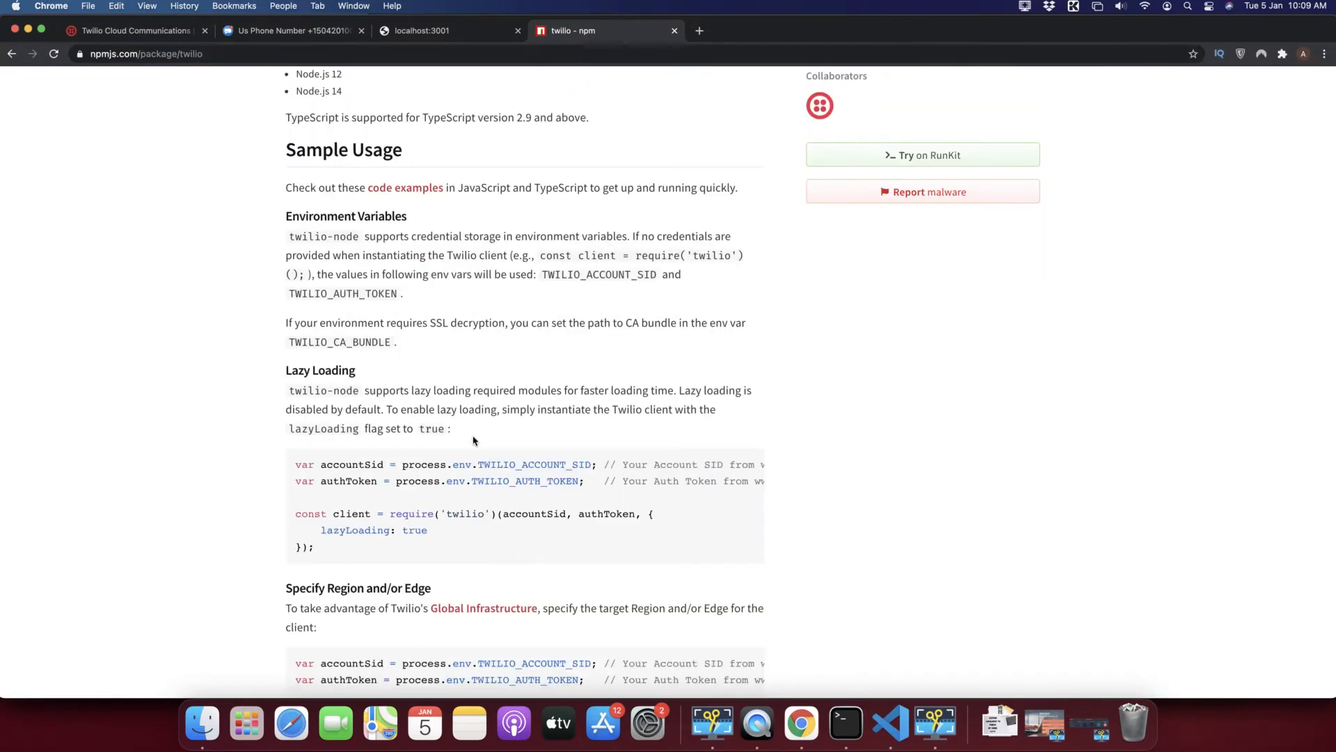
scroll(down, 3)
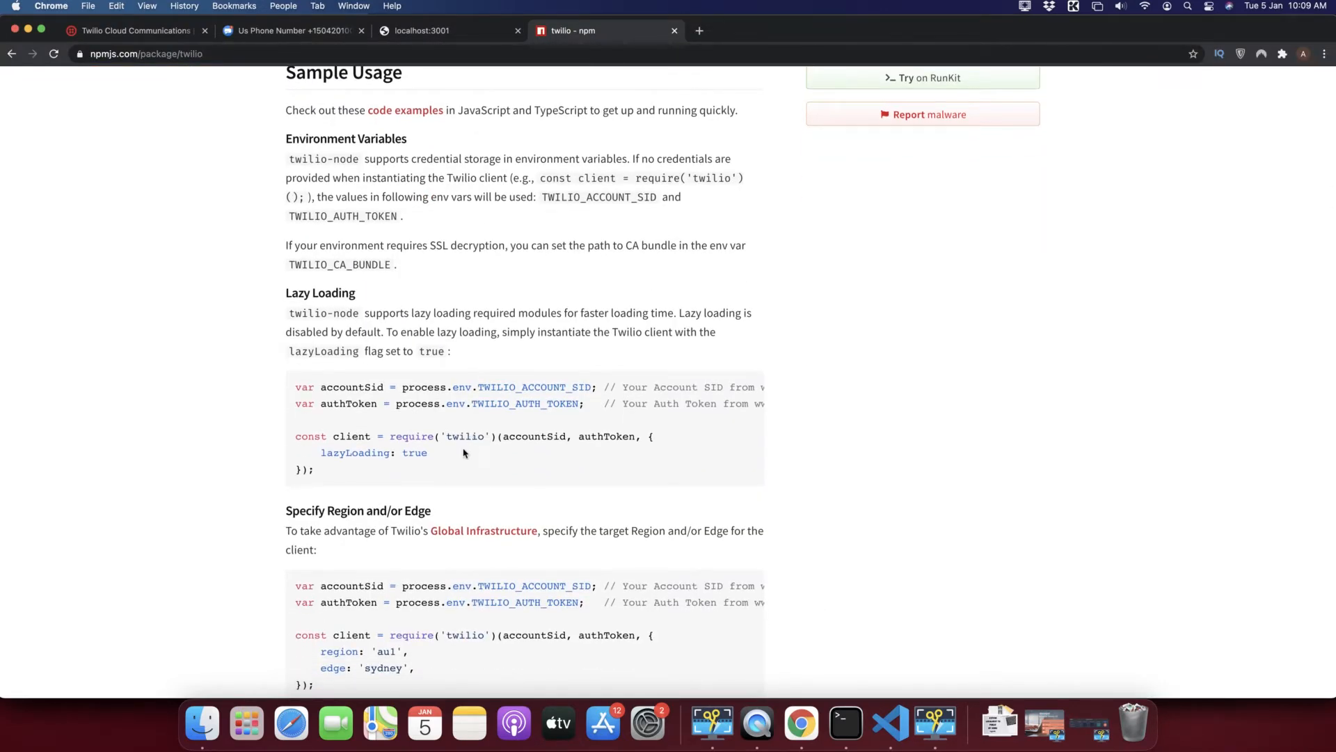
scroll(down, 3)
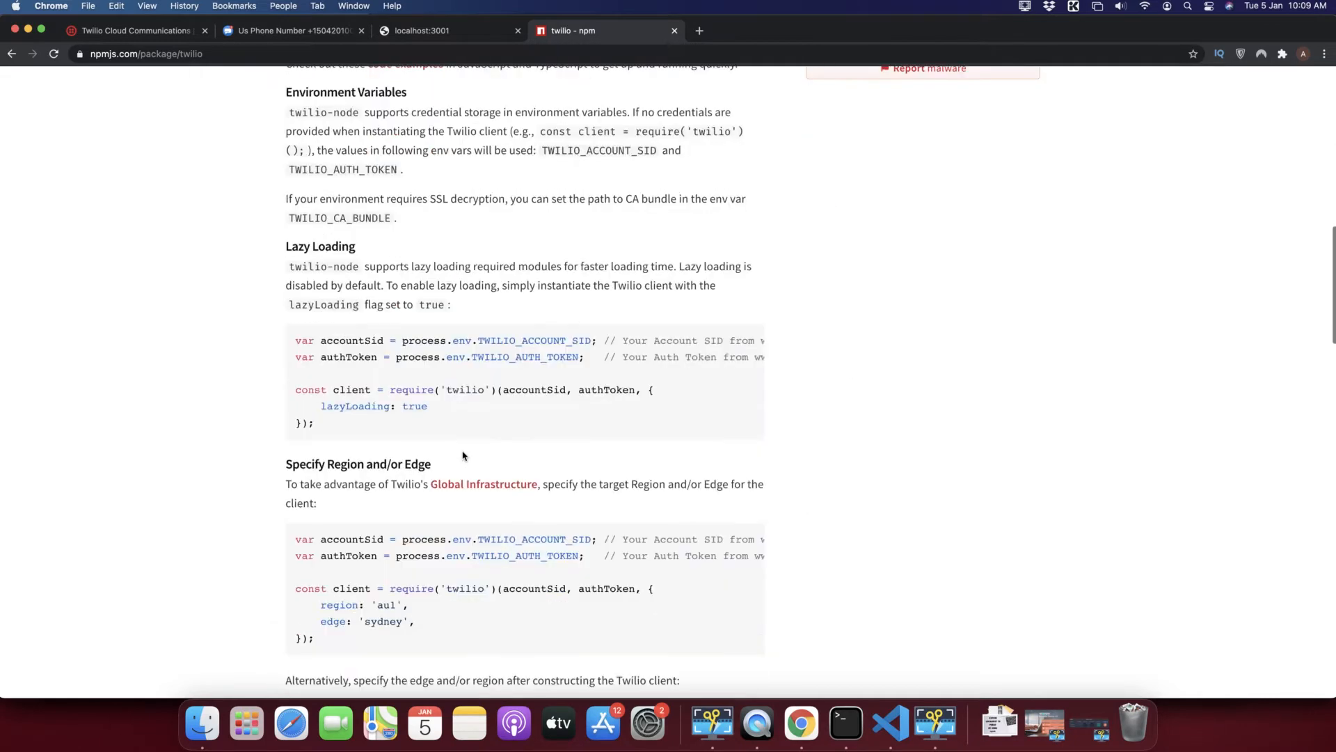
scroll(down, 3)
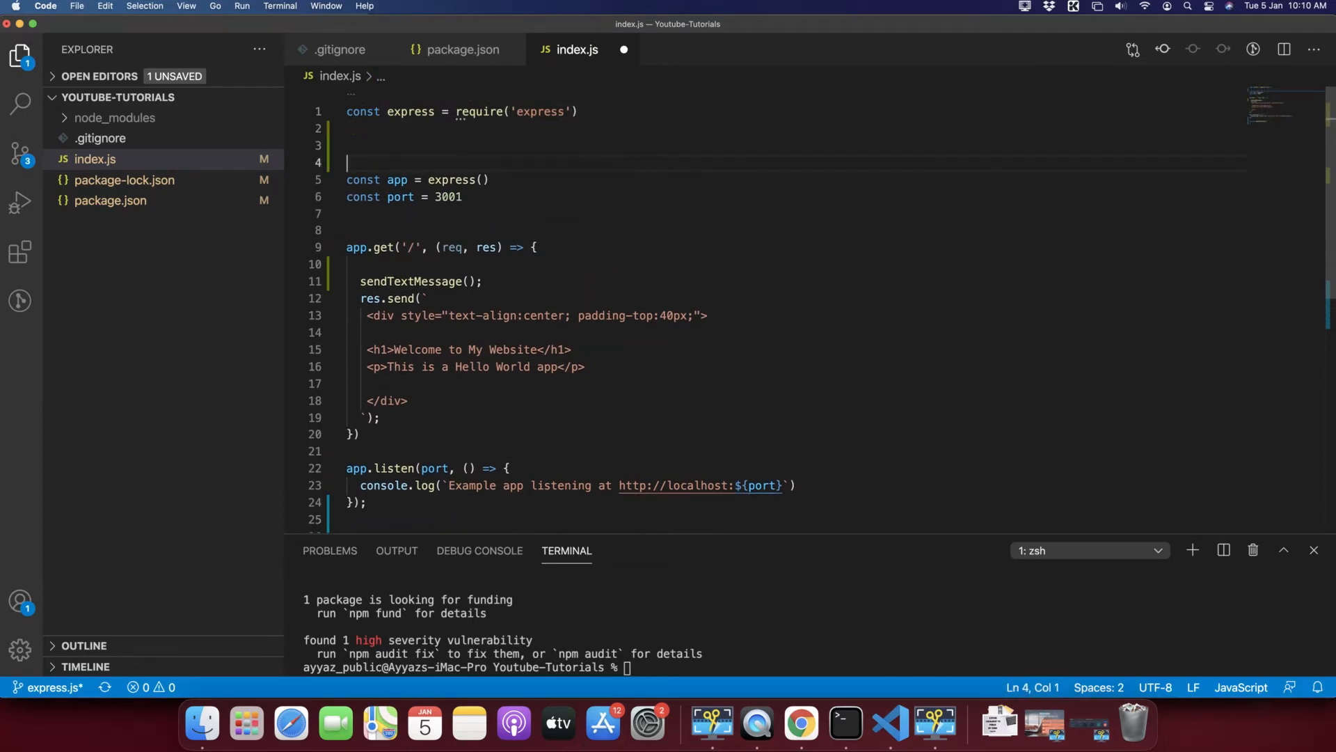
Add const client = require('twilio')(accountSid, authToken); and select its placeholder arguments
text(const client = require('twilio')(accountSid, authToken);)
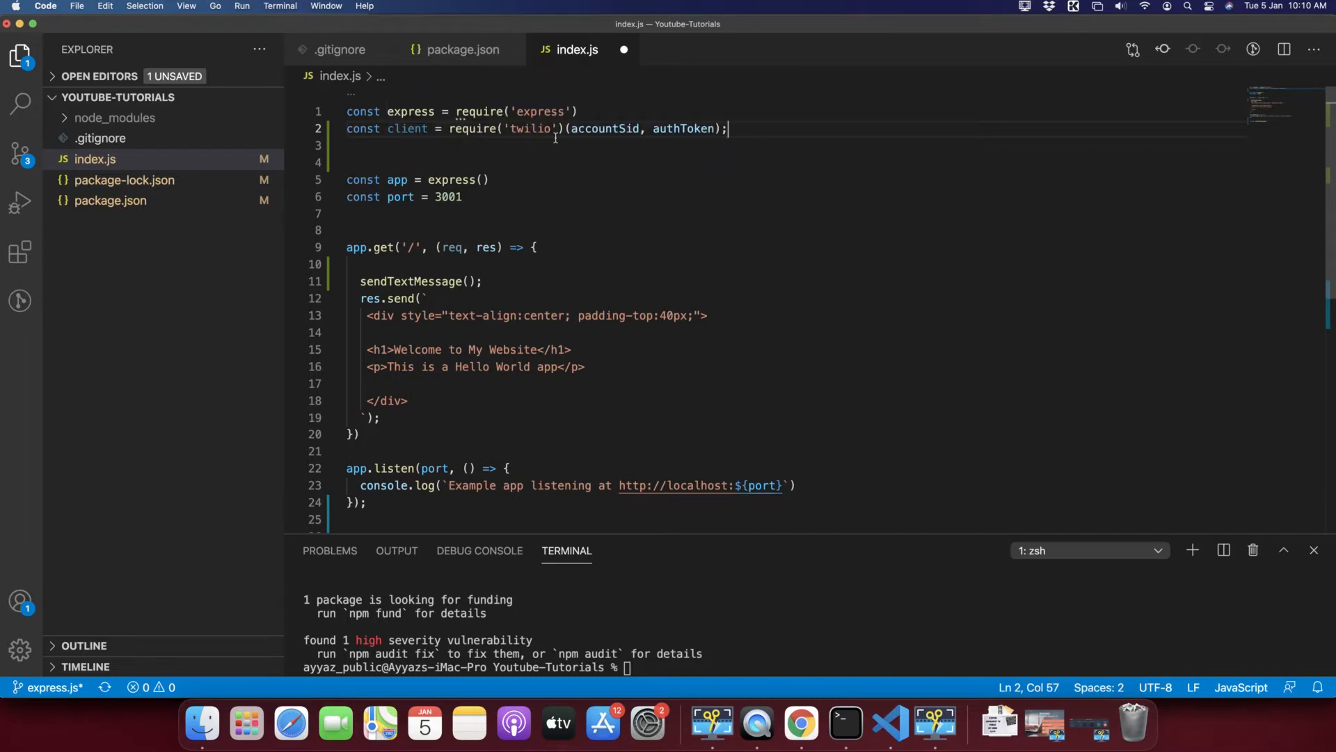
double_click(531, 129)
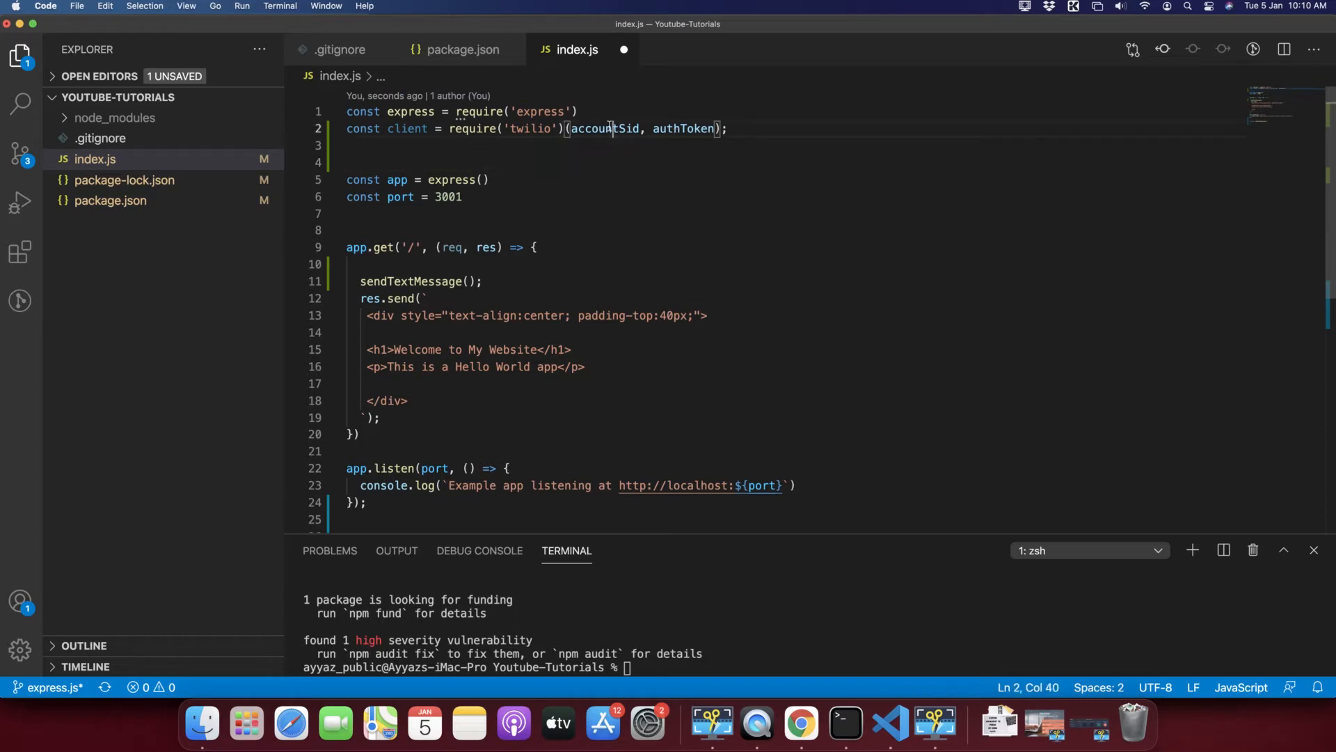
double_click(683, 129)
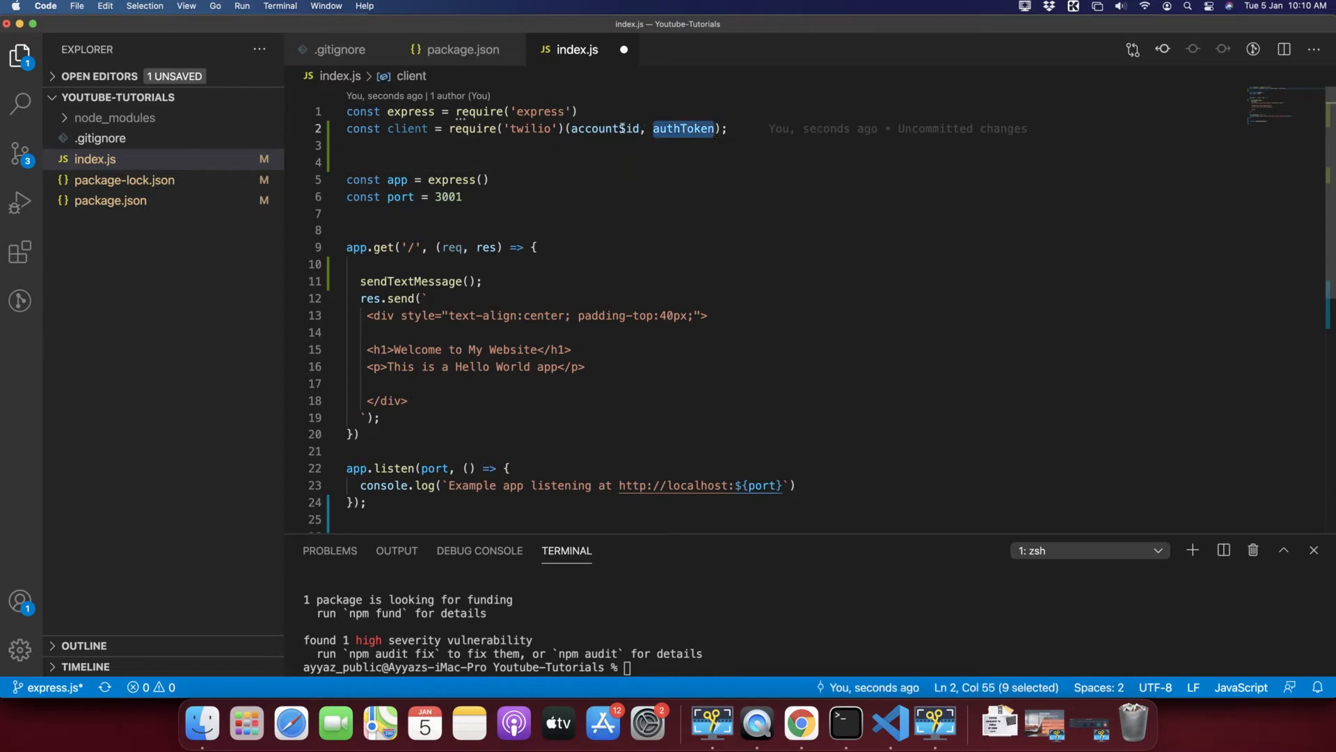
double_click(605, 128)
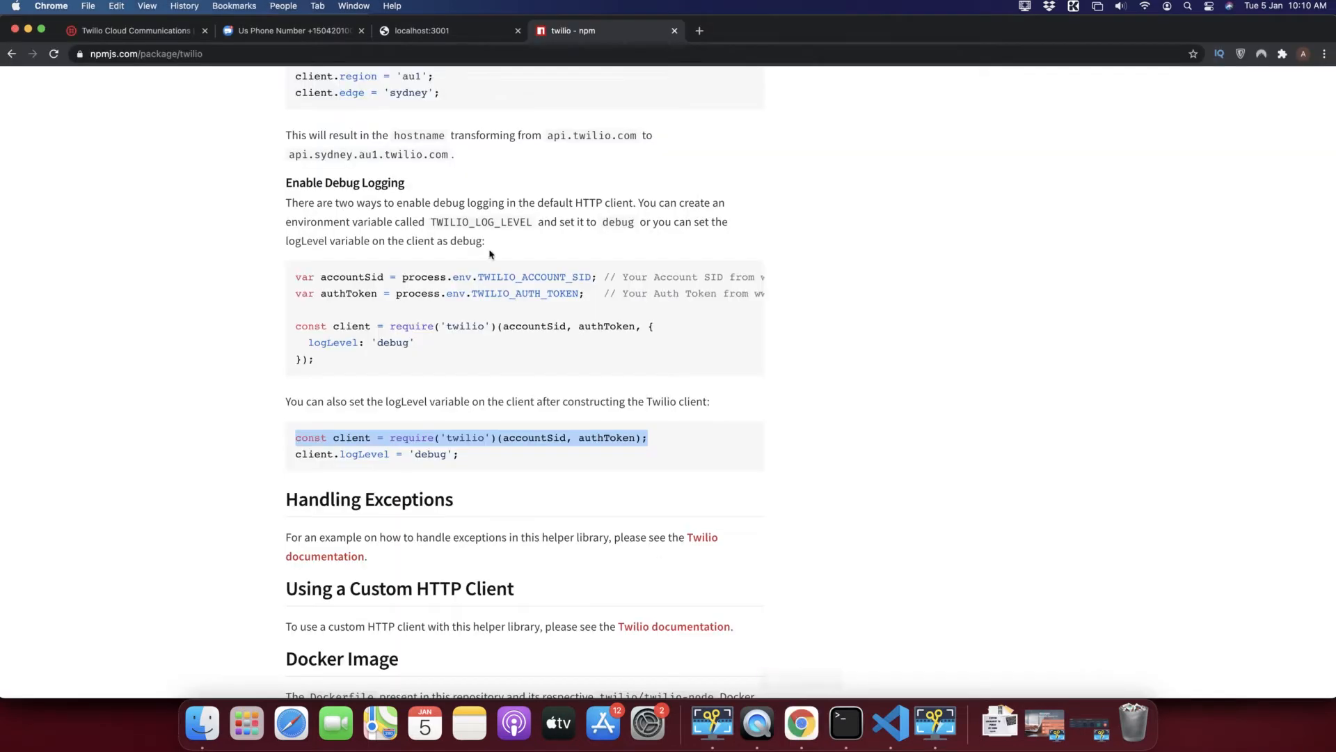
click(132, 31)
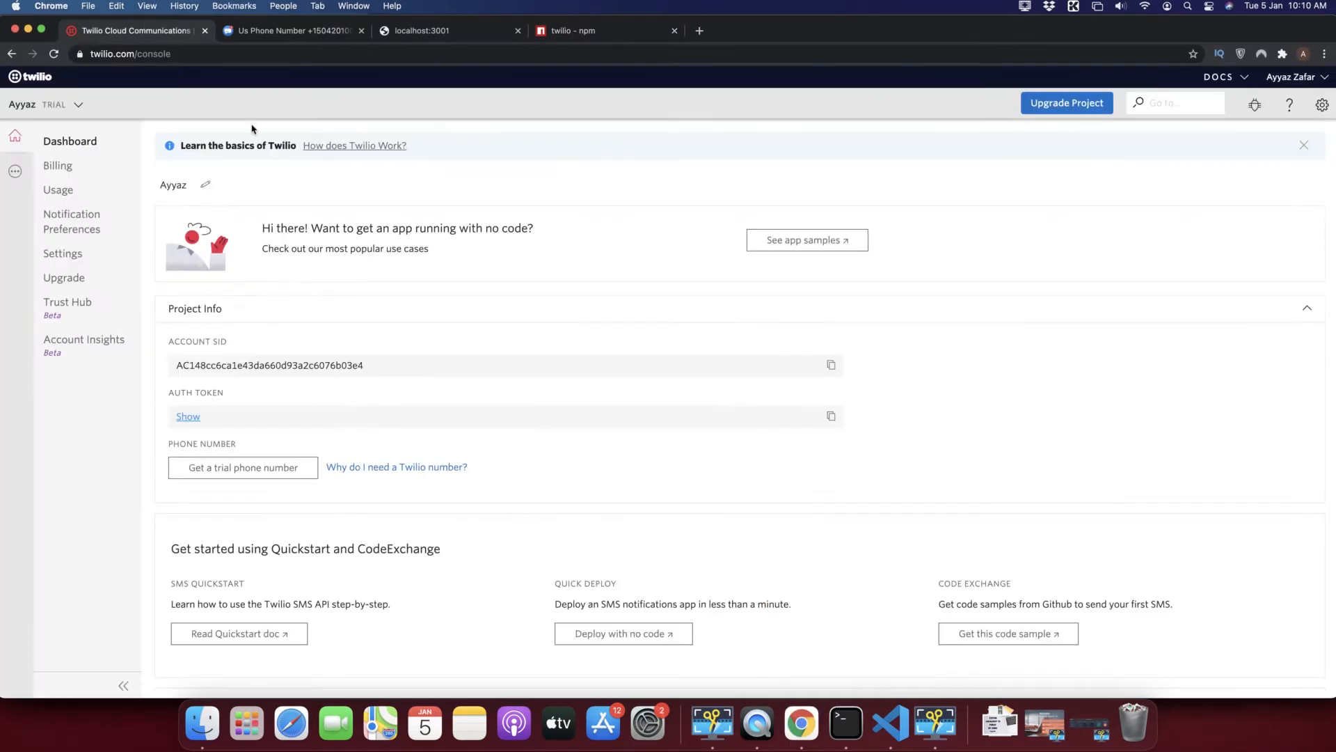
mouse_move(141, 185)
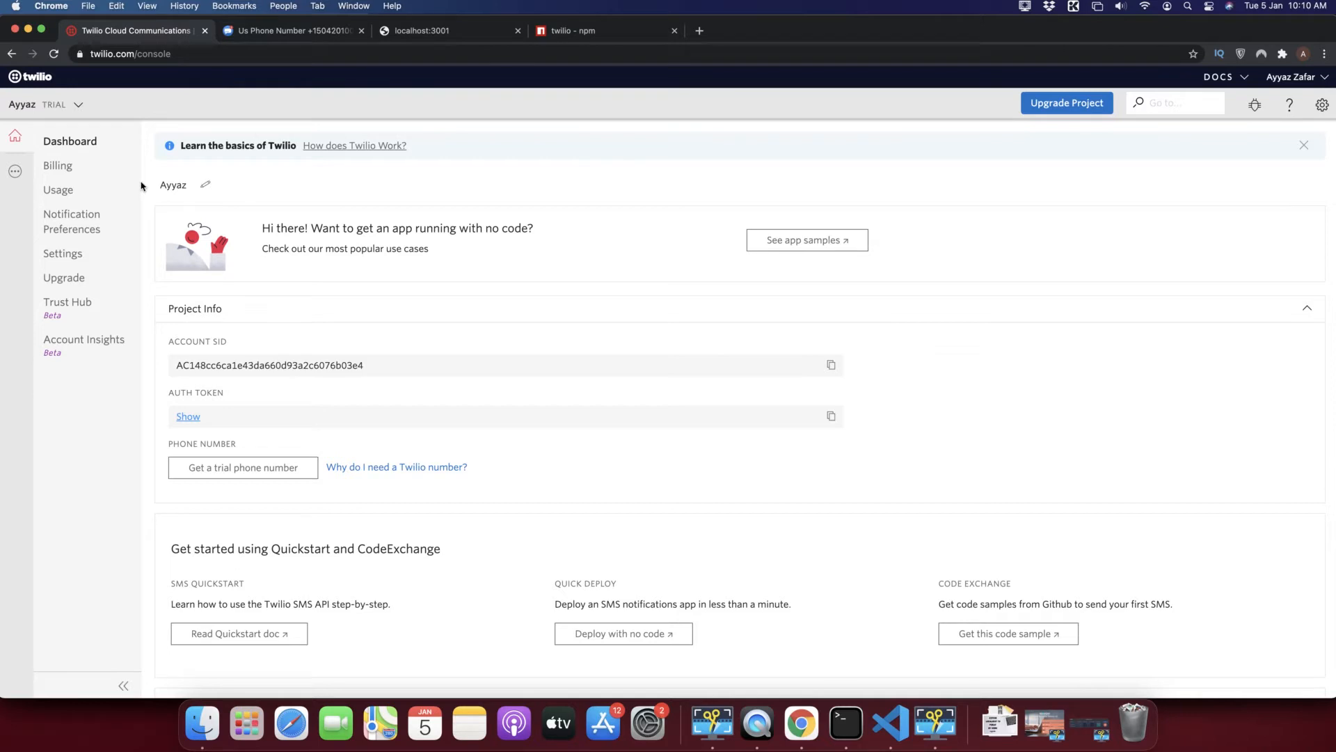
mouse_move(71, 228)
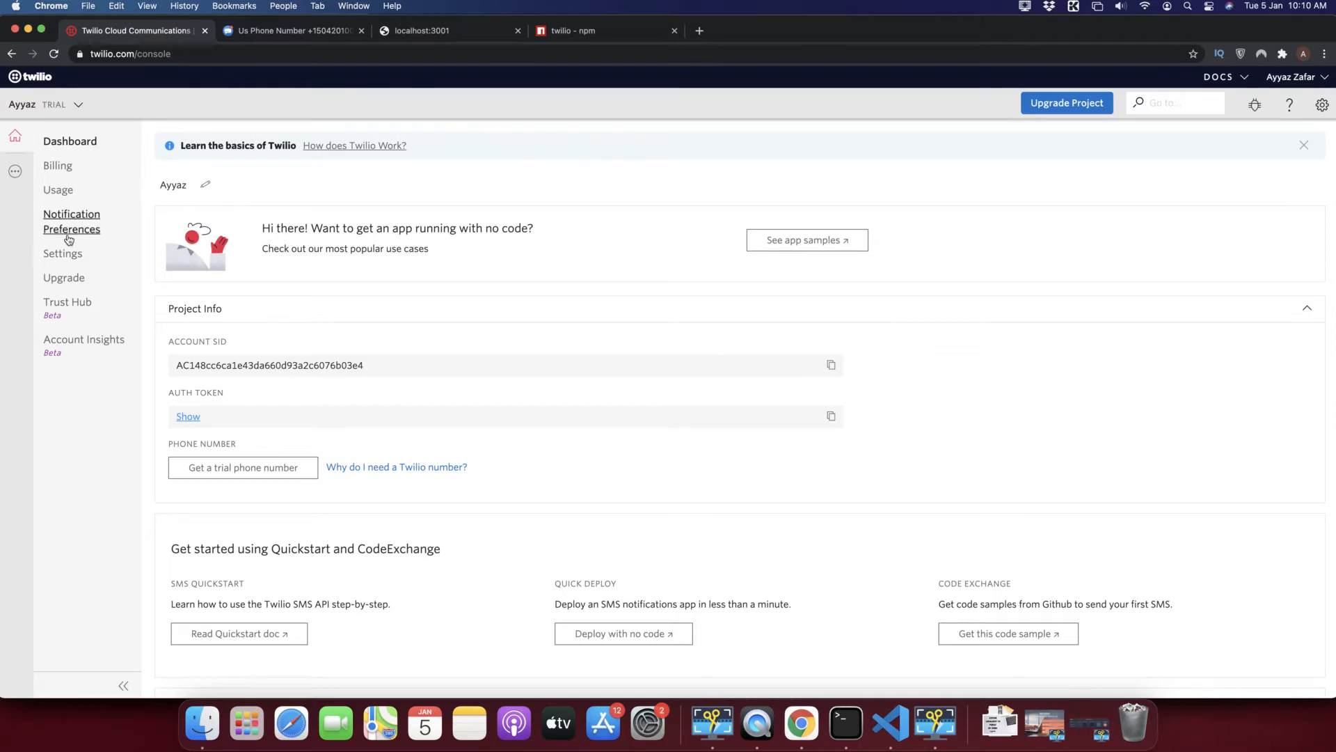
click(62, 253)
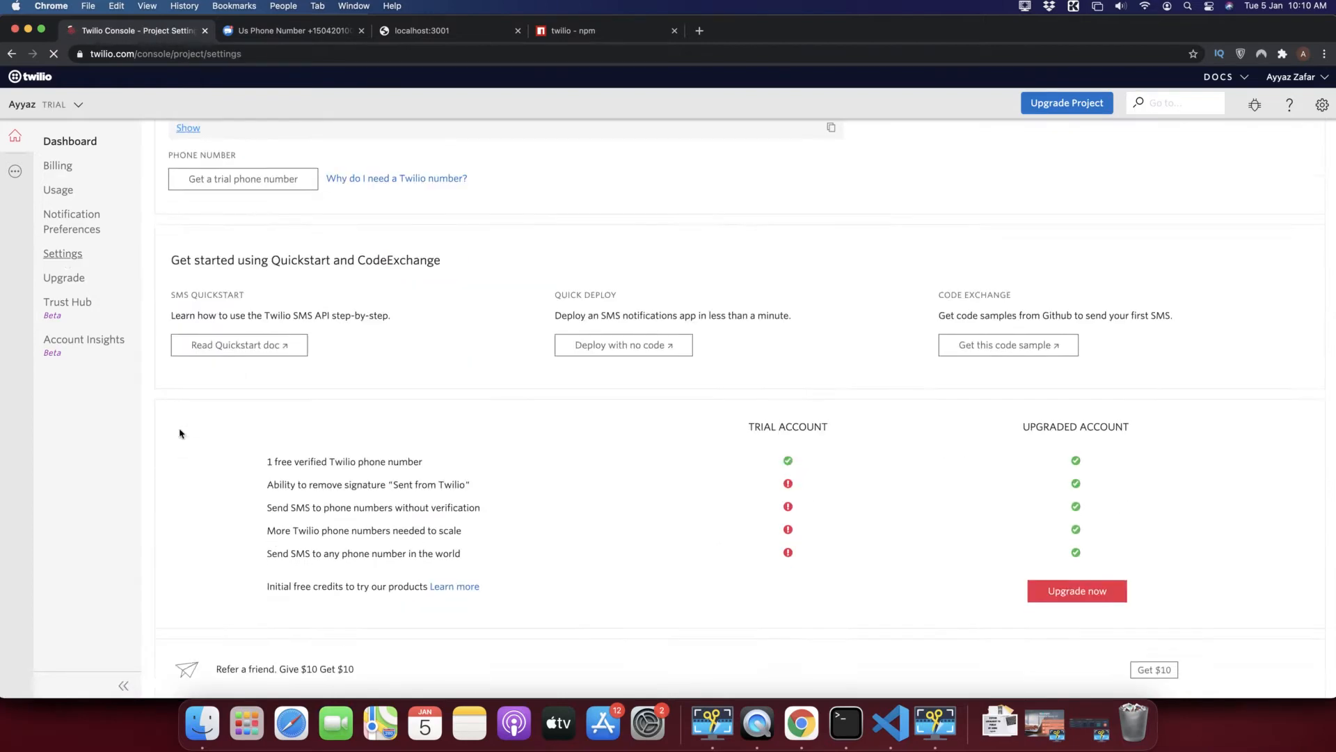
click(62, 253)
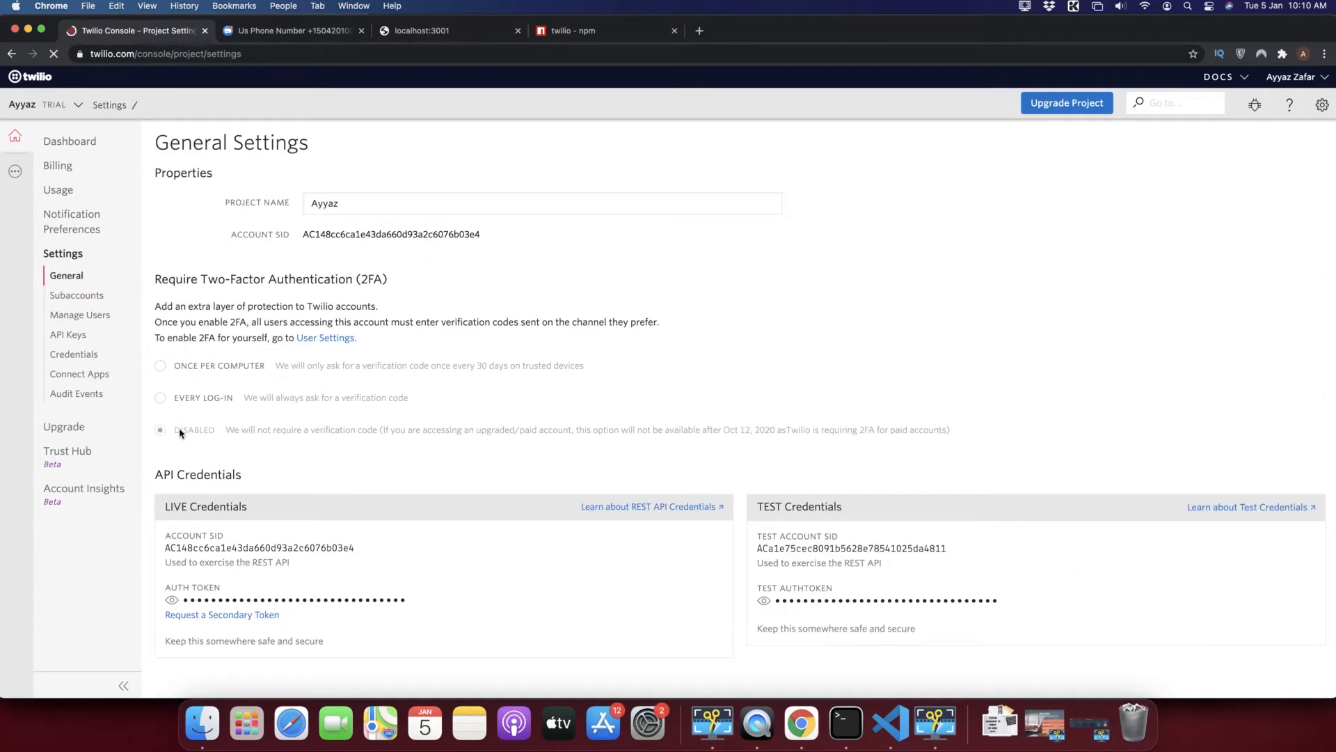
scroll(down, 3)
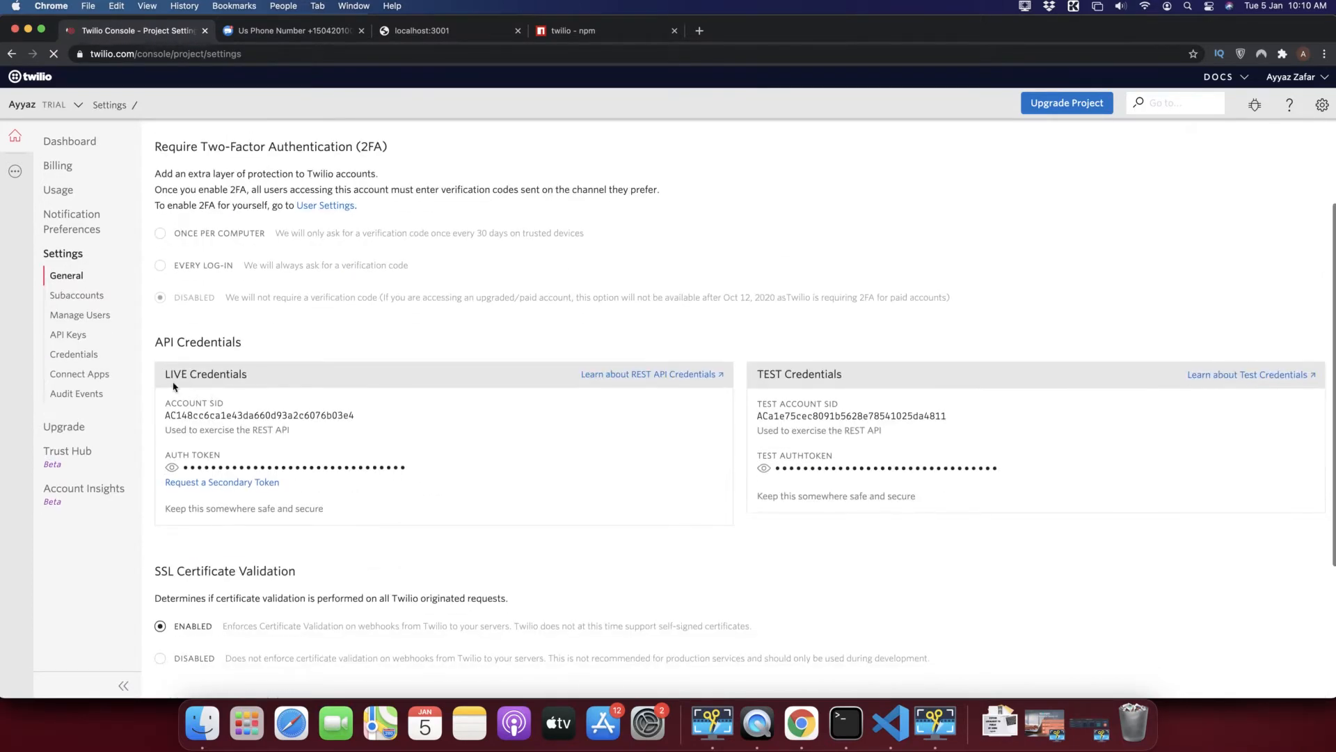
double_click(197, 342)
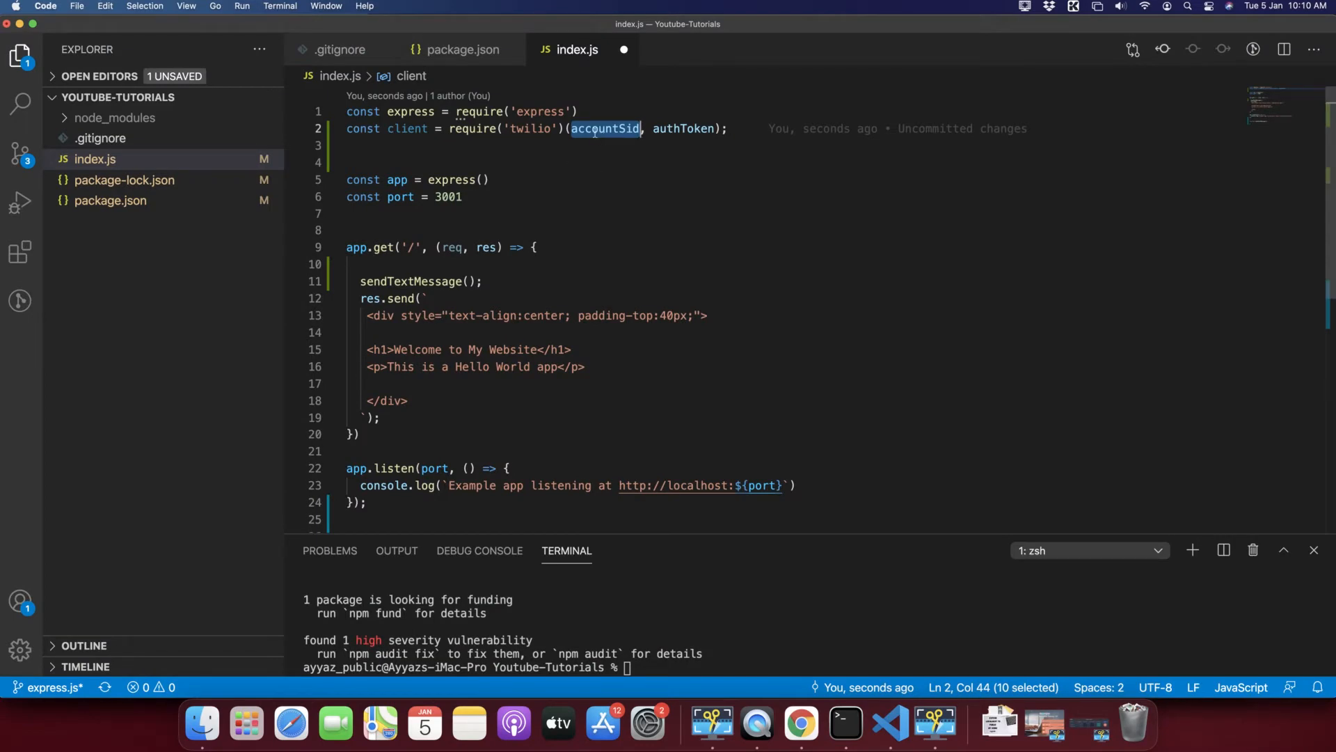
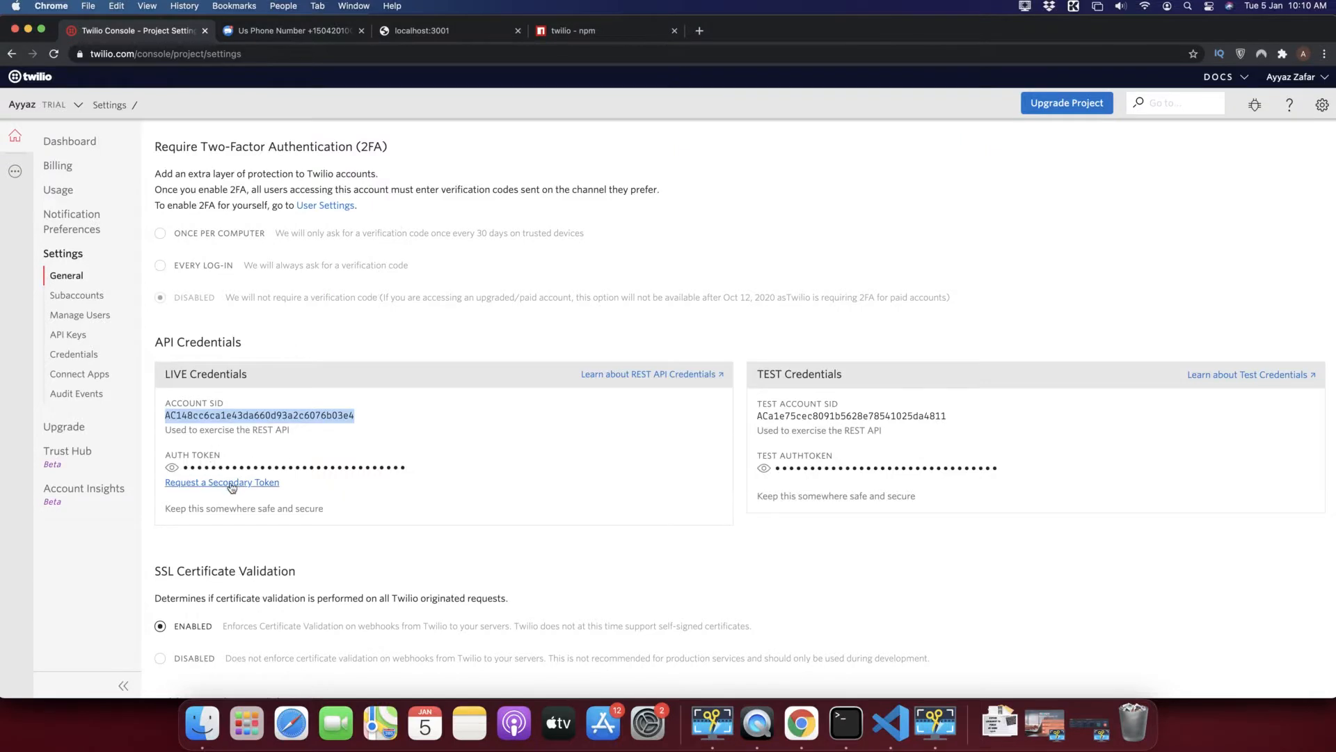
mouse_move(252, 467)
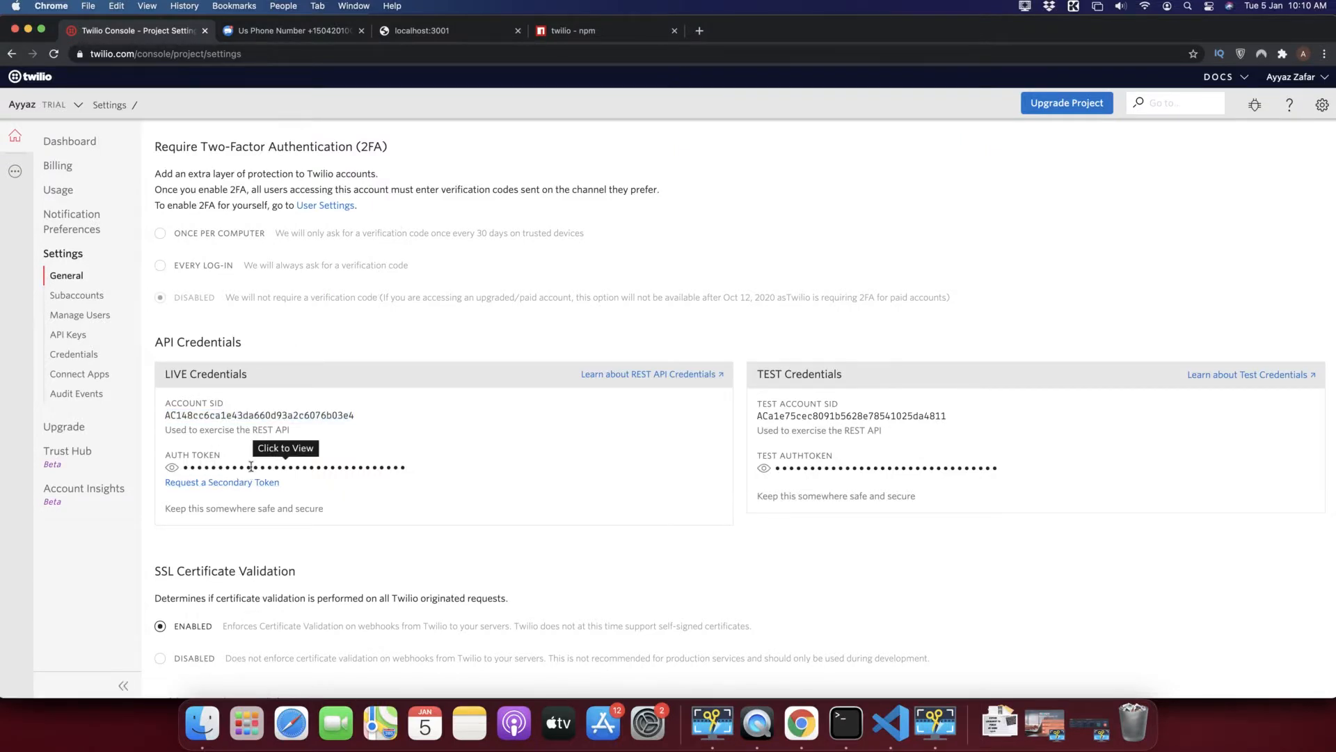
click(172, 467)
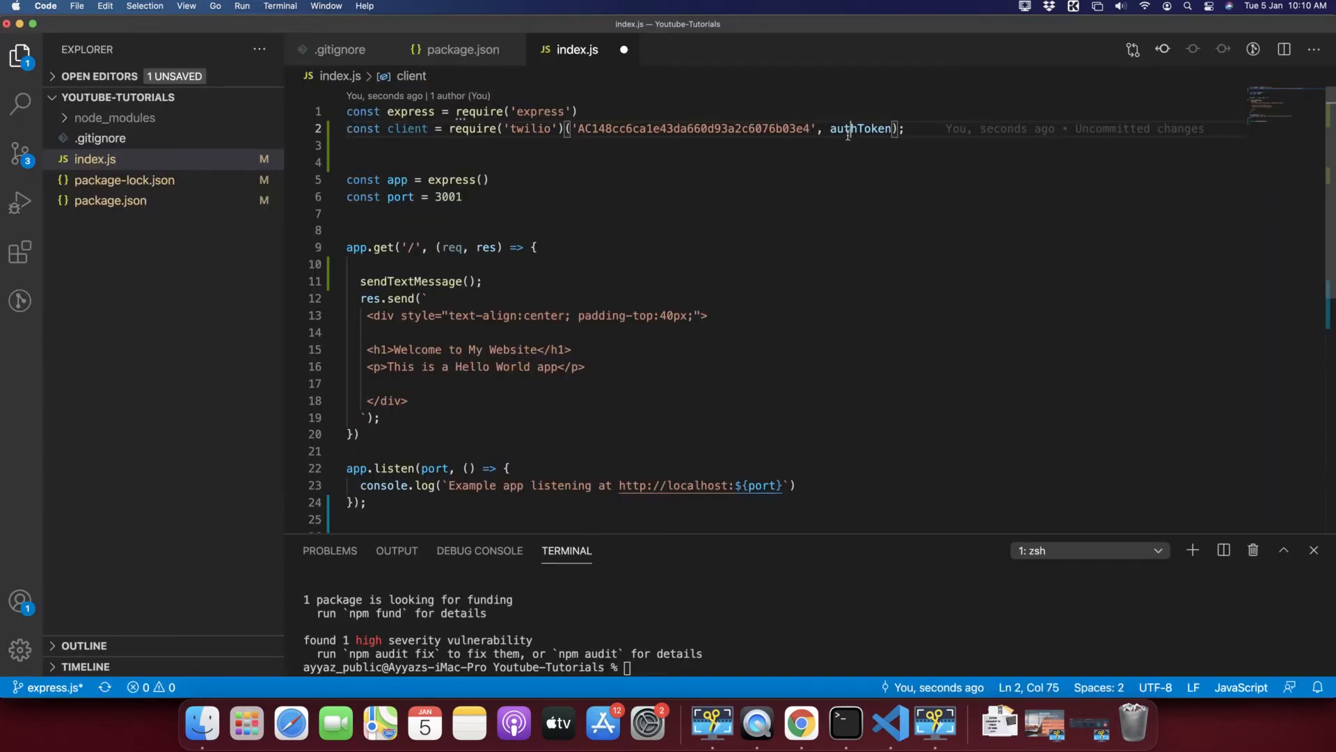
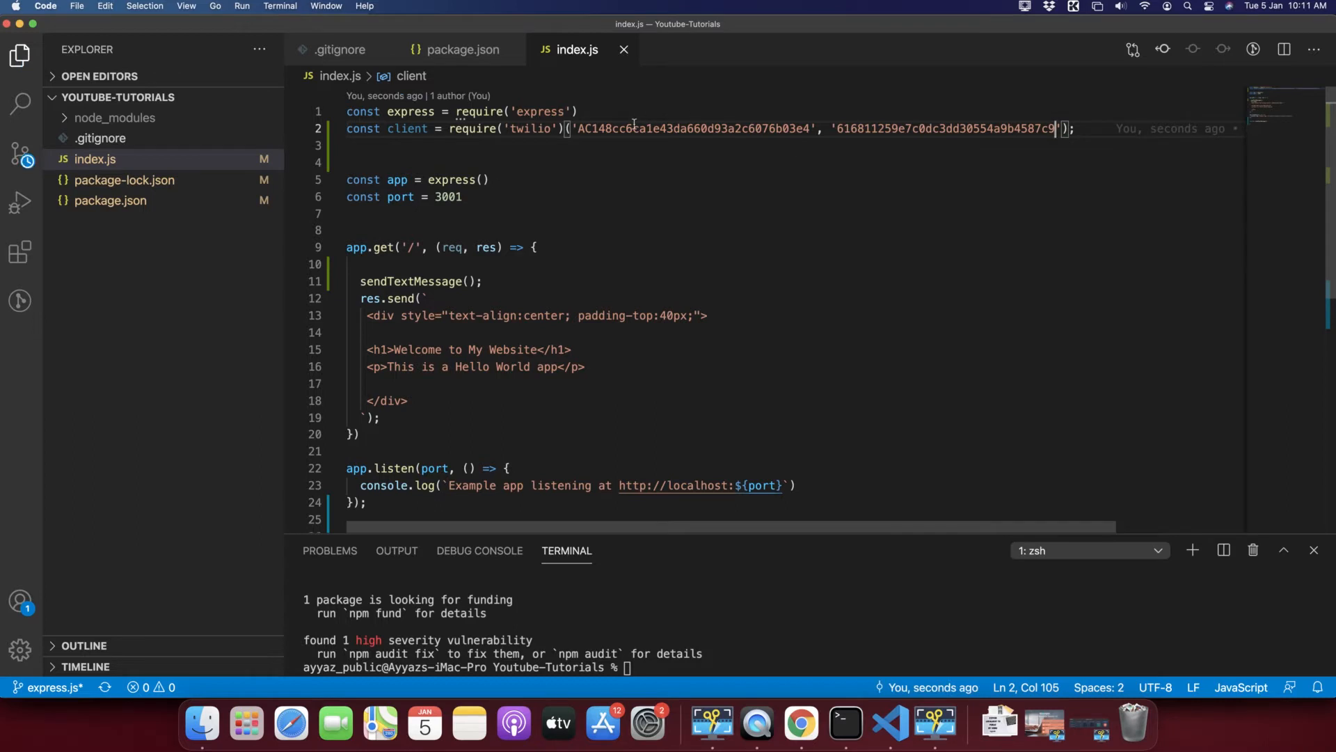
drag(837, 128, 1053, 128)
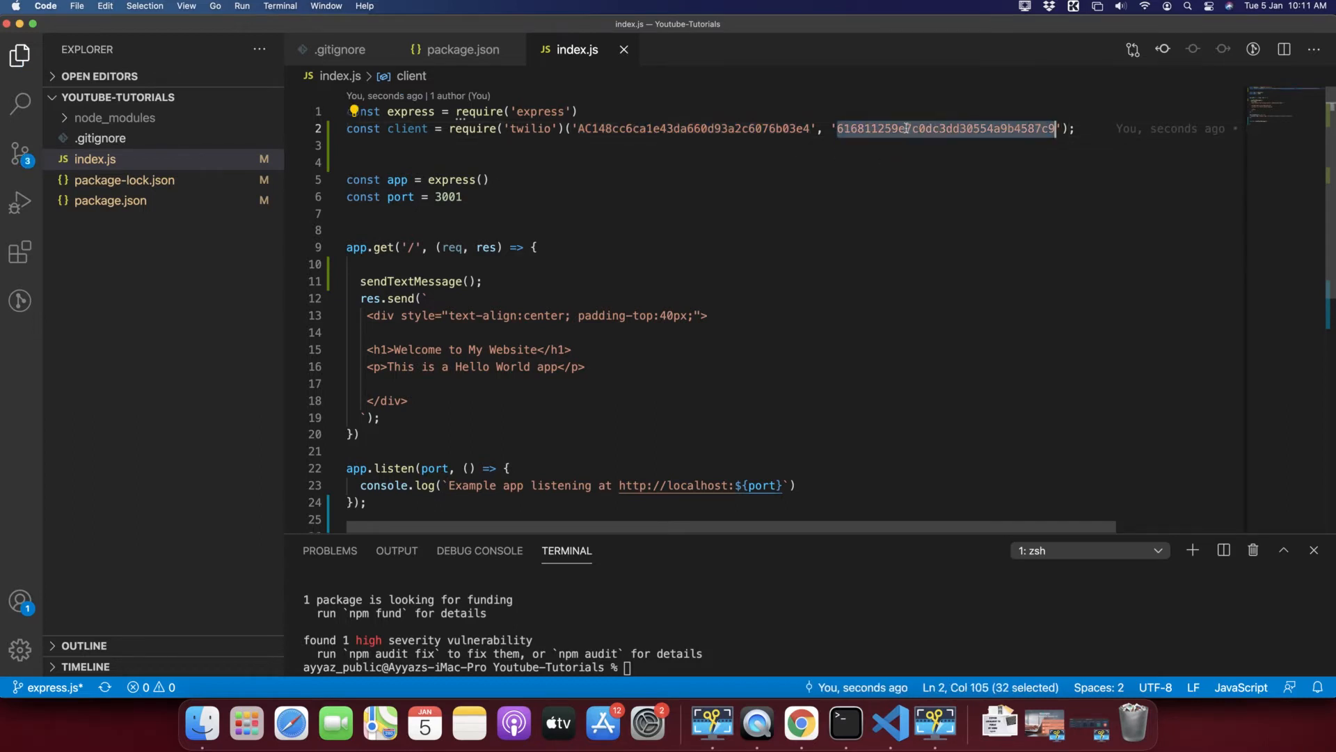
double_click(407, 129)
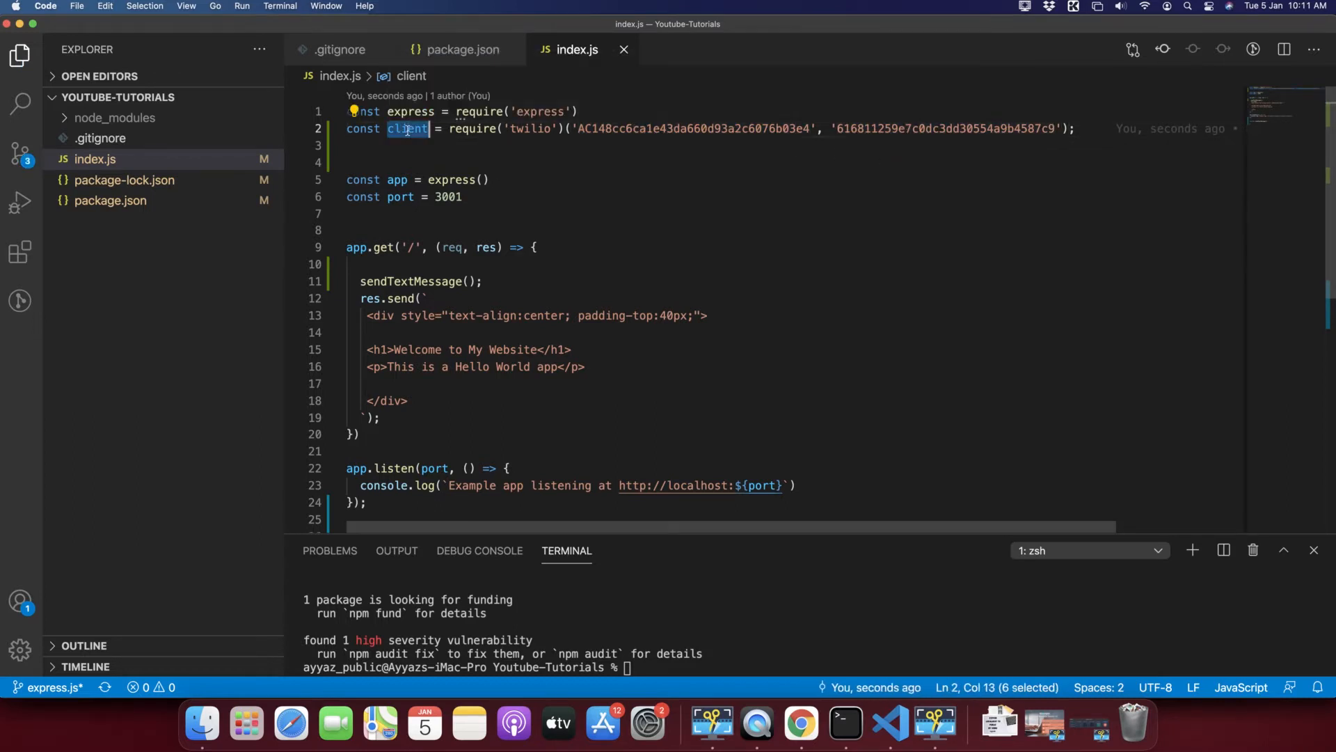
click(800, 724)
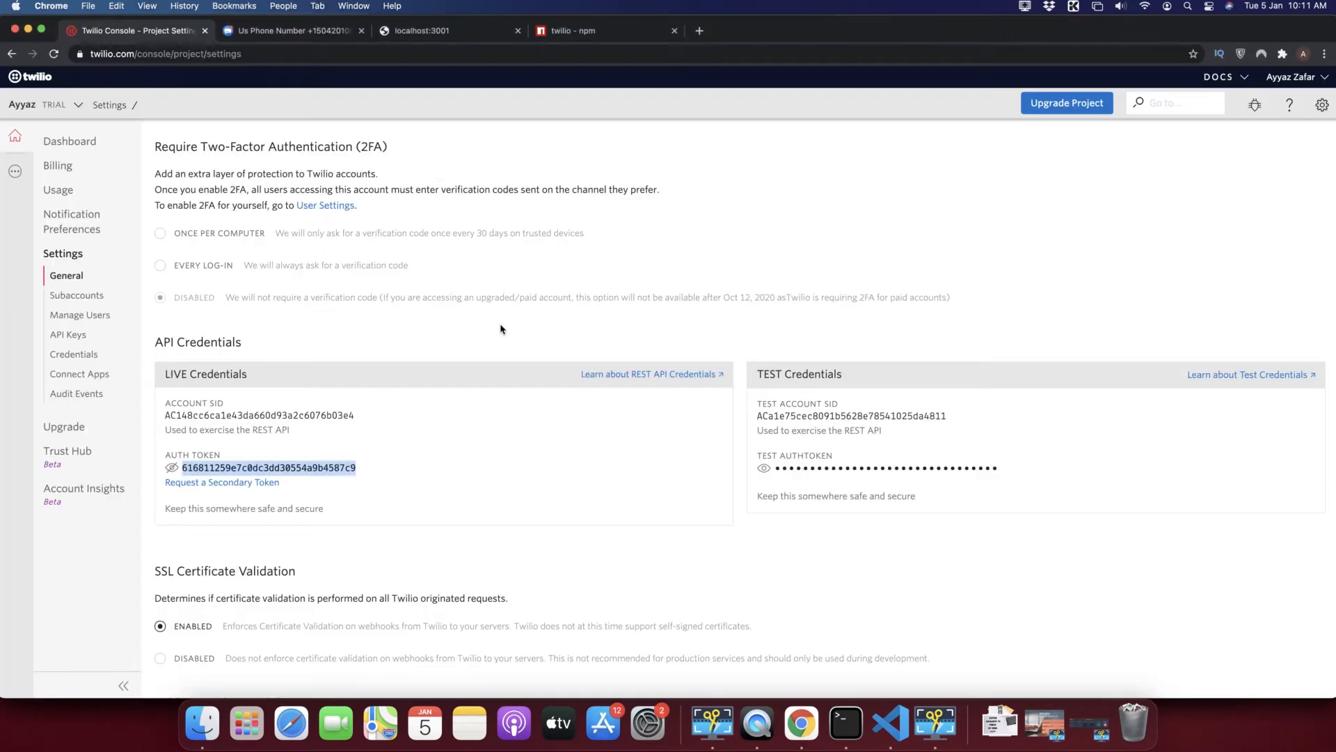
Copy the client.messages.create example with then/catch from the Twilio Node usage guide
click(573, 31)
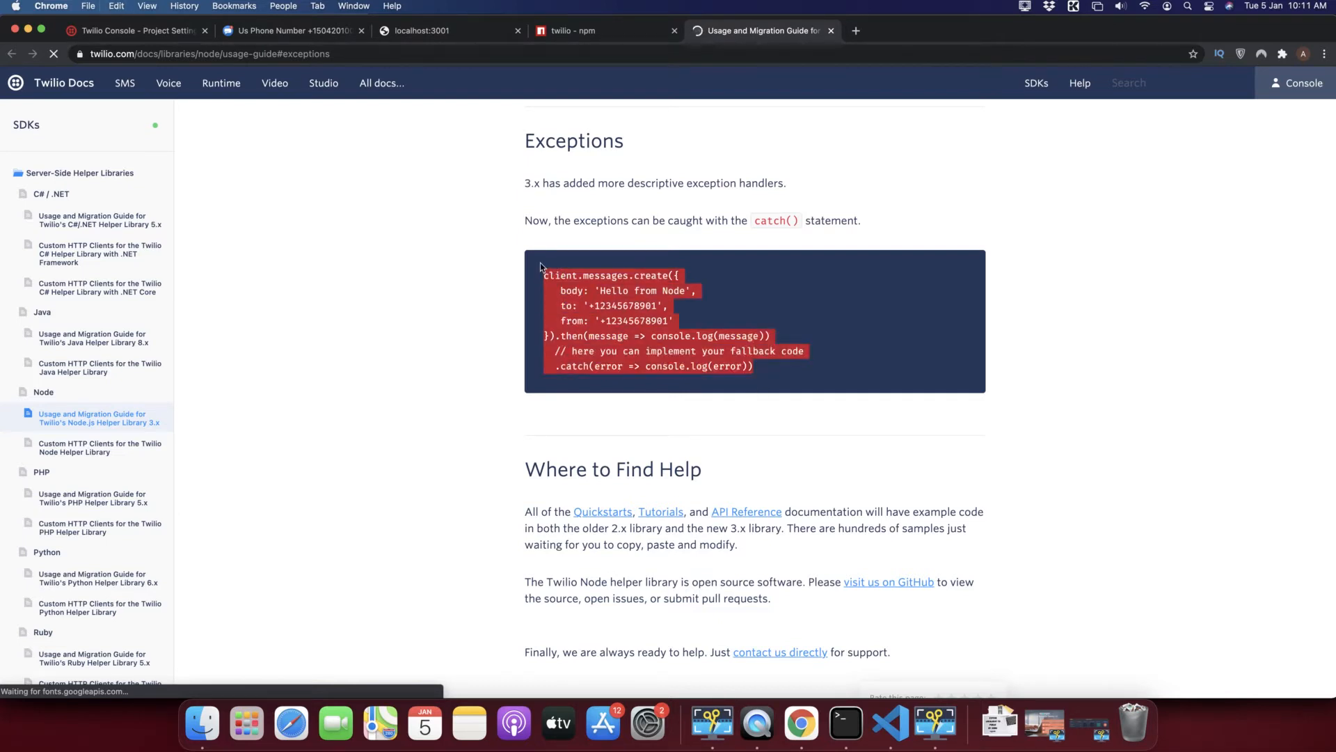
click(889, 724)
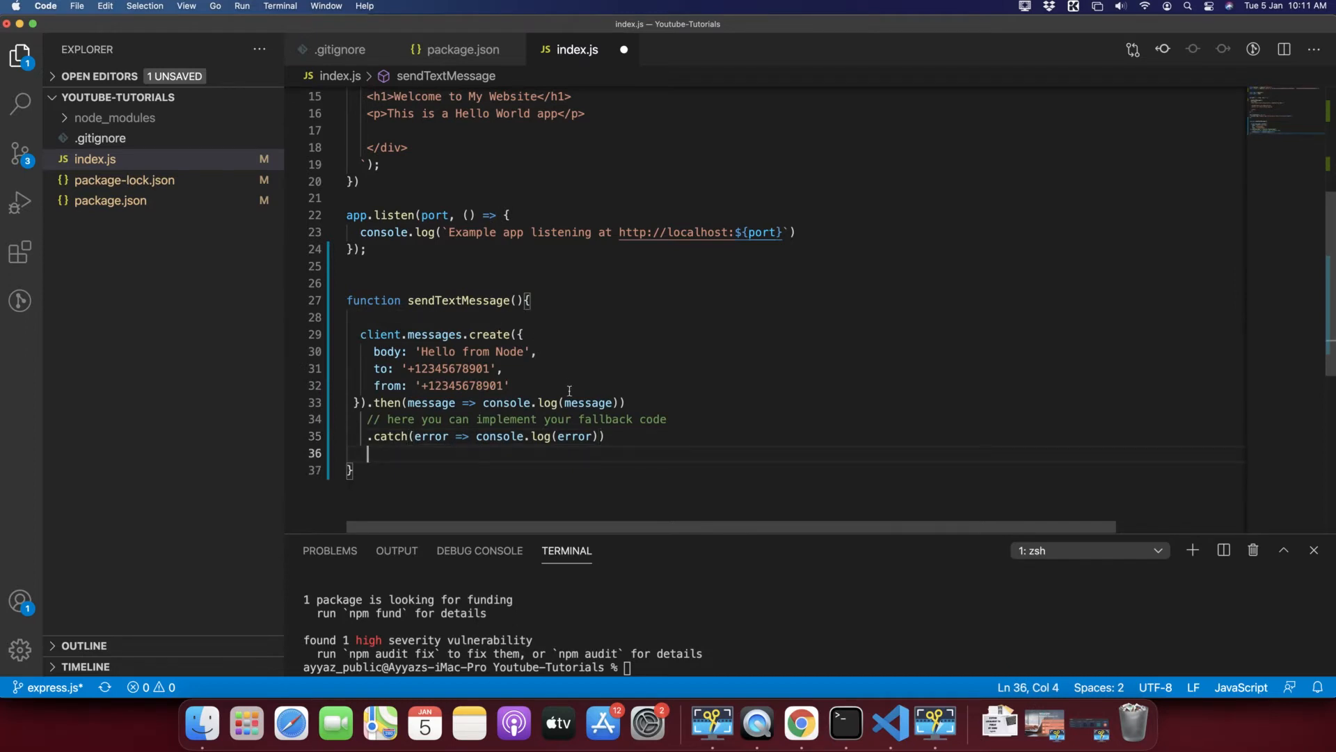
Save index.js and select the example's placeholder recipient number
key(cmd+s)
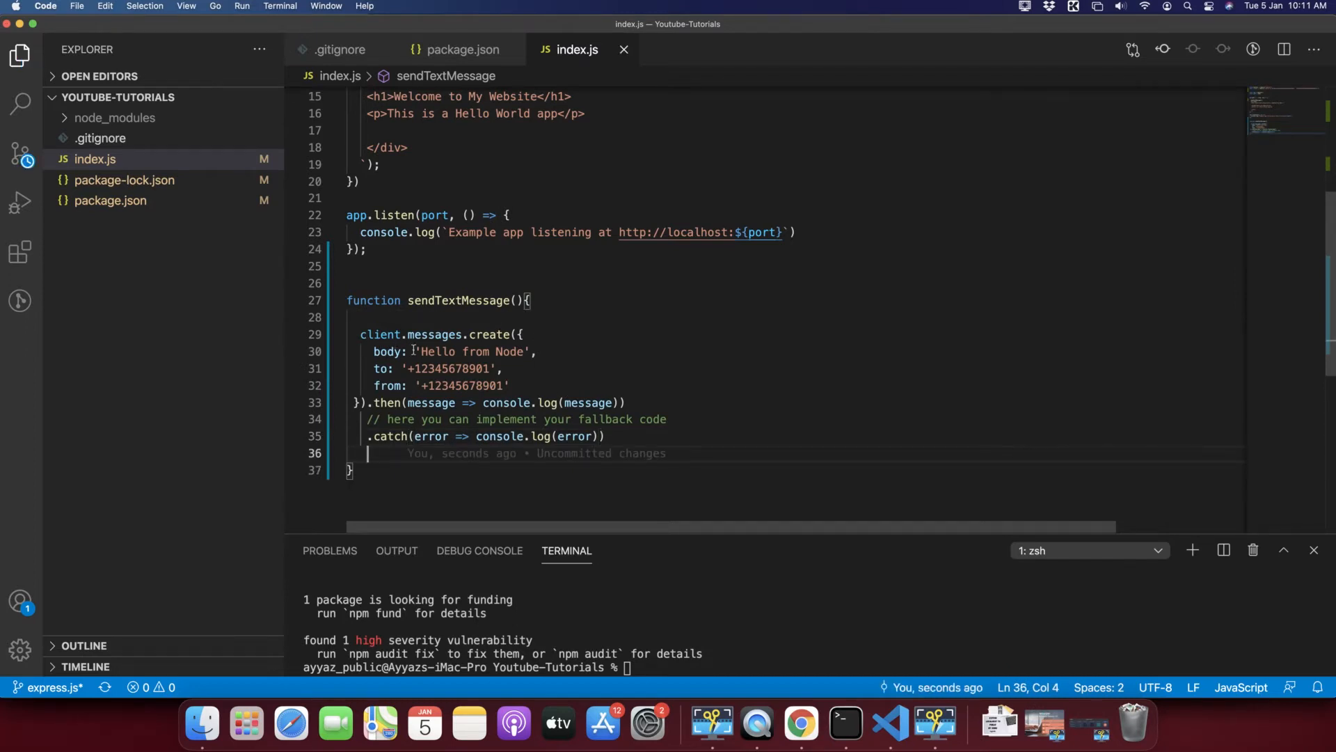
double_click(471, 351)
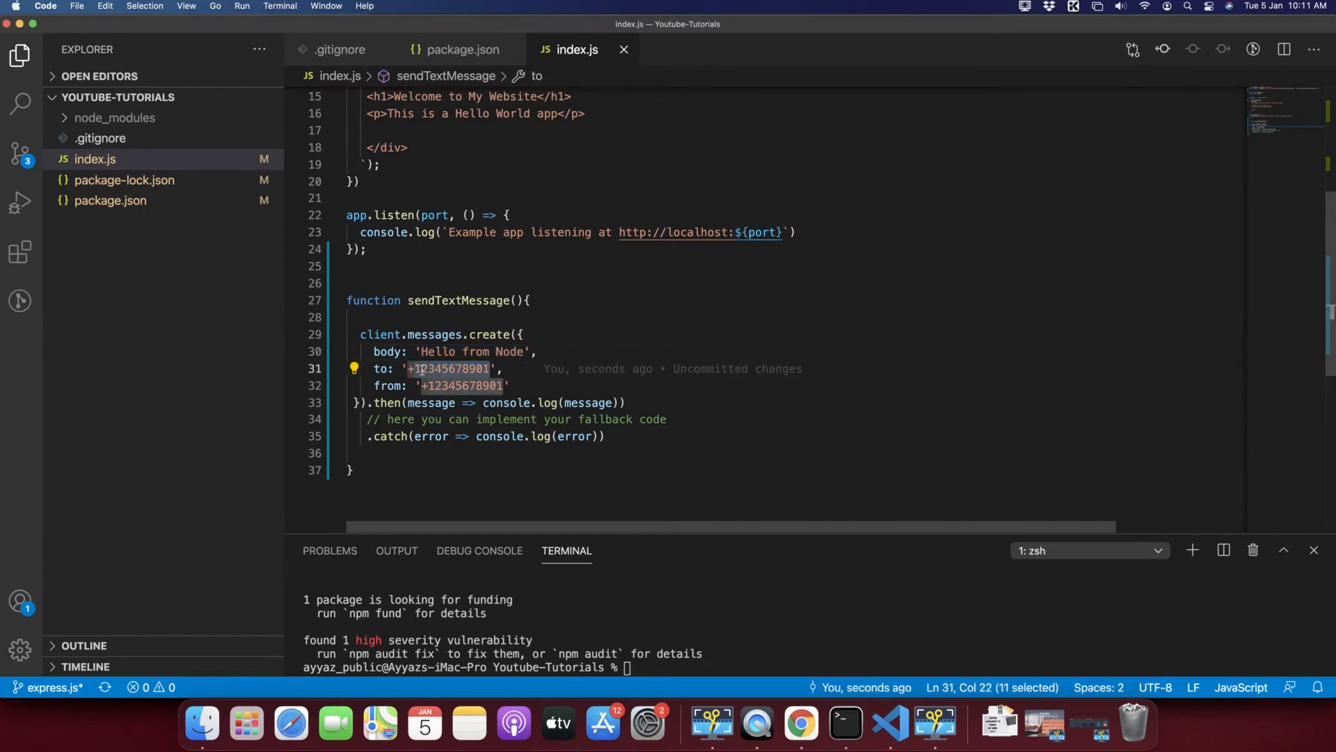
click(460, 385)
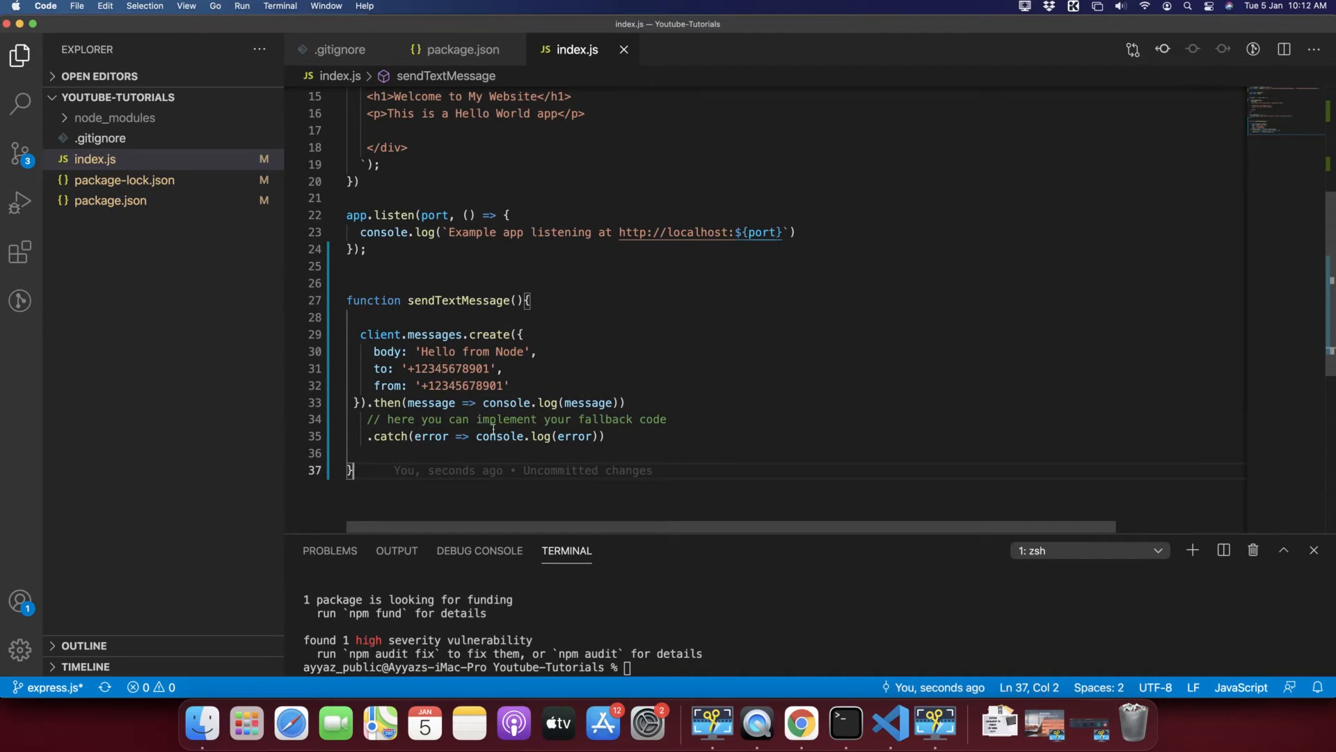
mouse_move(392, 436)
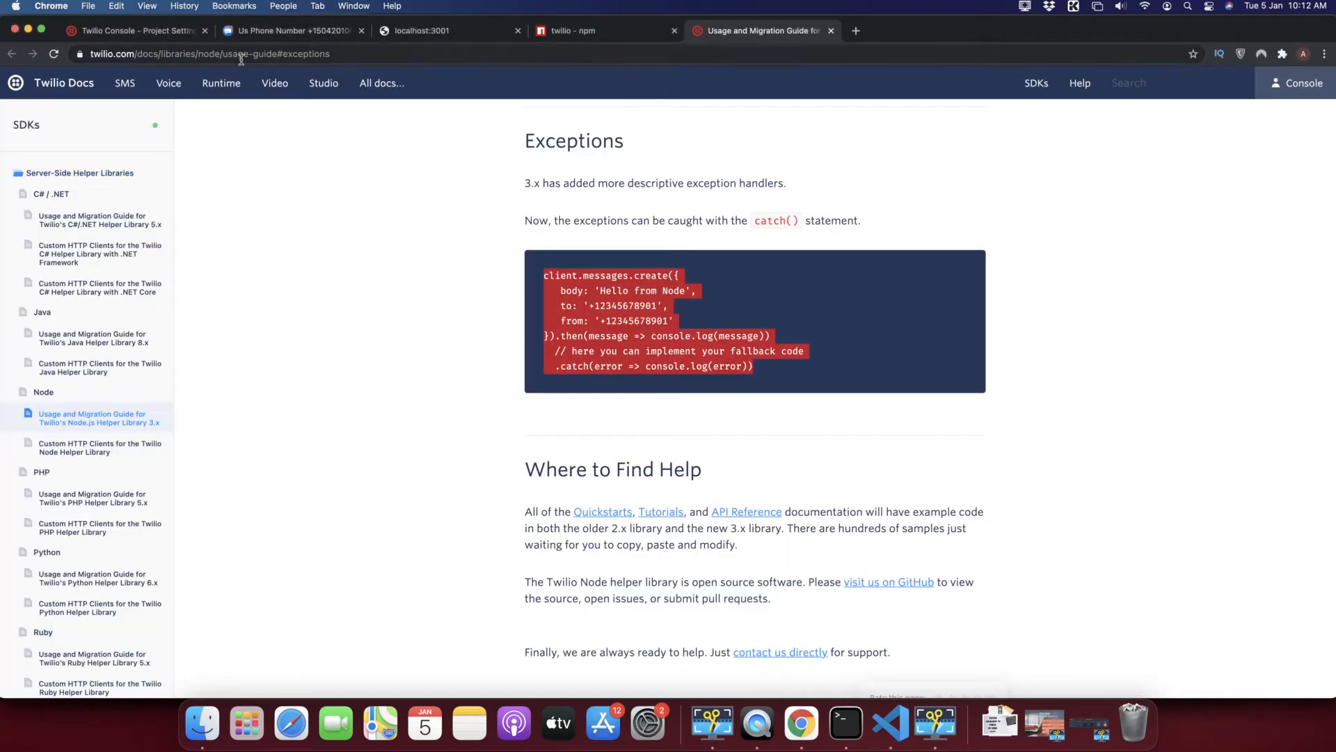
Go to Phone Numbers > Manage Numbers > Active Numbers and reload until it loads
click(136, 31)
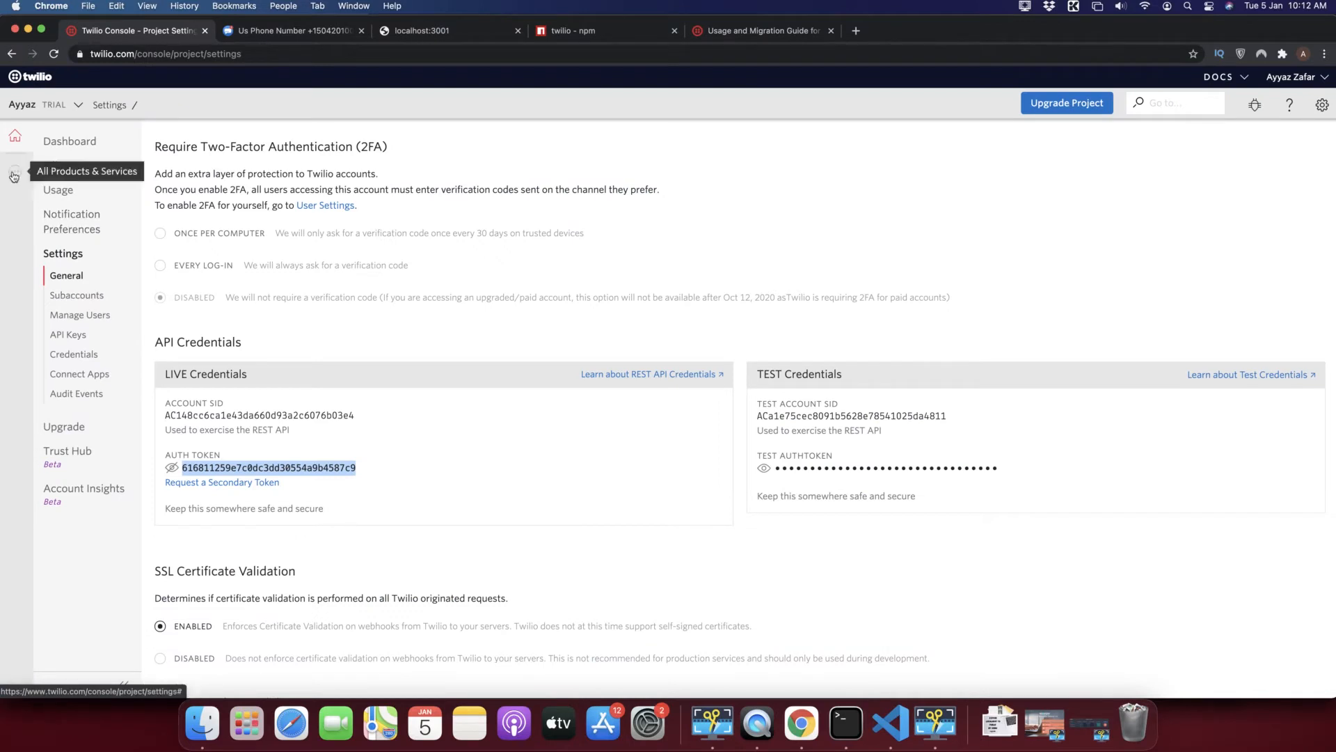
click(14, 176)
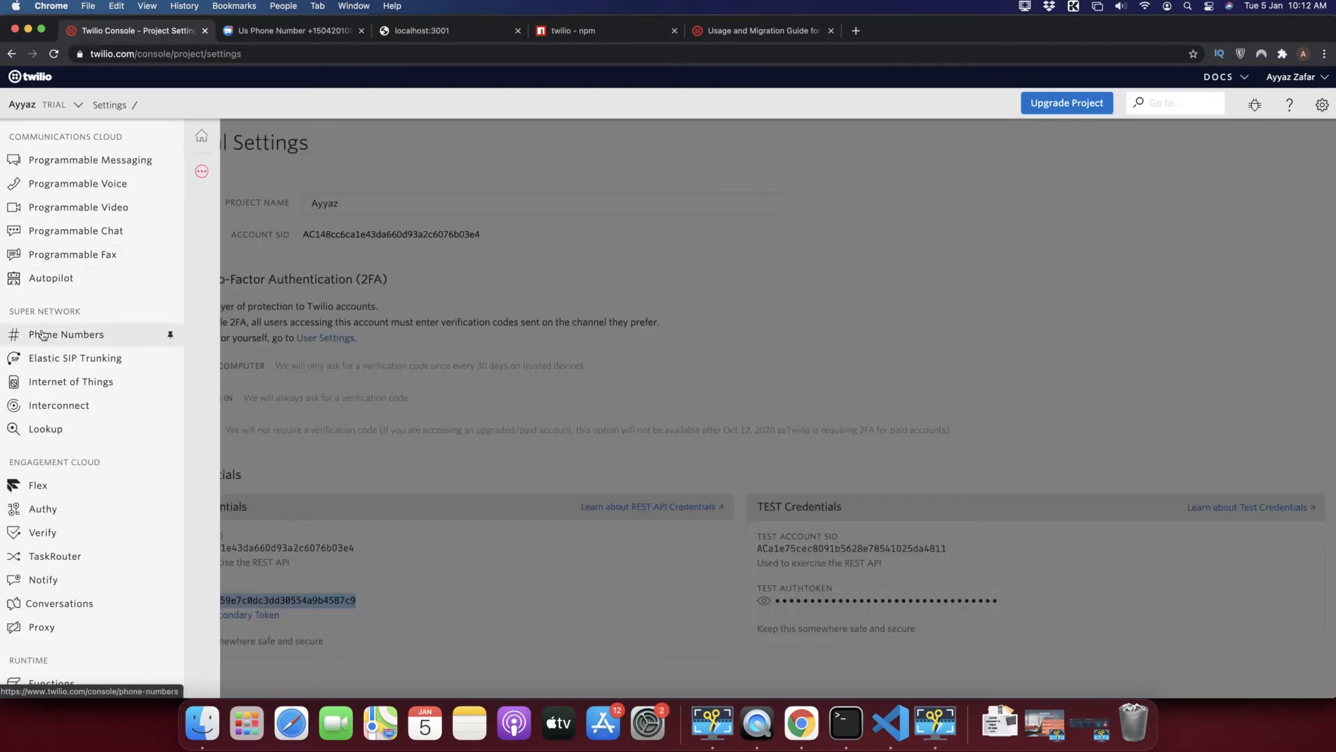
click(65, 334)
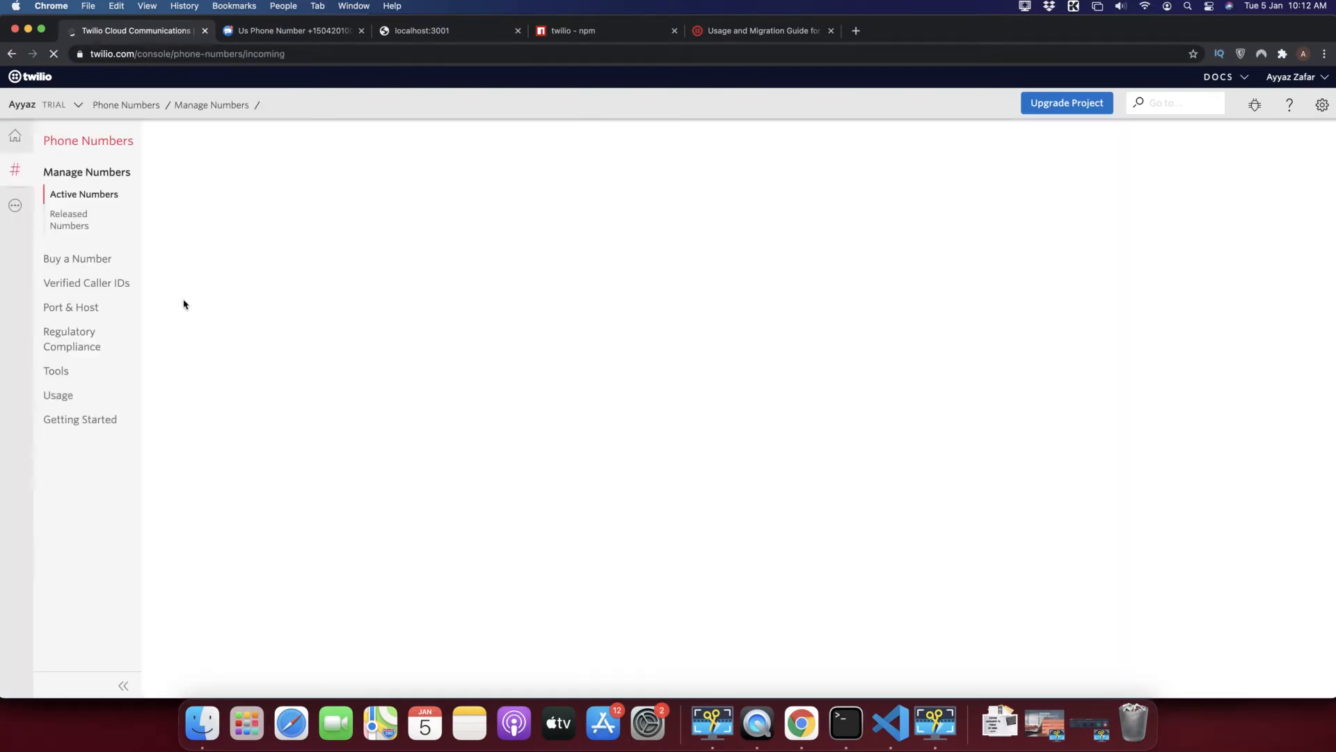
mouse_move(386, 396)
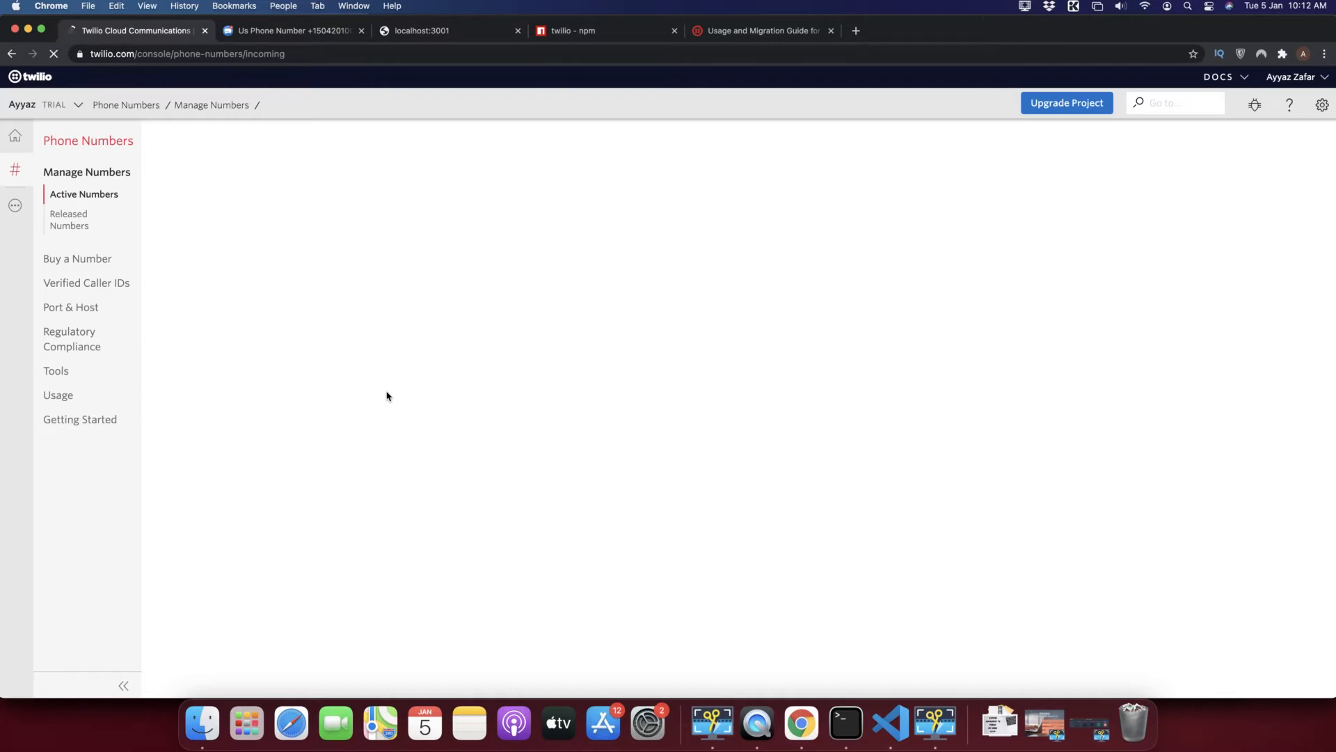
mouse_move(399, 284)
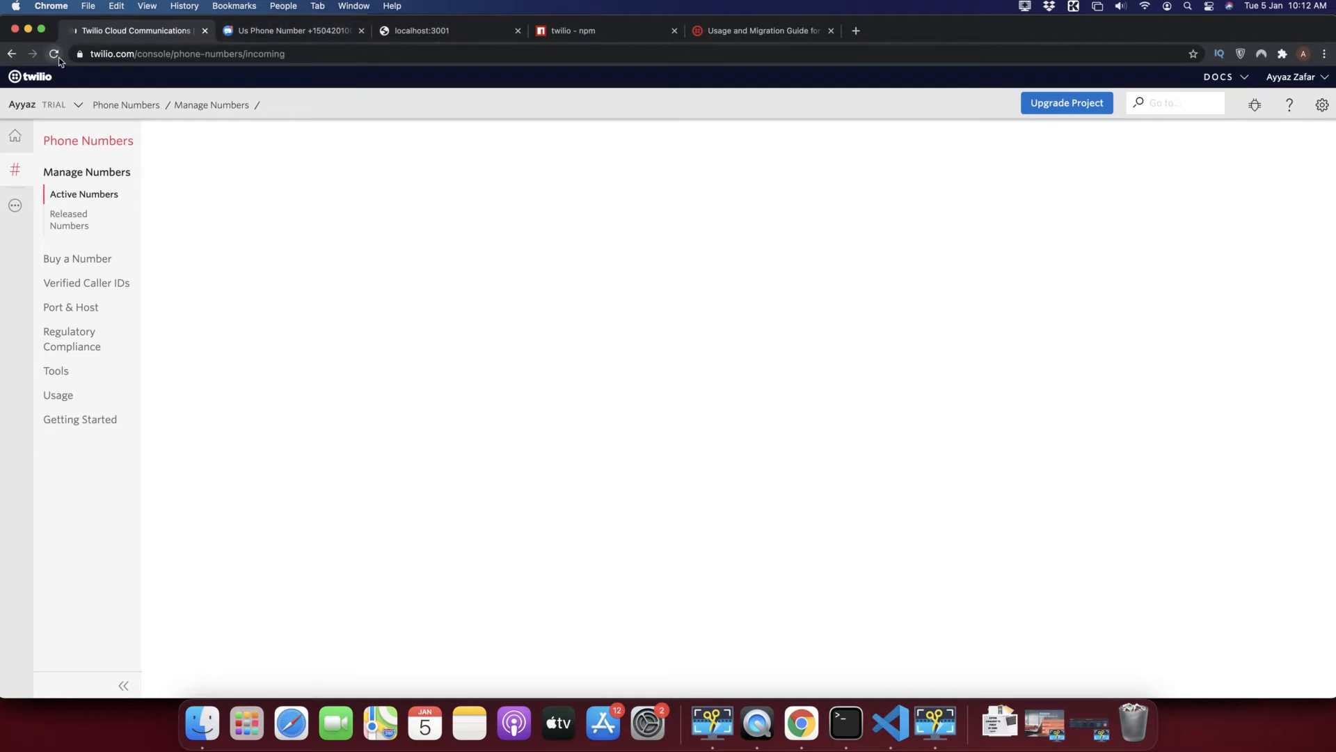
click(54, 54)
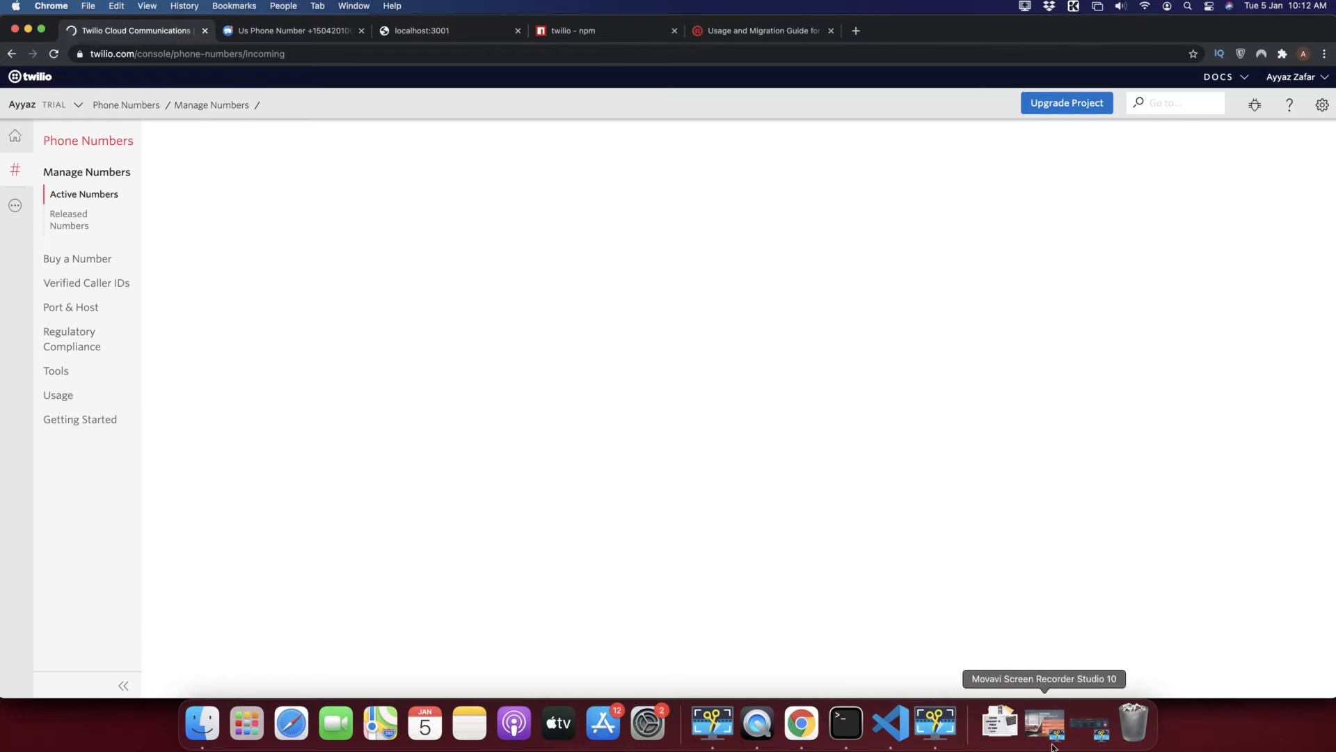
click(1044, 723)
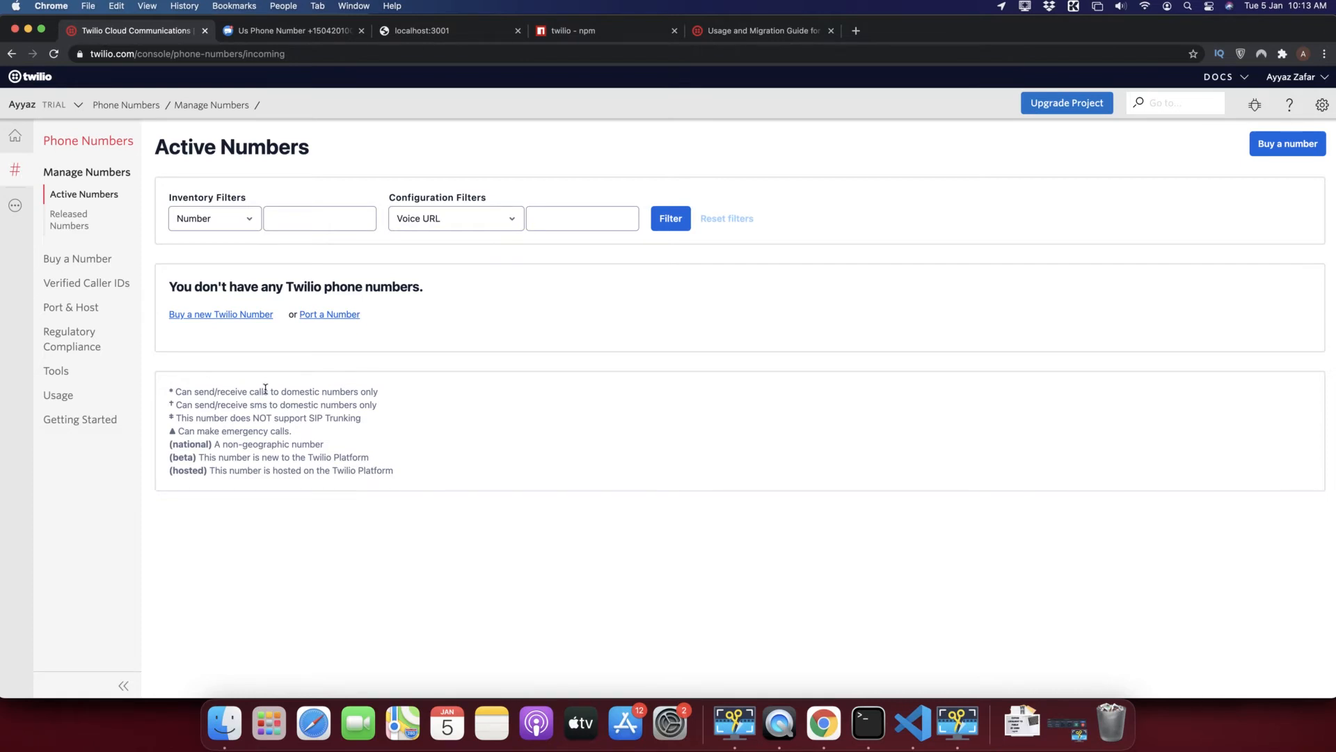
mouse_move(556, 282)
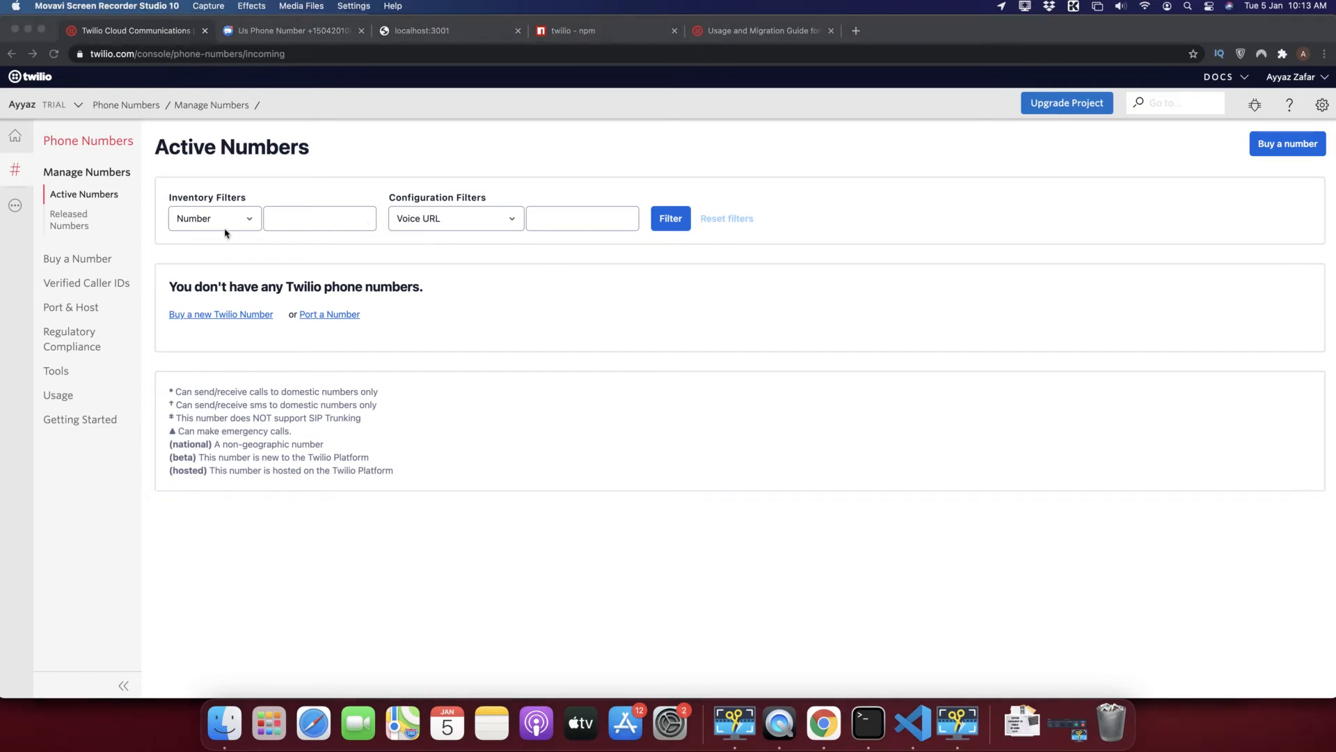
mouse_move(210, 335)
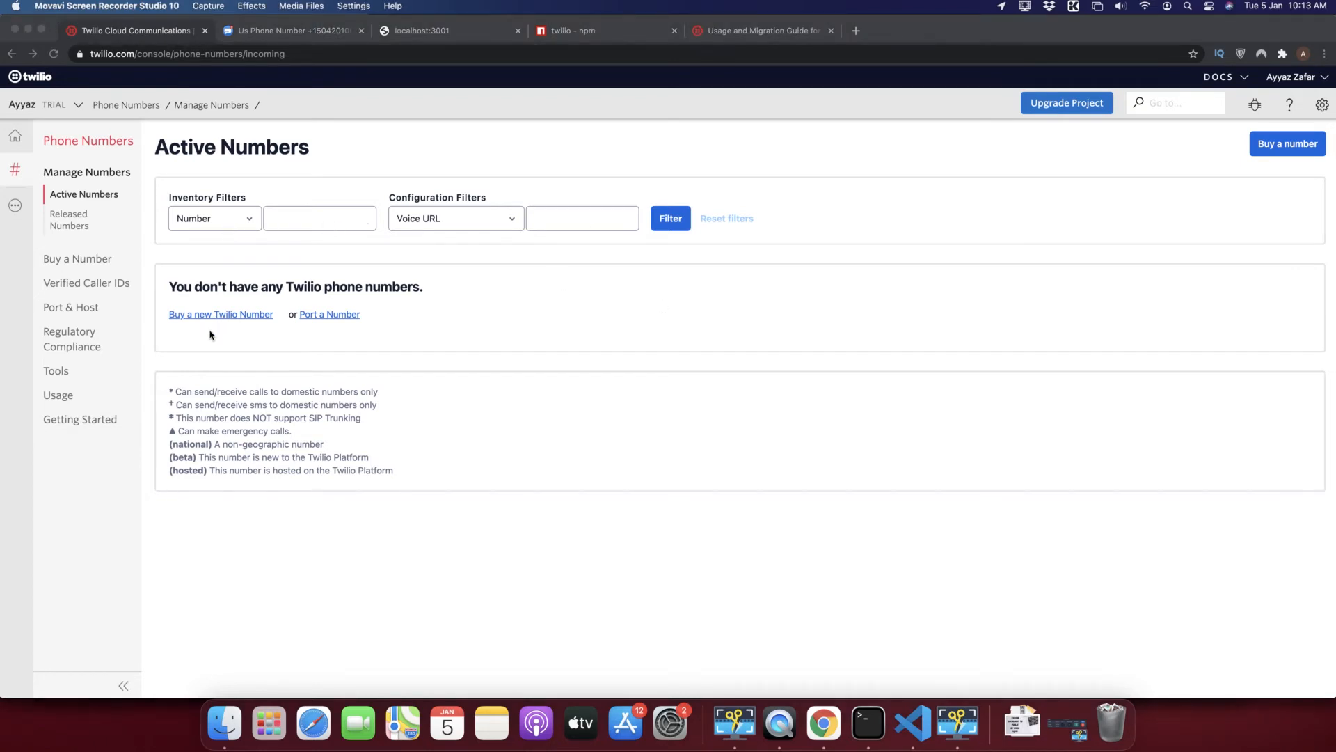
Start buying a new Twilio number and search by Locality for Boston
click(221, 314)
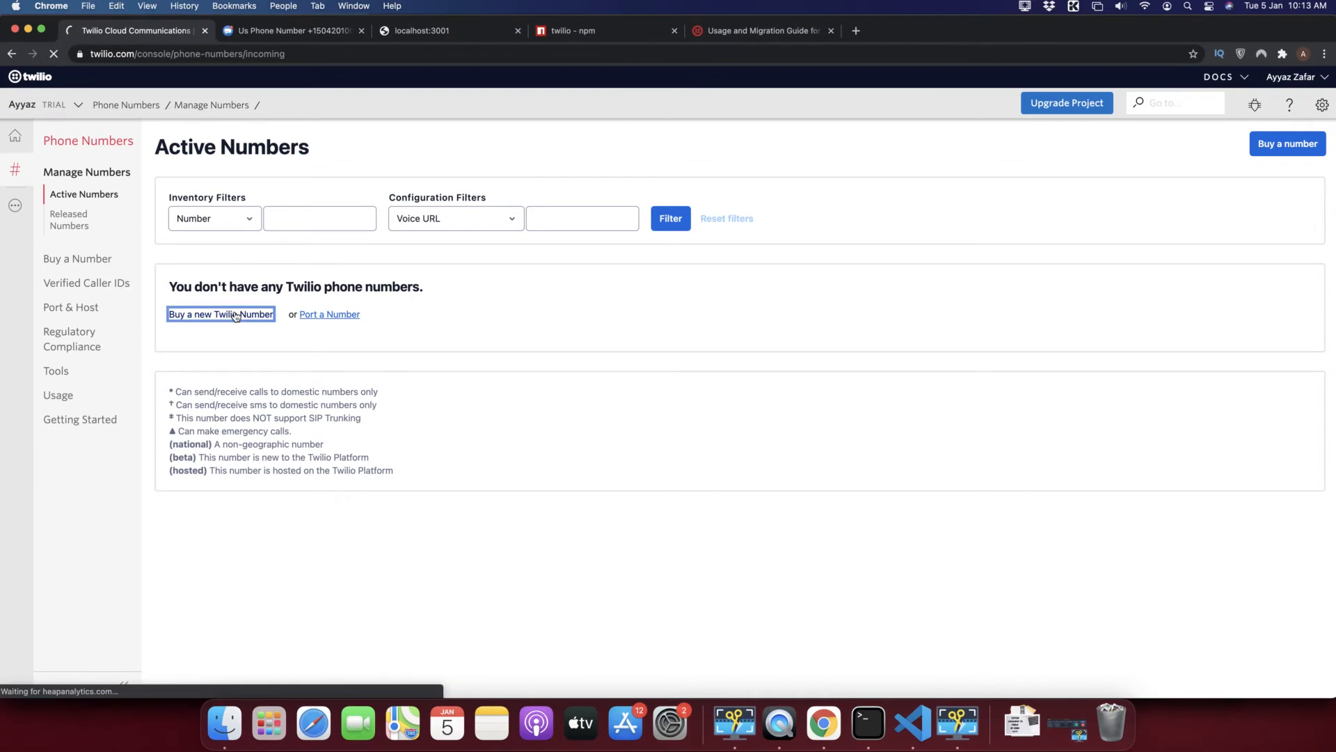
click(220, 314)
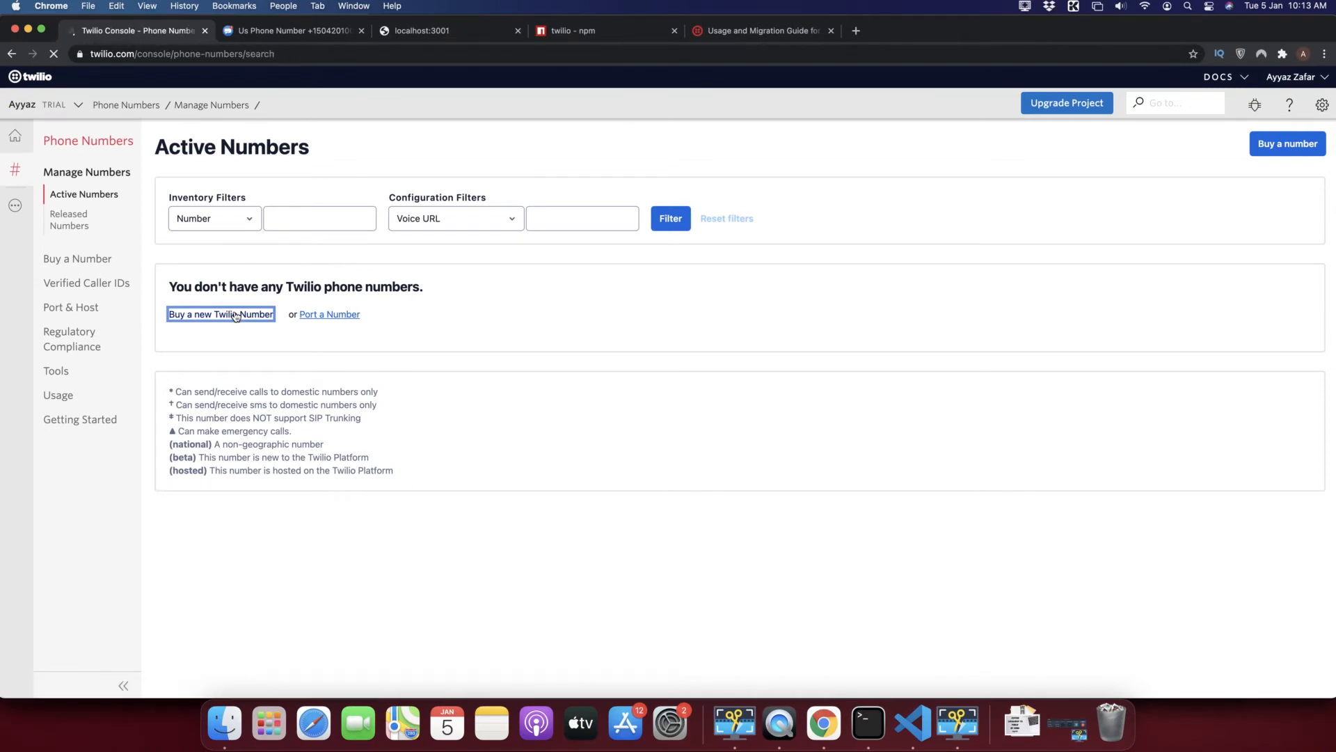
click(221, 313)
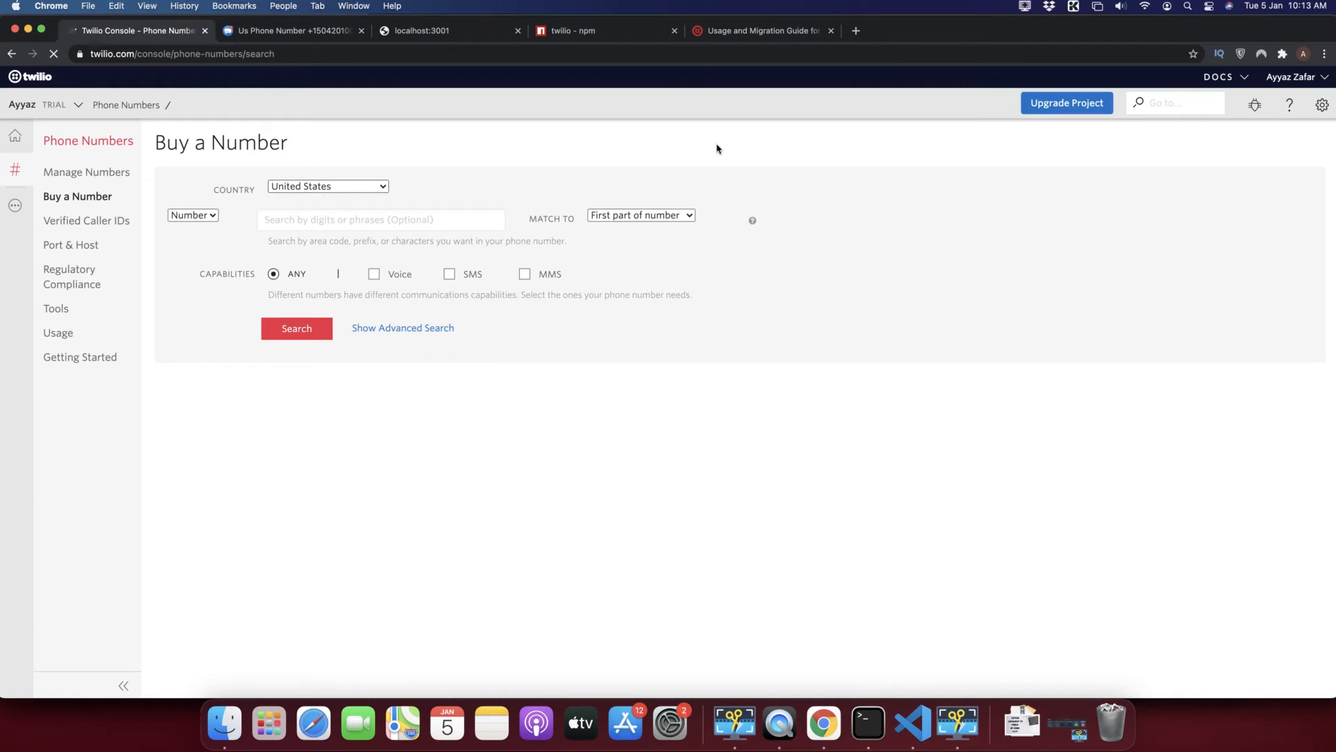
mouse_move(855, 151)
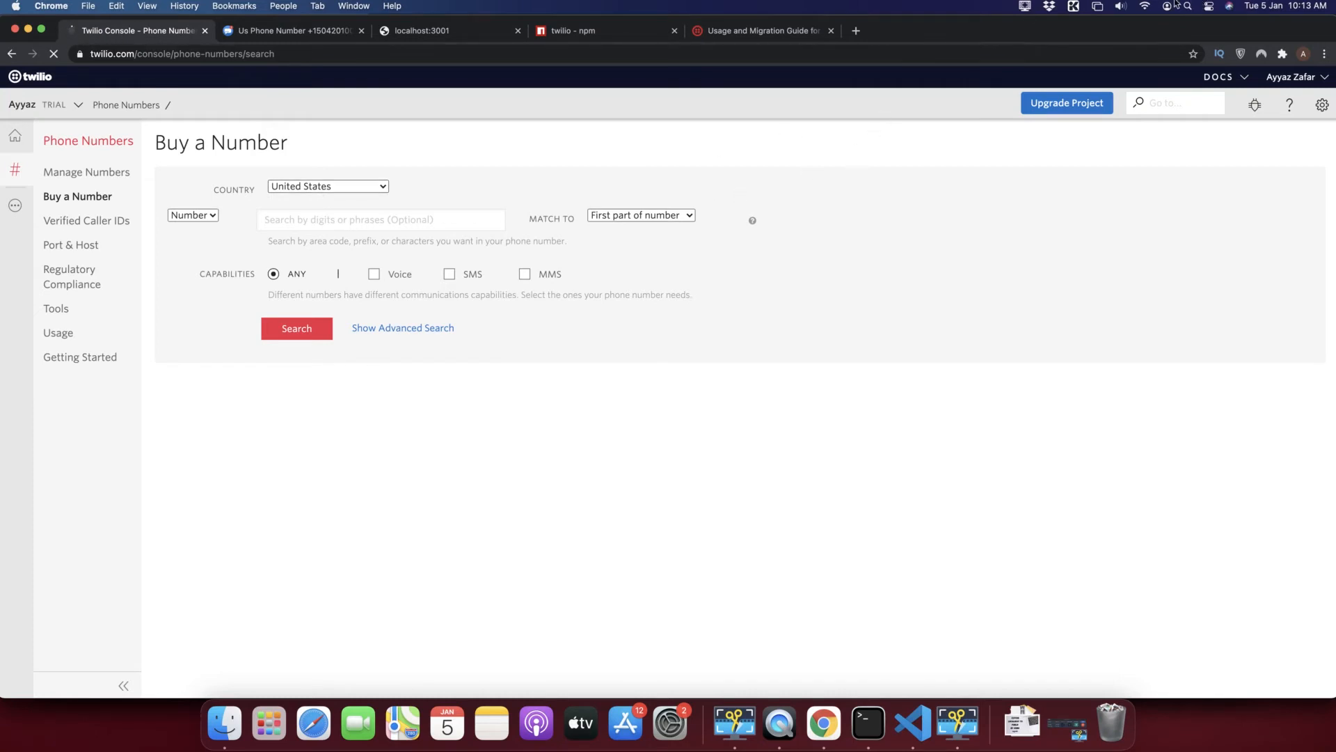
click(1145, 6)
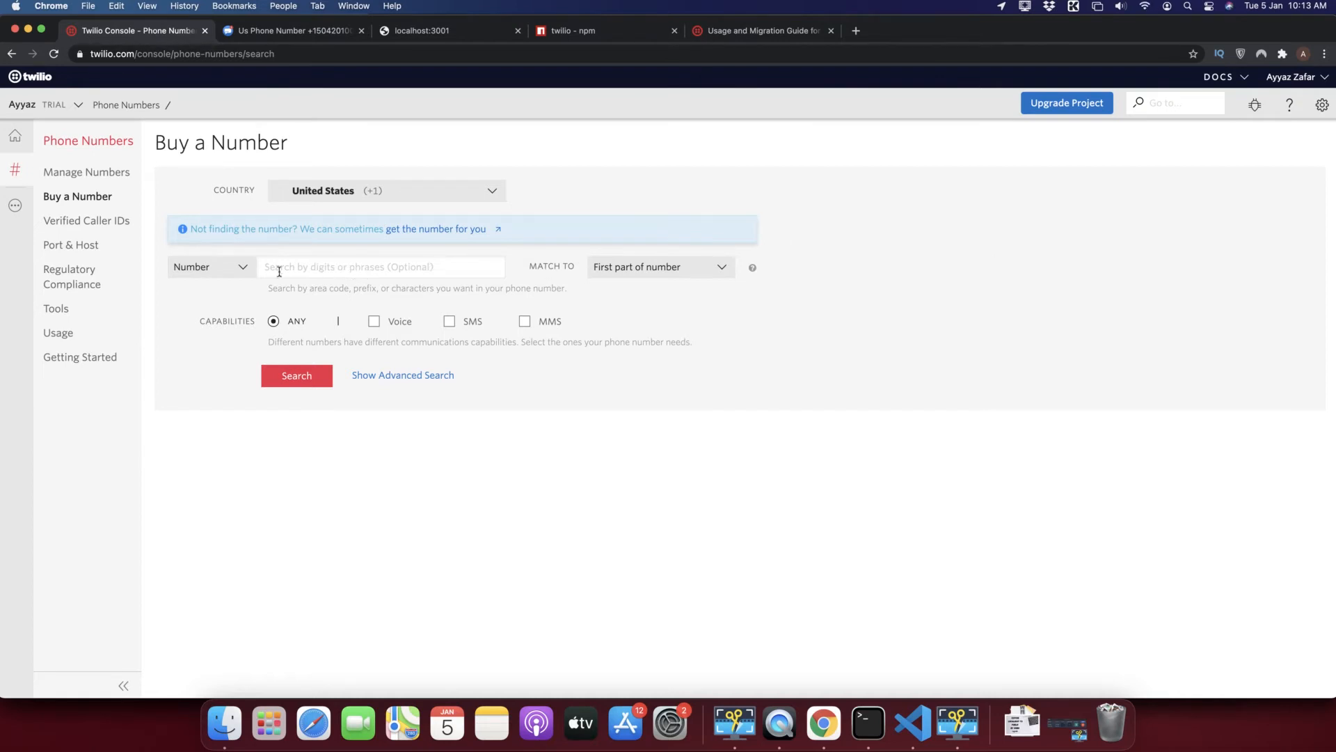
click(209, 266)
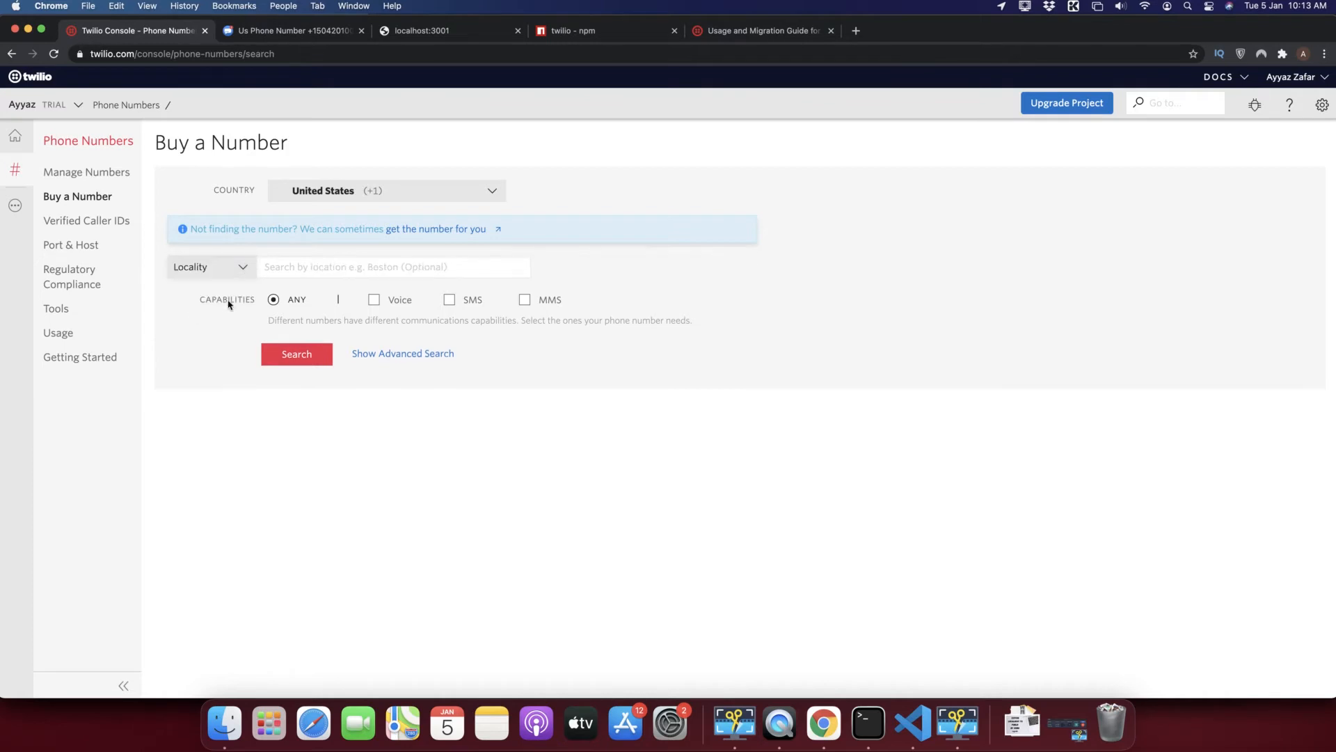
text(Bo)
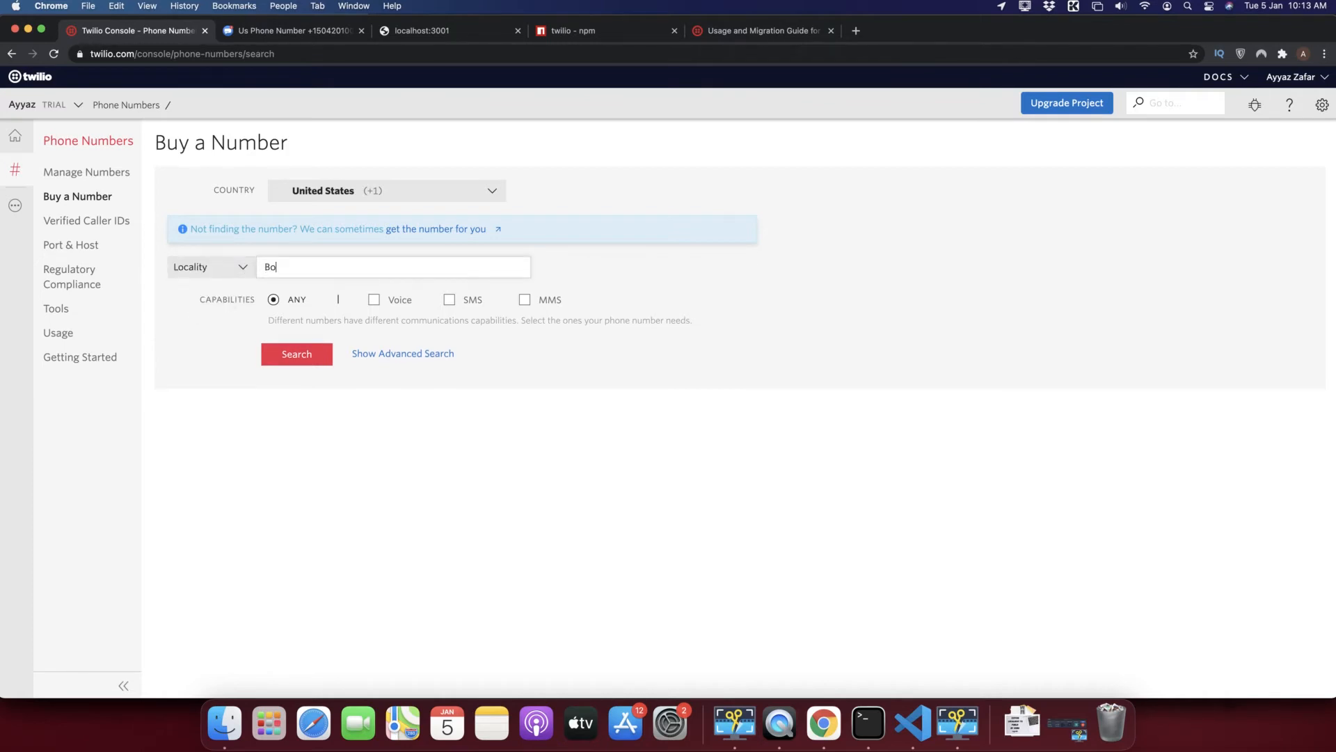
text(ston)
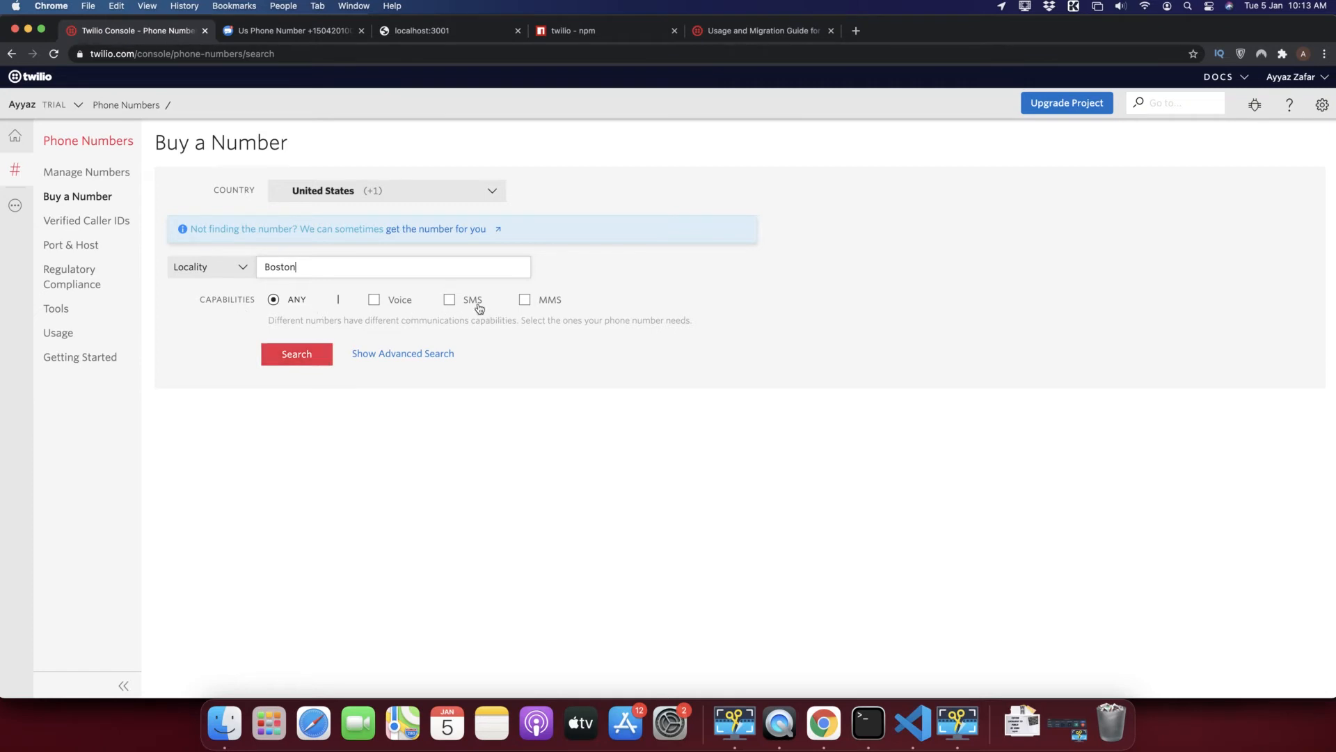
click(296, 354)
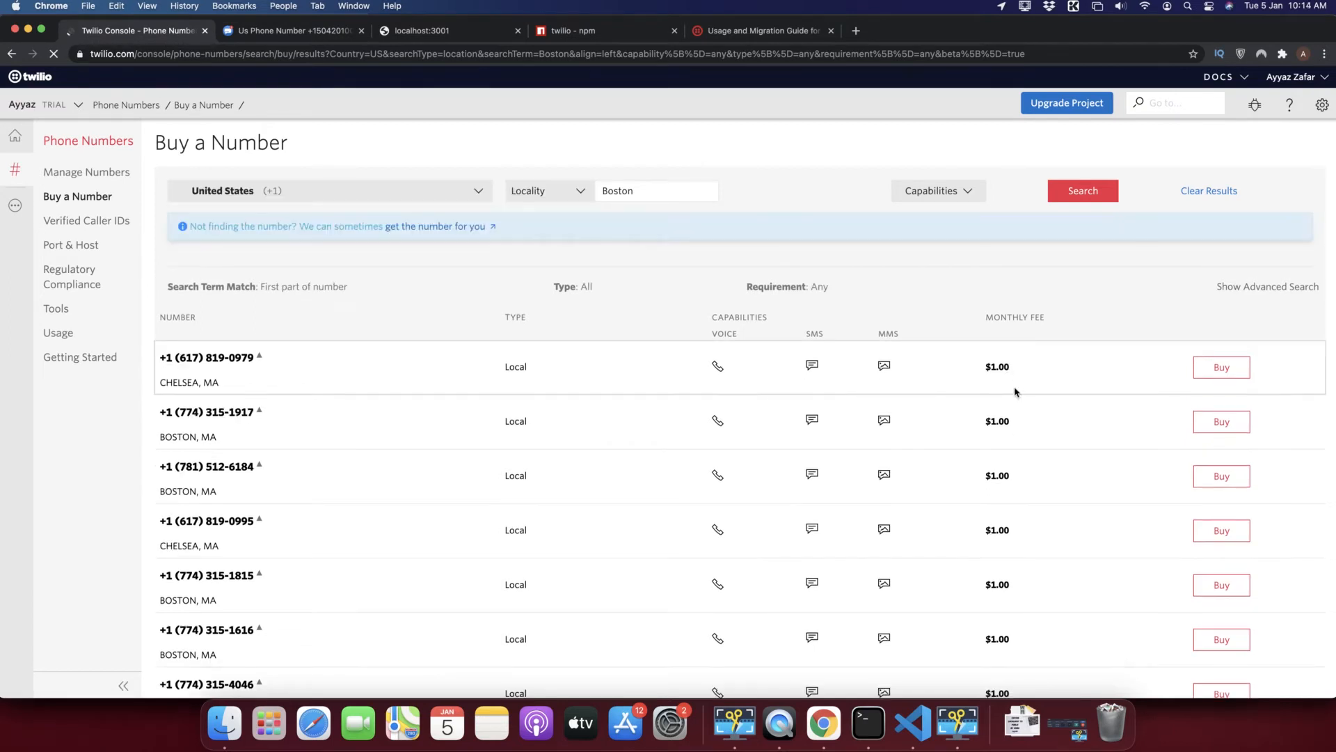
scroll(down, 3)
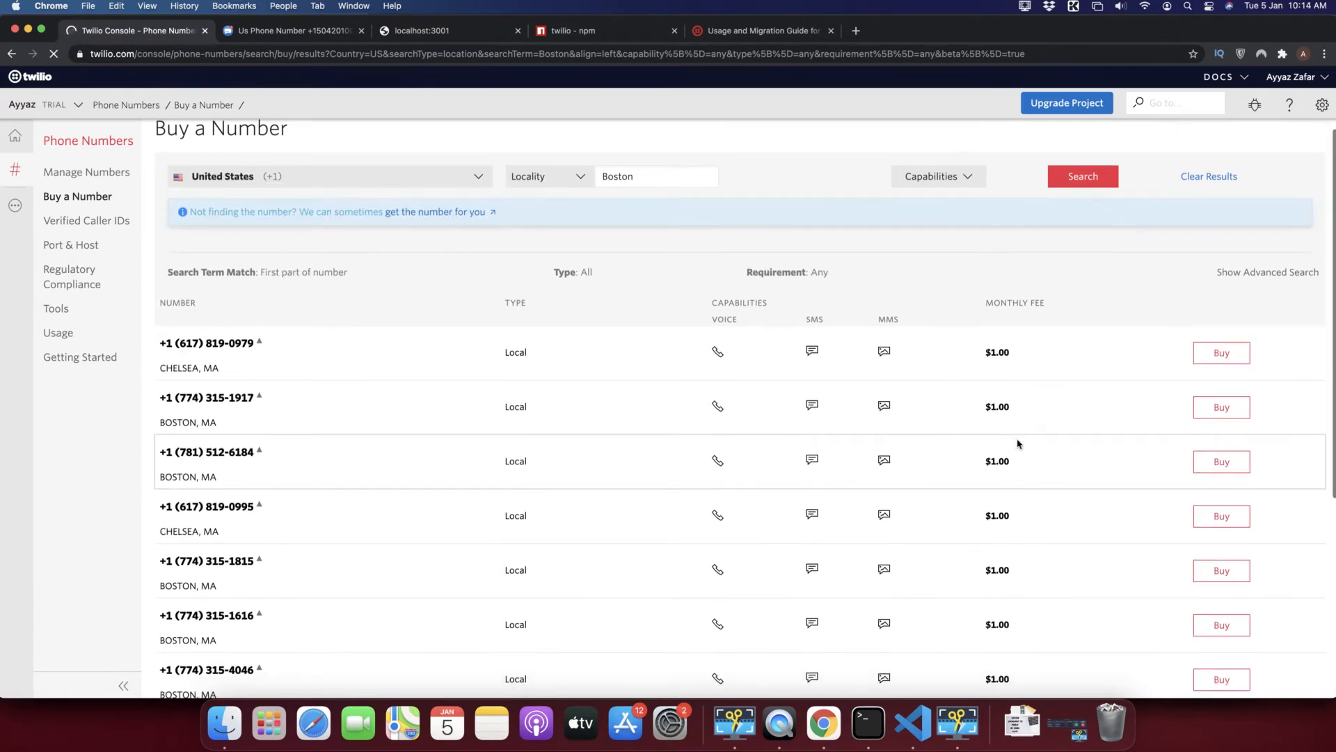
scroll(down, 3)
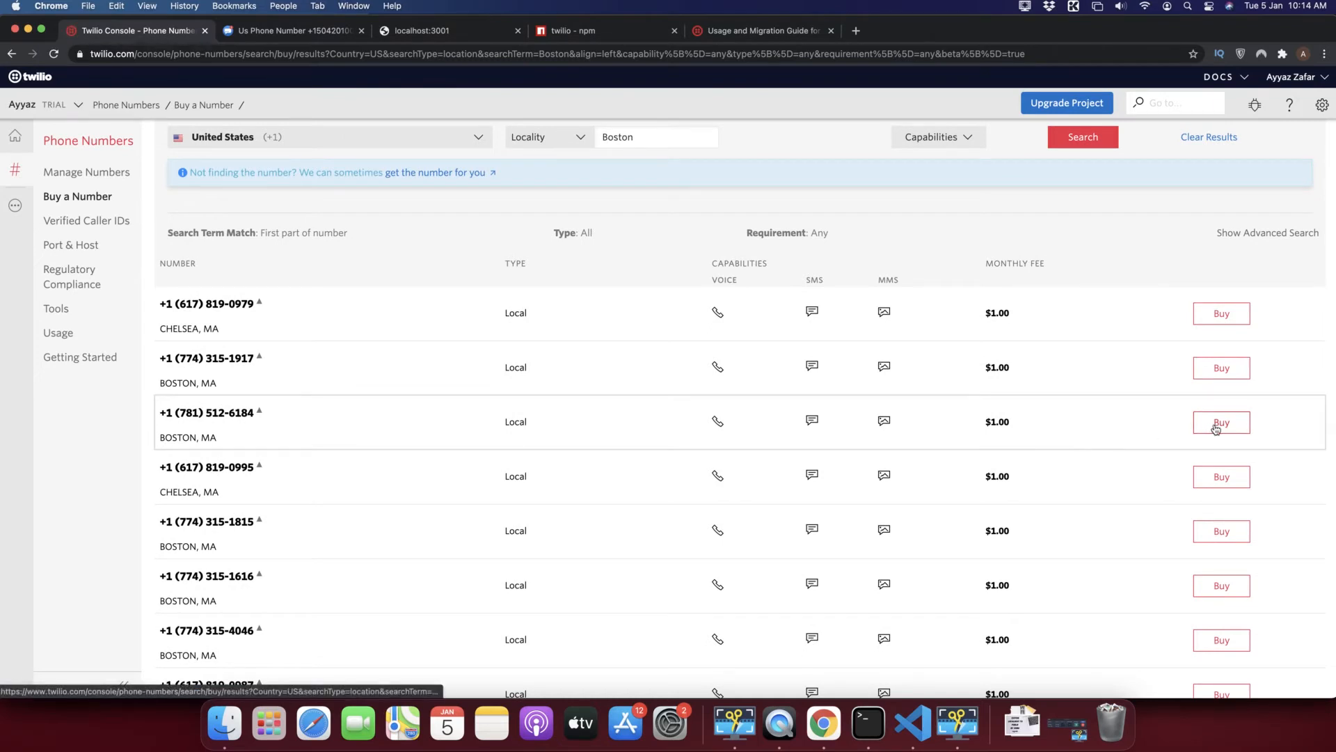
click(1221, 421)
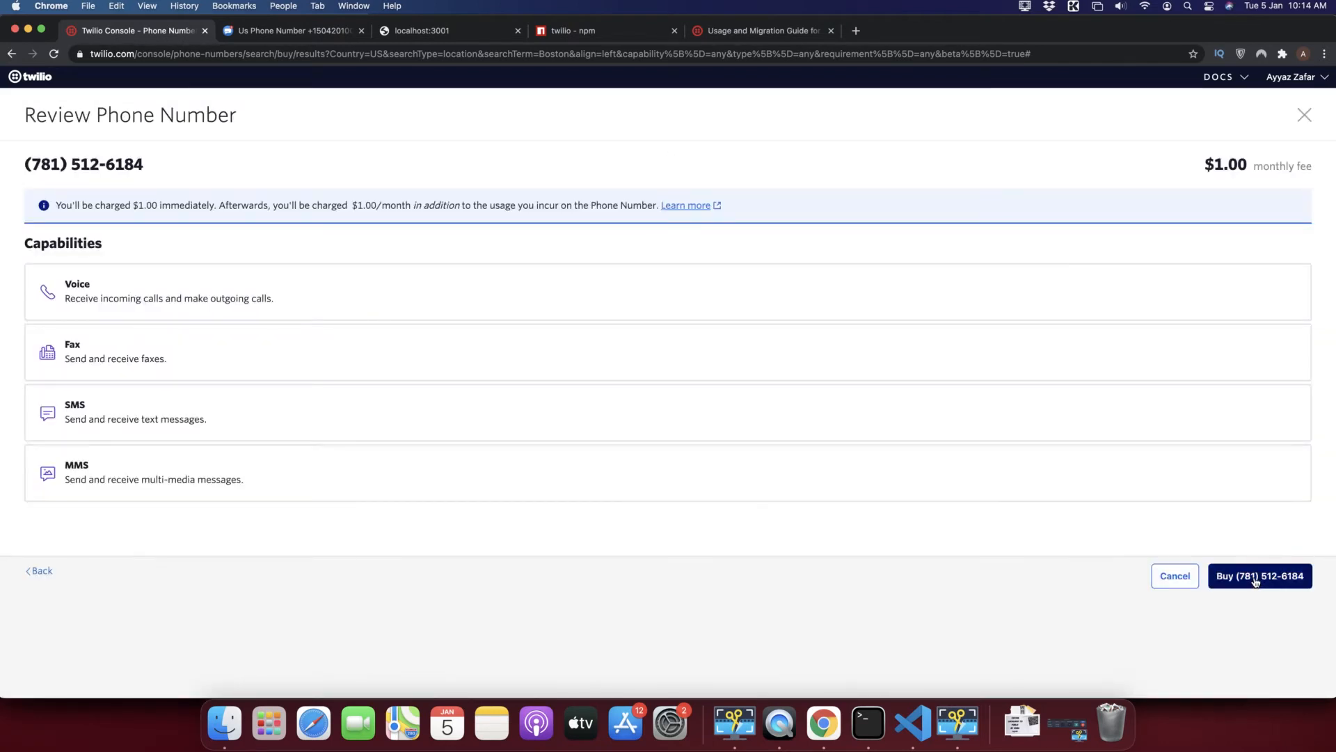
click(1259, 576)
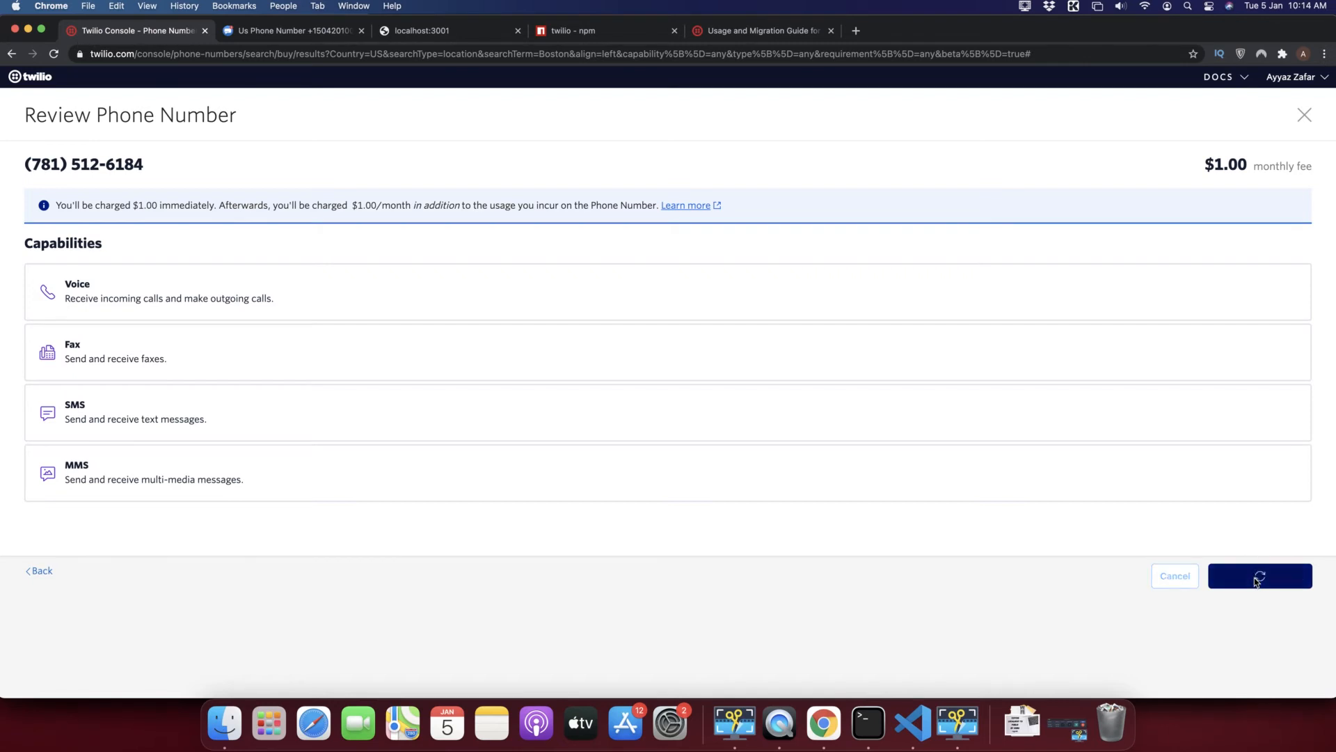
click(1259, 575)
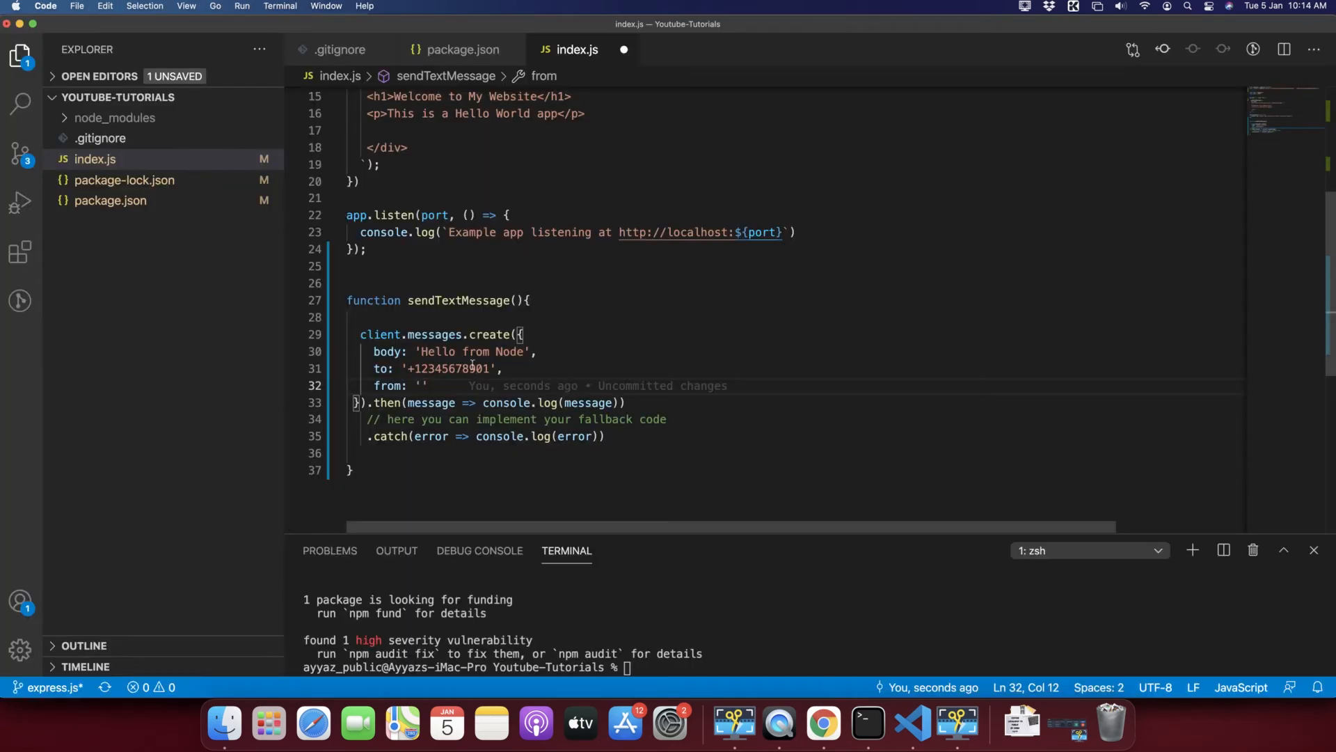
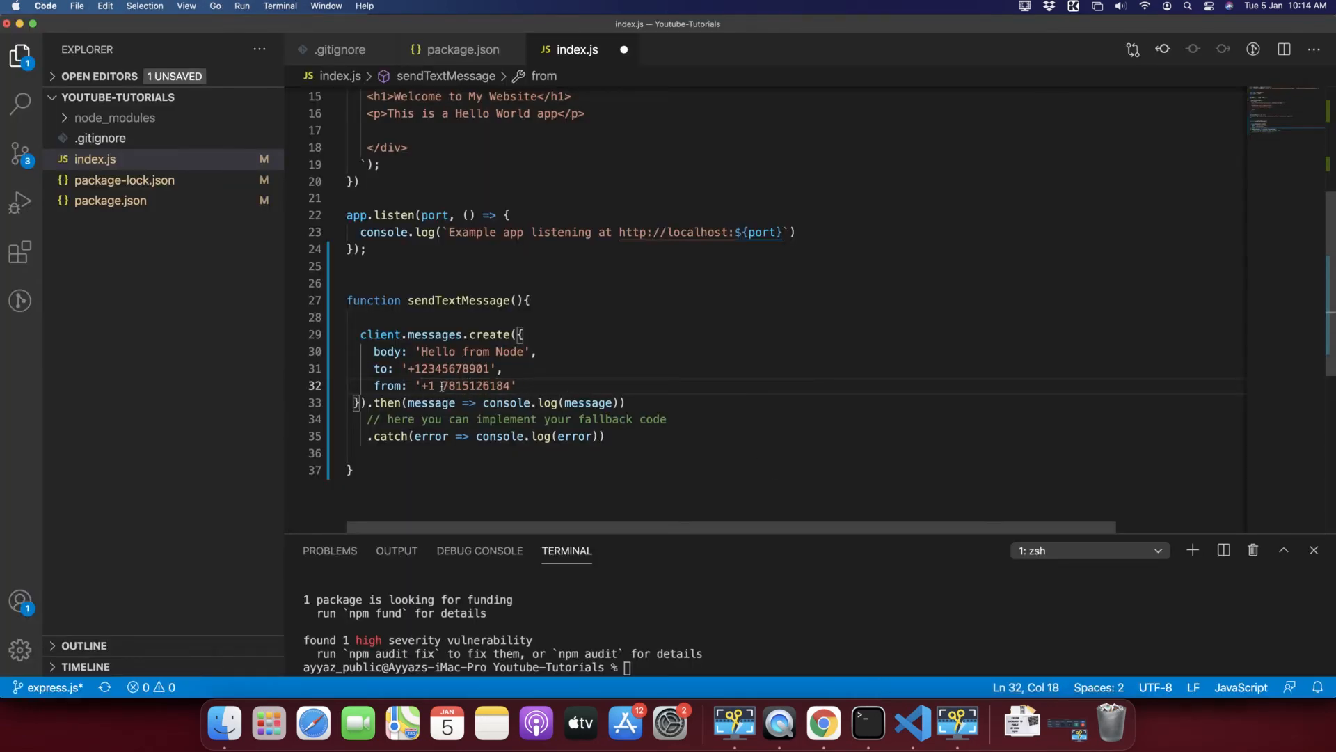
Enter the purchased number in the index.js from: field and tidy its spacing
drag(430, 385, 504, 385)
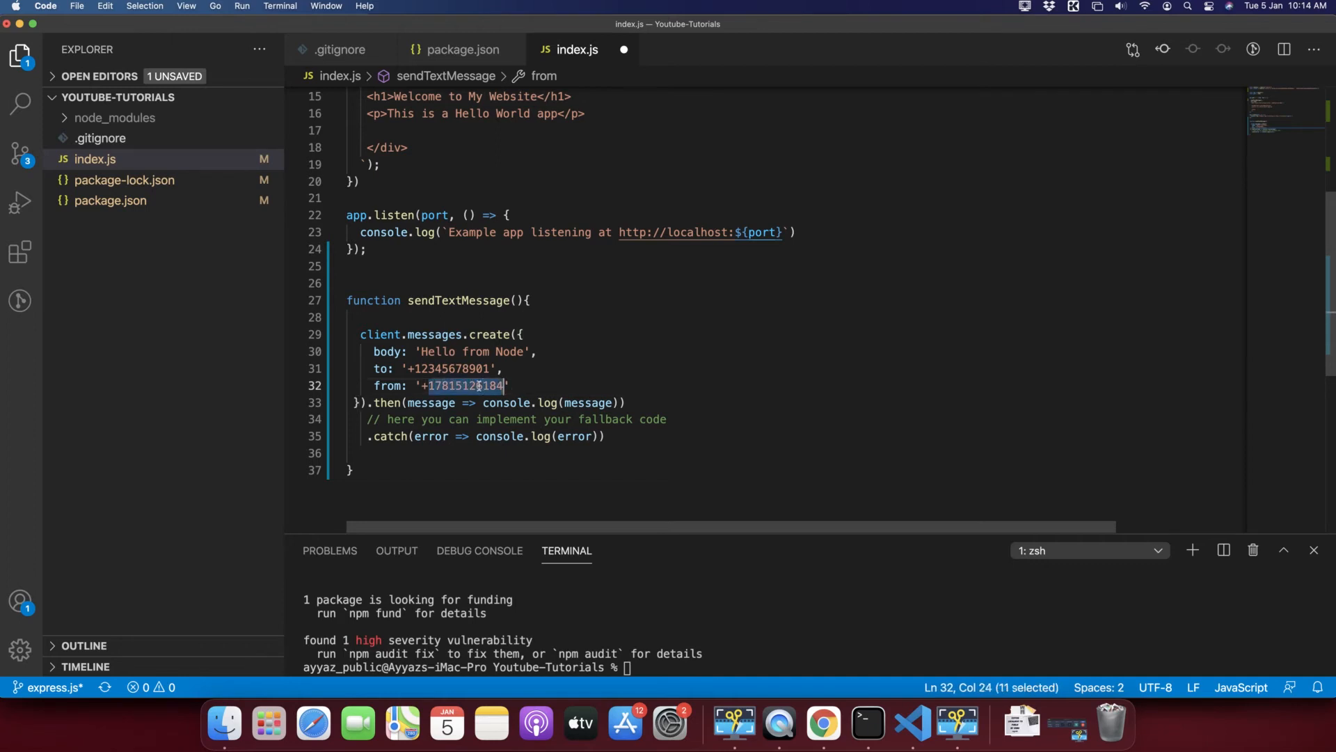
click(423, 385)
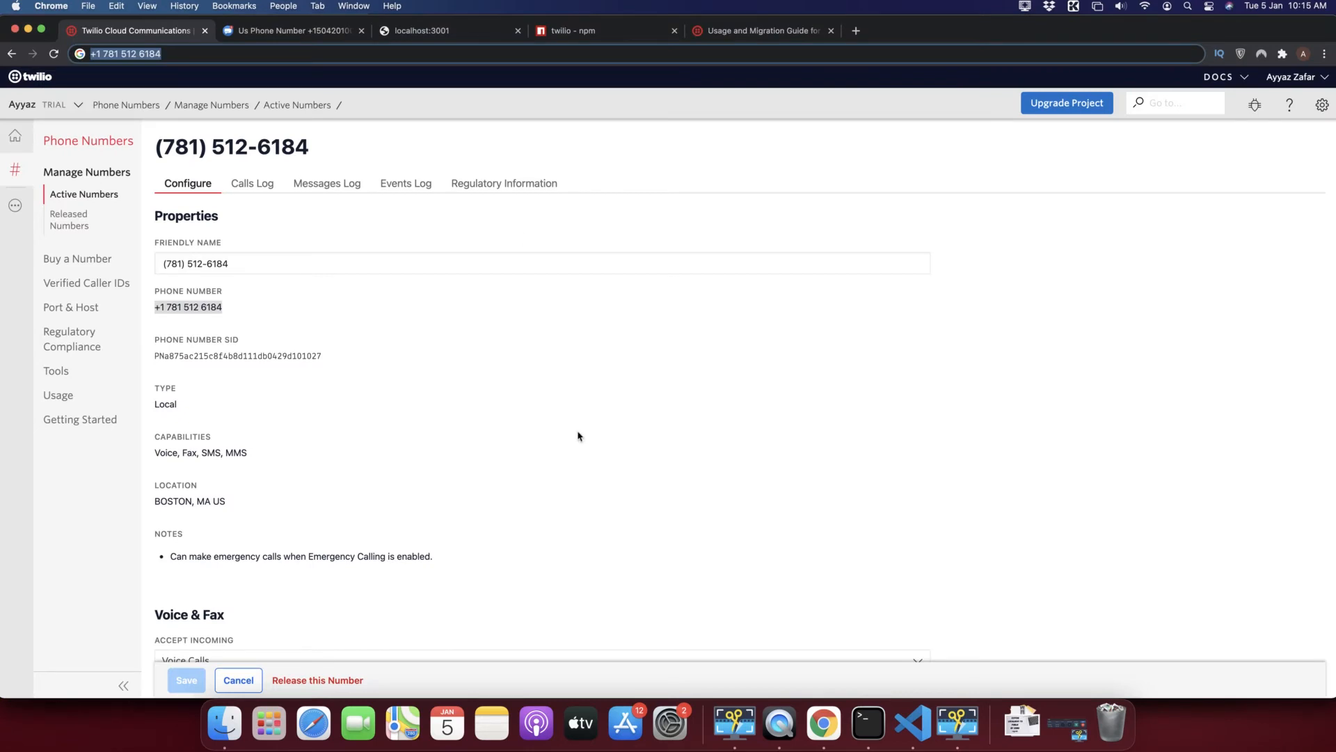
mouse_move(555, 46)
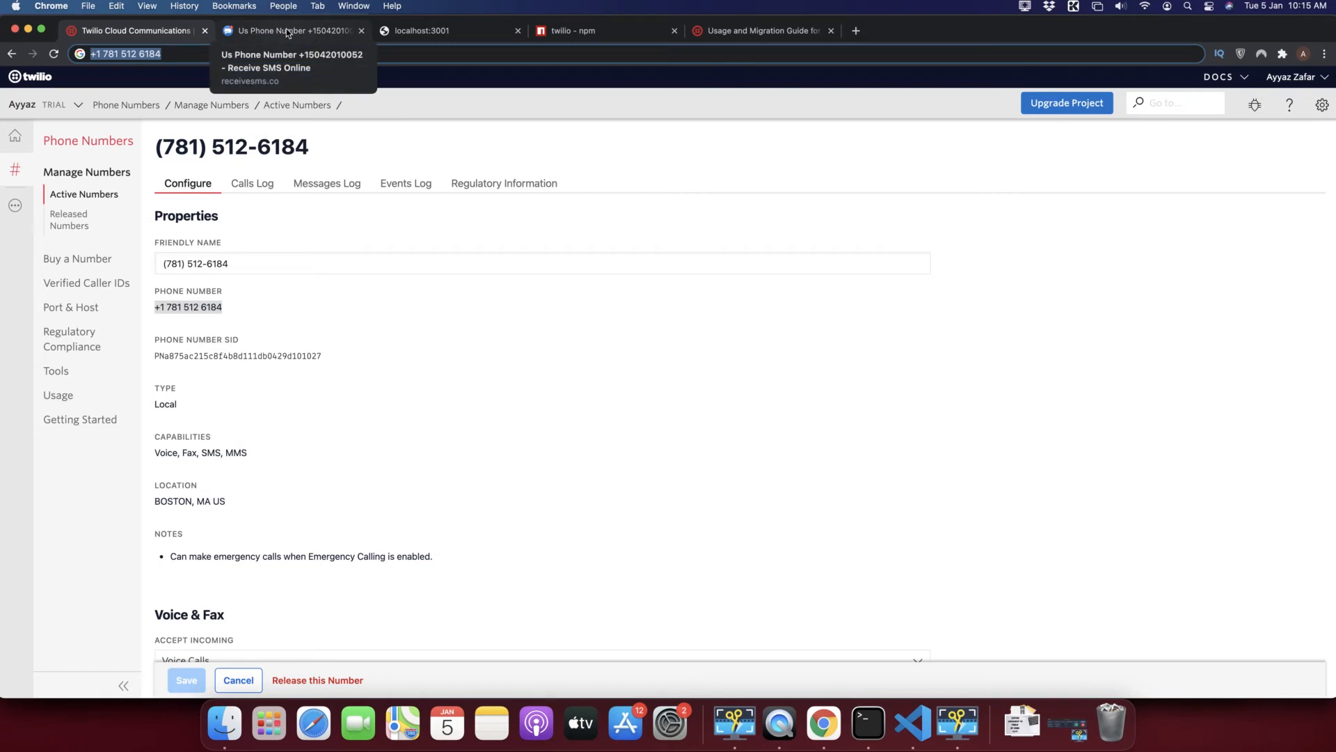
click(294, 30)
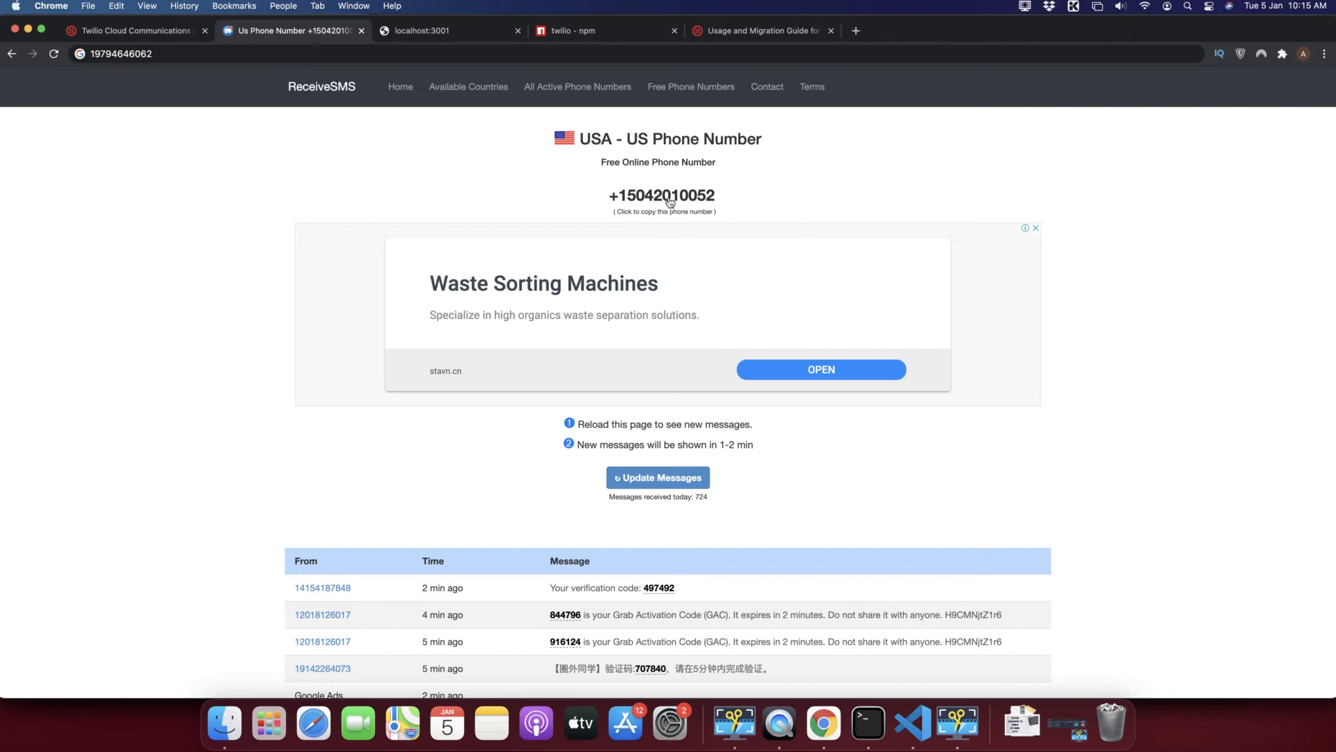
click(661, 194)
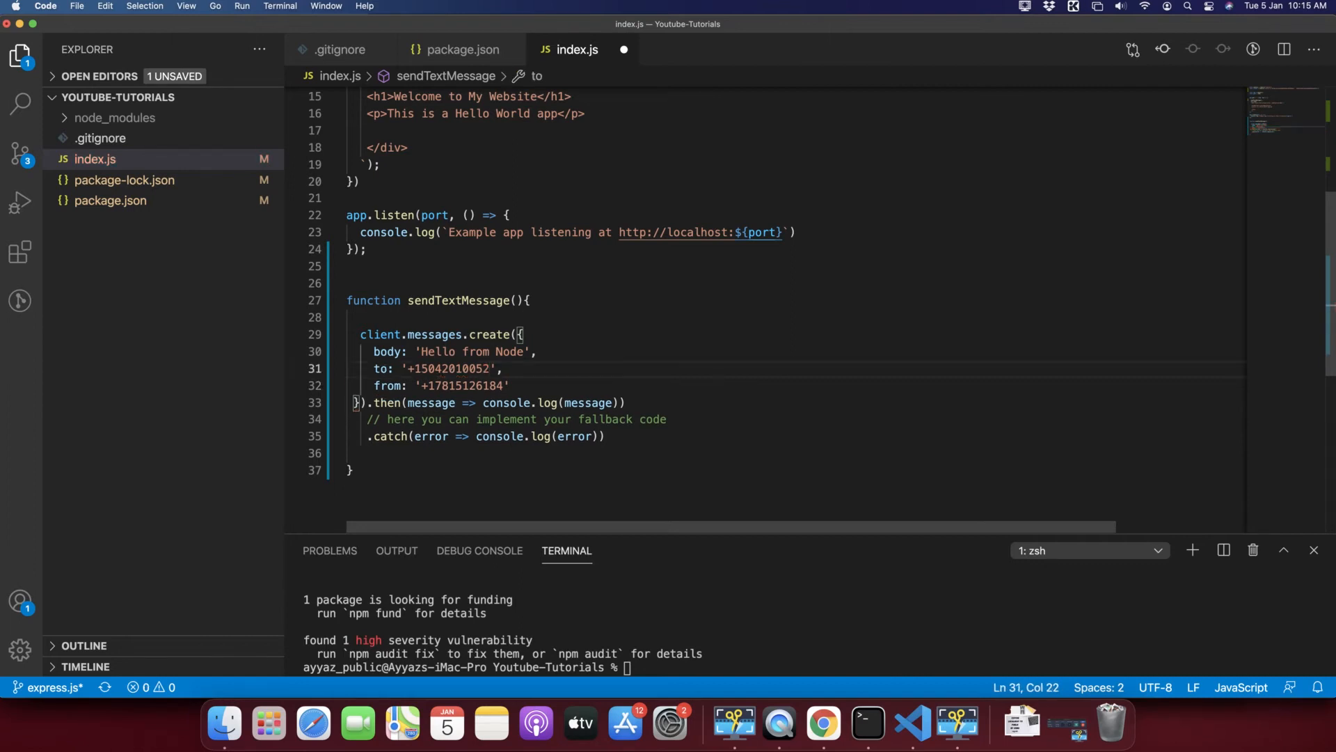
Extend the message body to 'Hello from Node. Youtube tutorial'
double_click(473, 351)
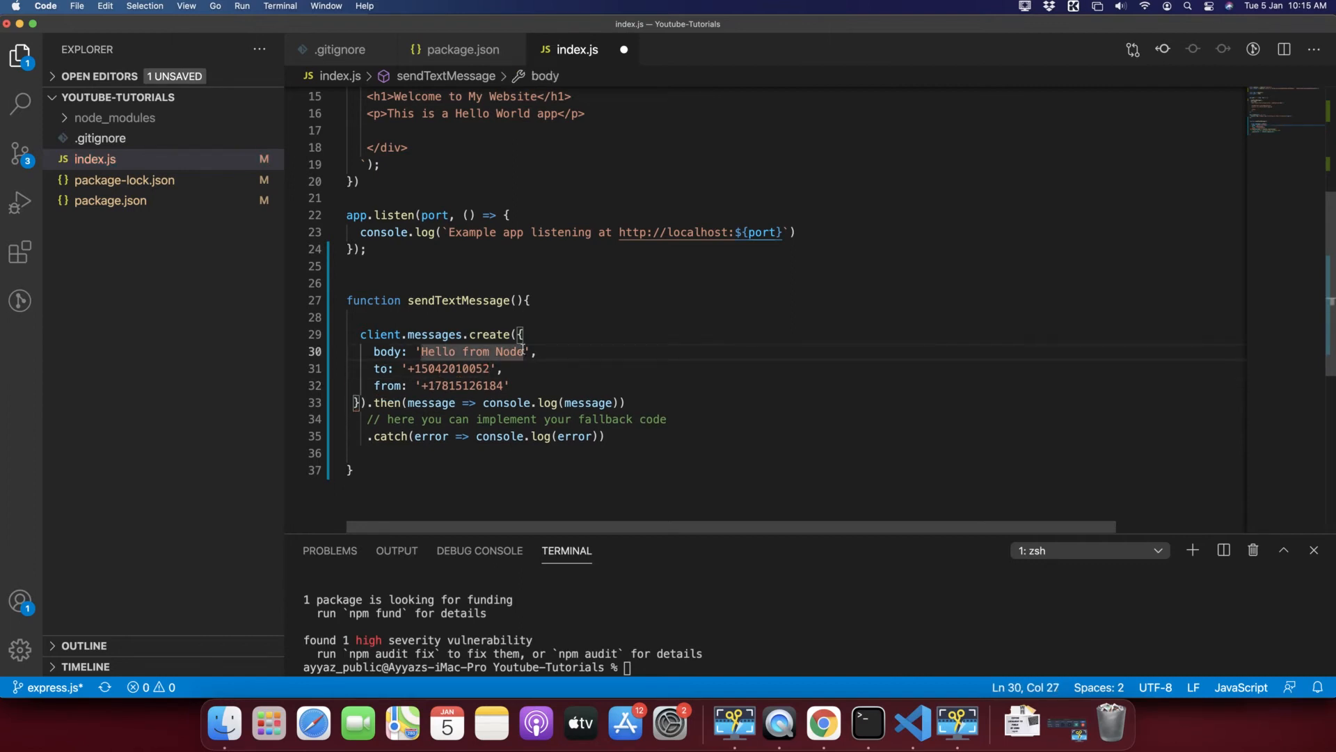
text(. Youtube tutorial)
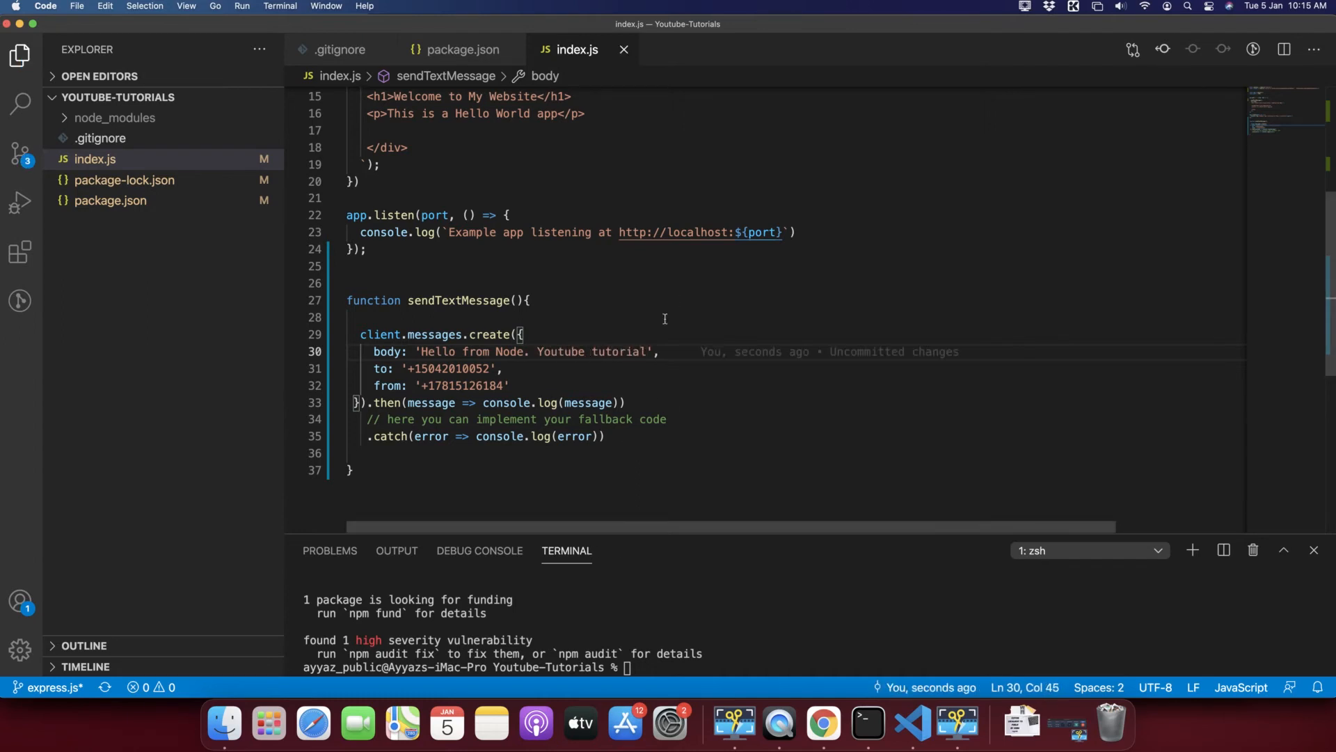
mouse_move(511, 367)
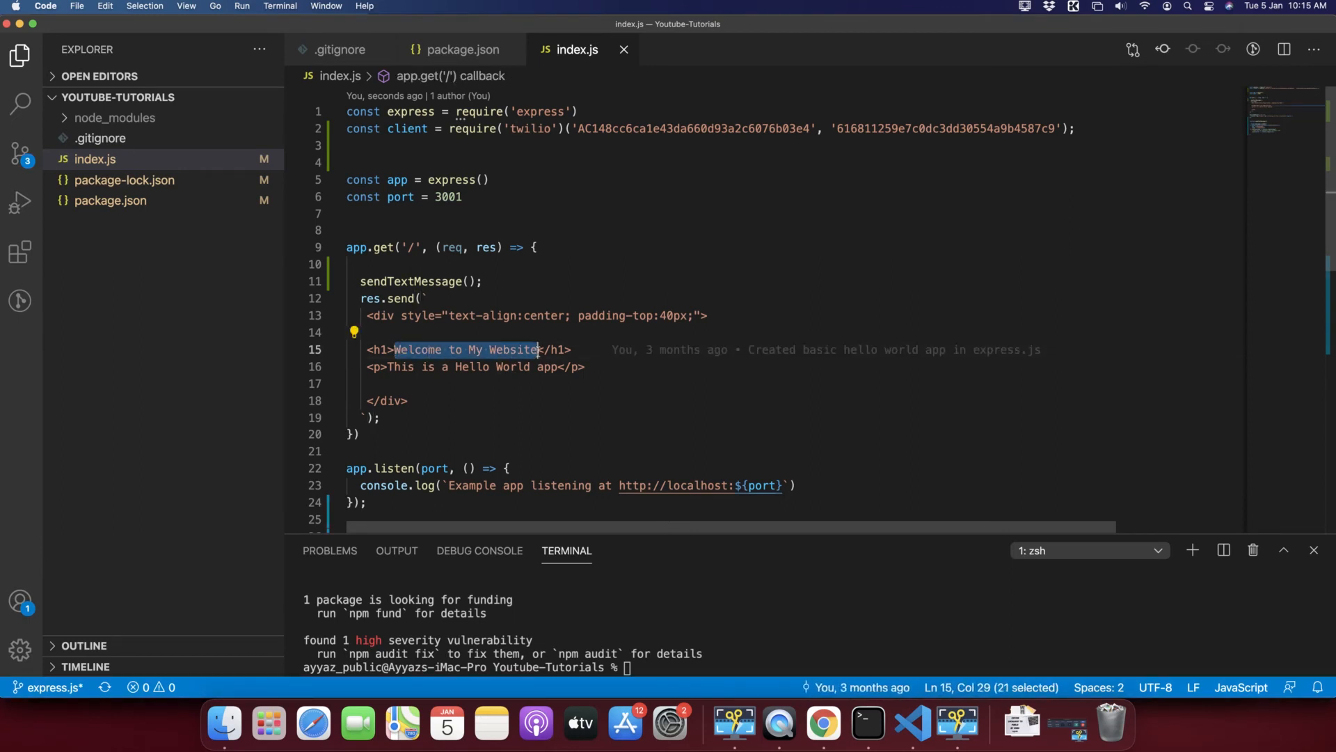
Change the h1 heading to 'Your message has been sent successfully!' and save index.js
text(Your message)
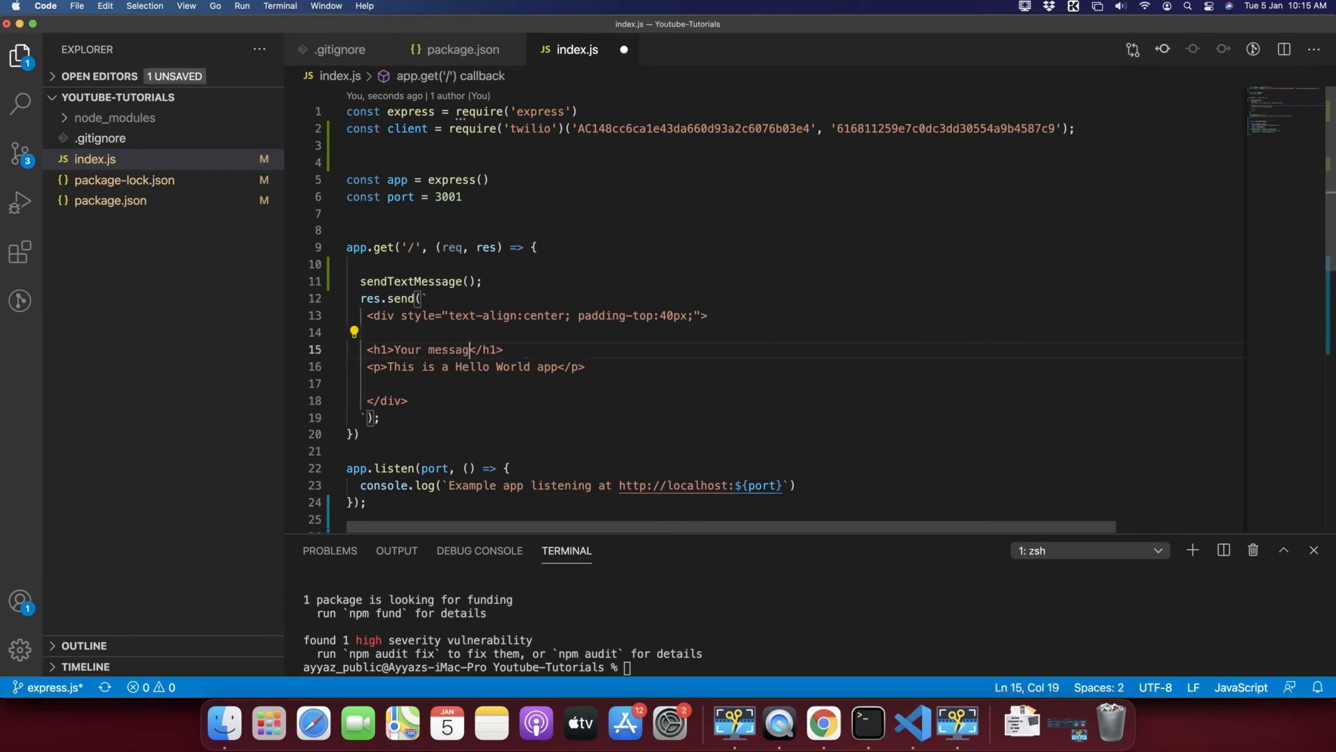
text(has been sent successfuly)
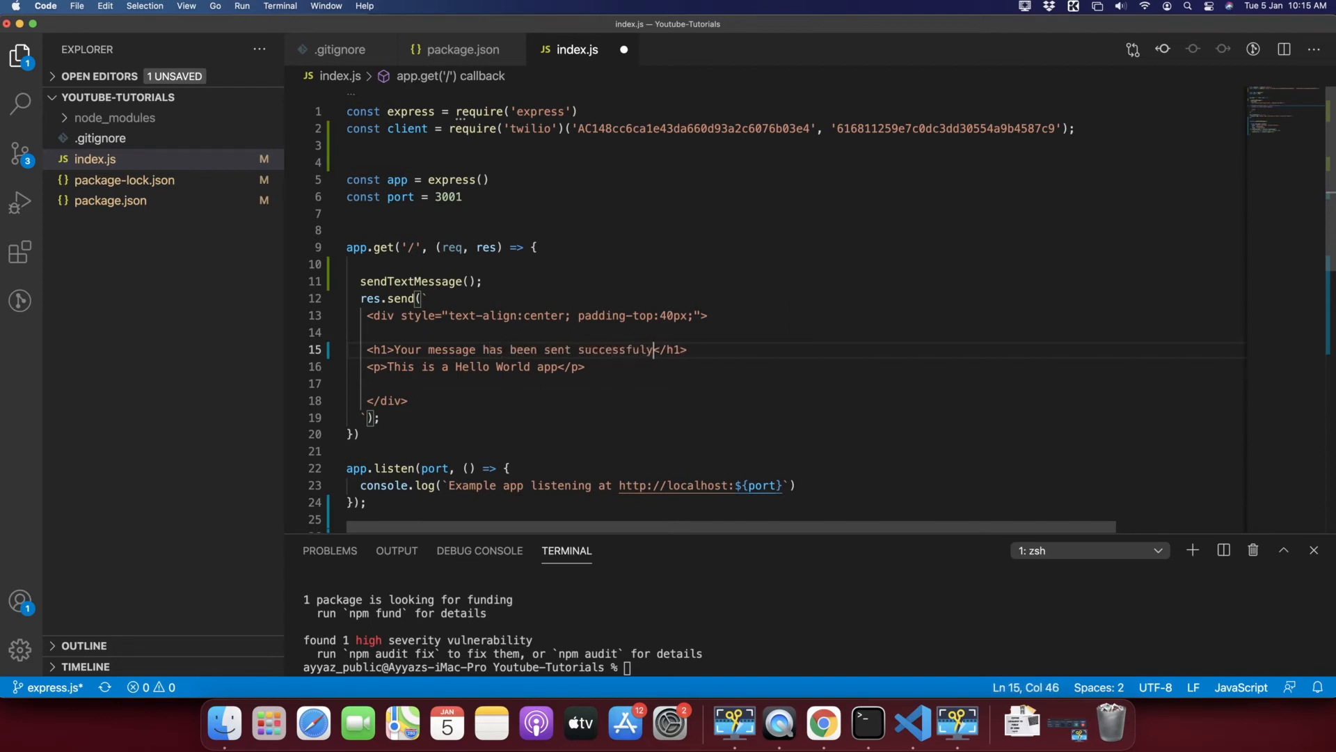
text(l!)
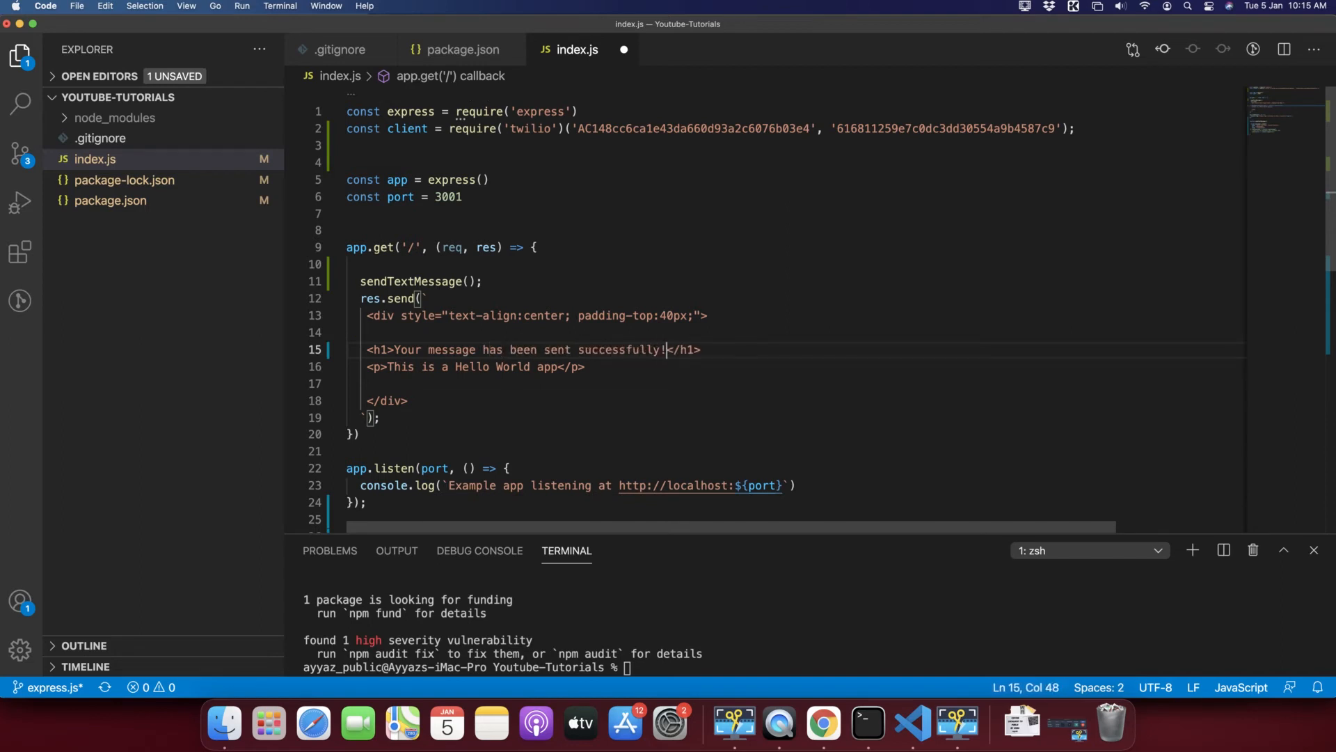
key(cmd+s)
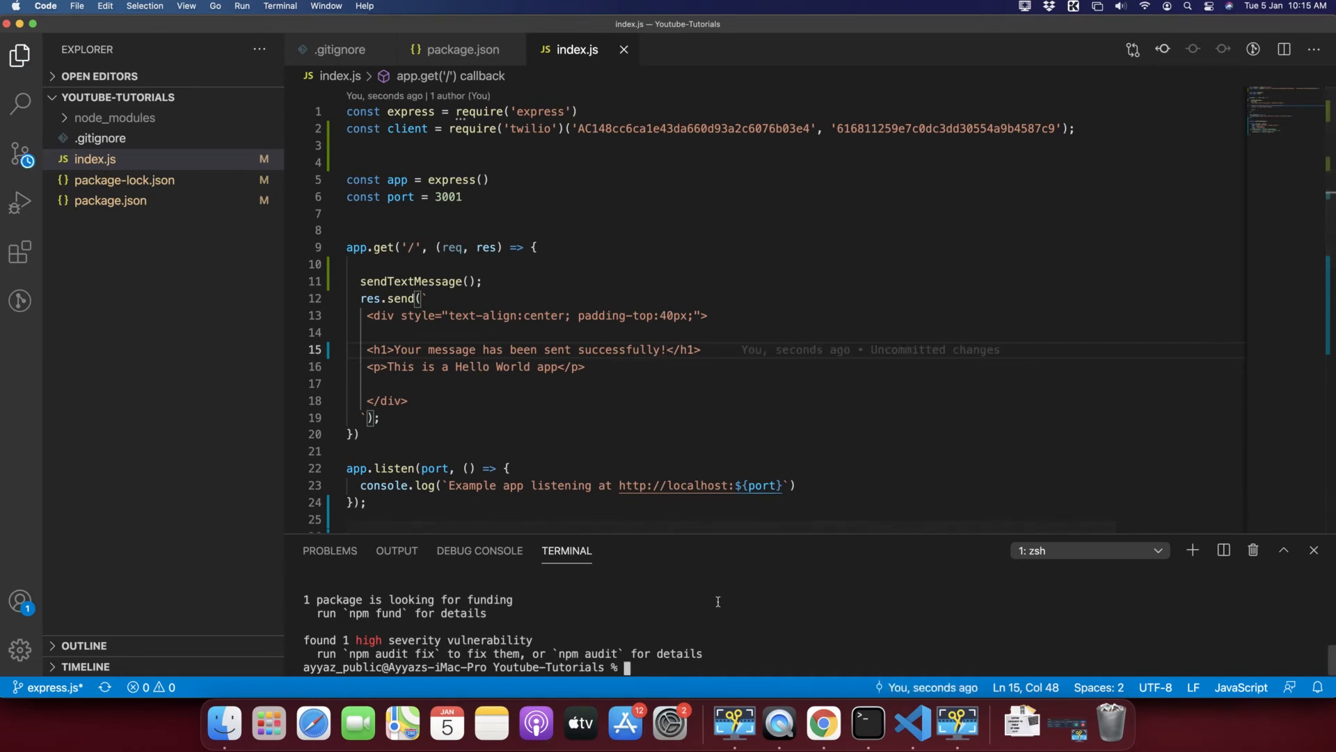
text(ssh root@167.172.151.217)
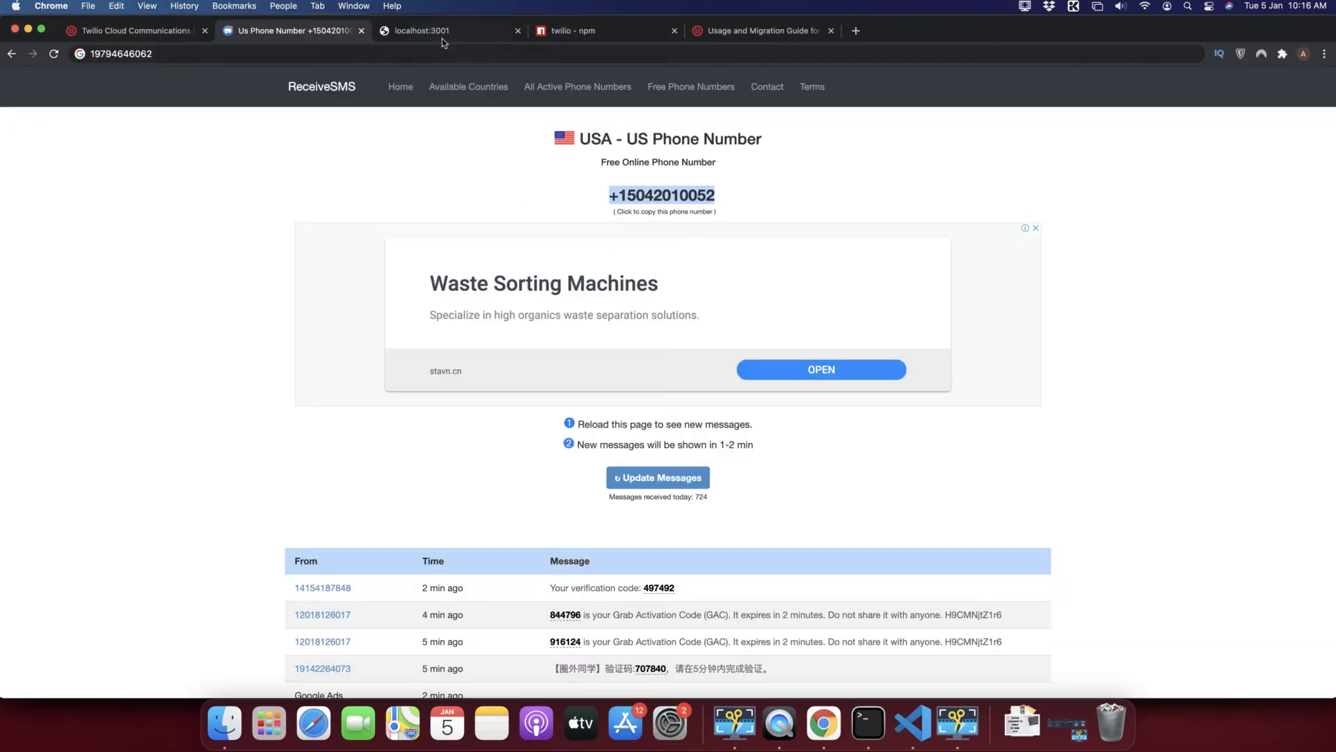
Reload localhost:3001 to show the success heading, switching between app and inbox tabs
click(421, 31)
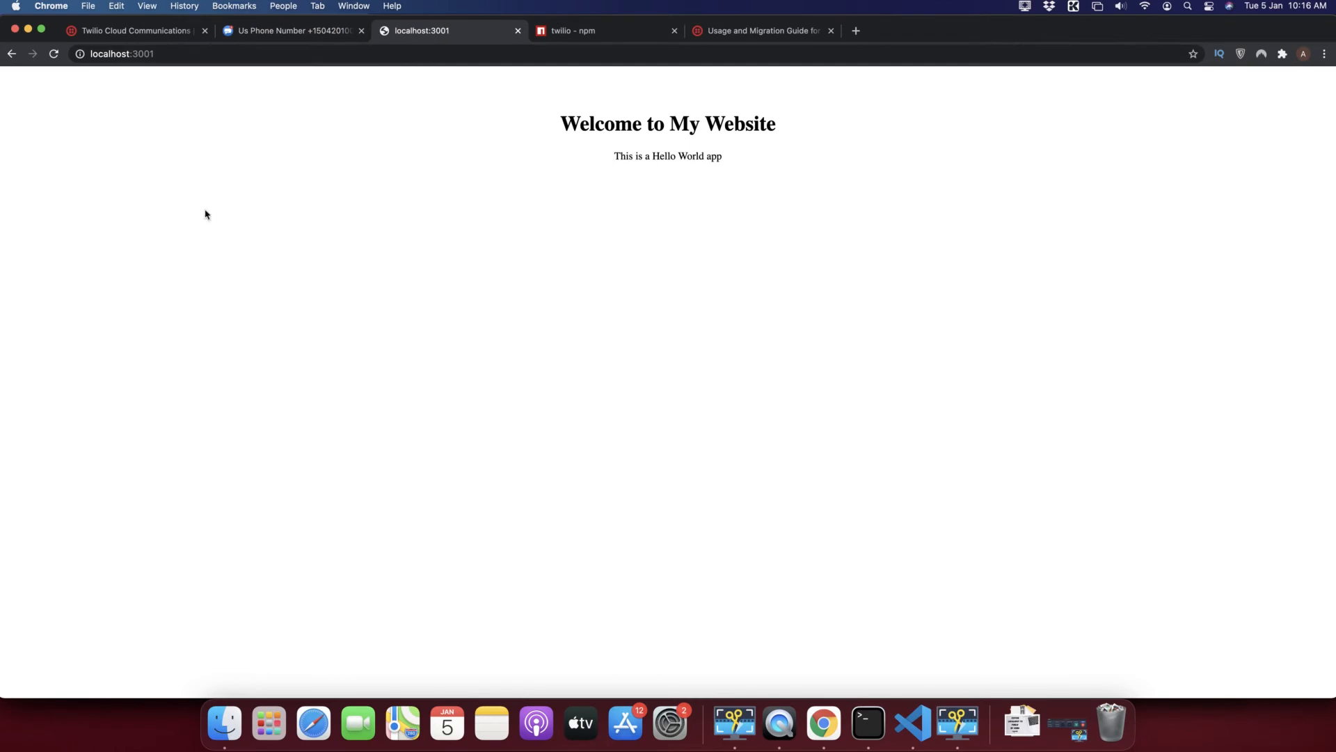
mouse_move(183, 134)
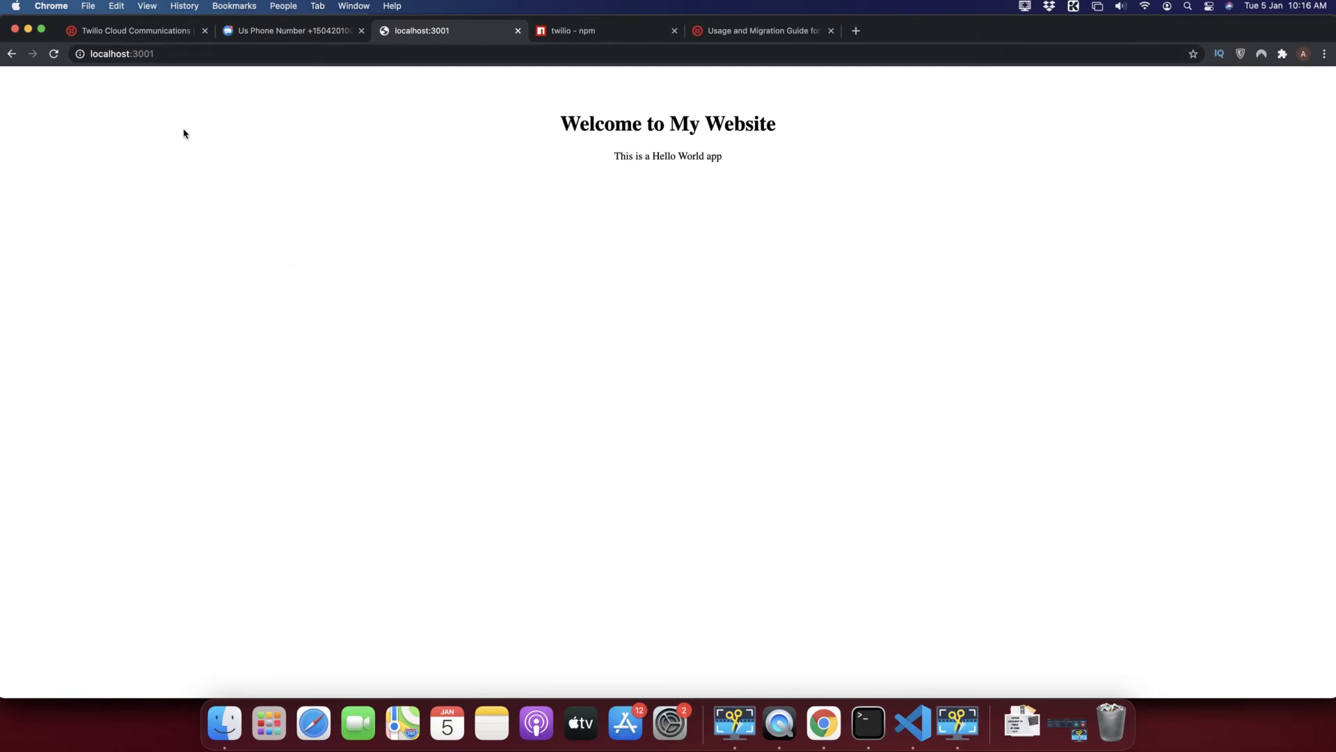
mouse_move(578, 179)
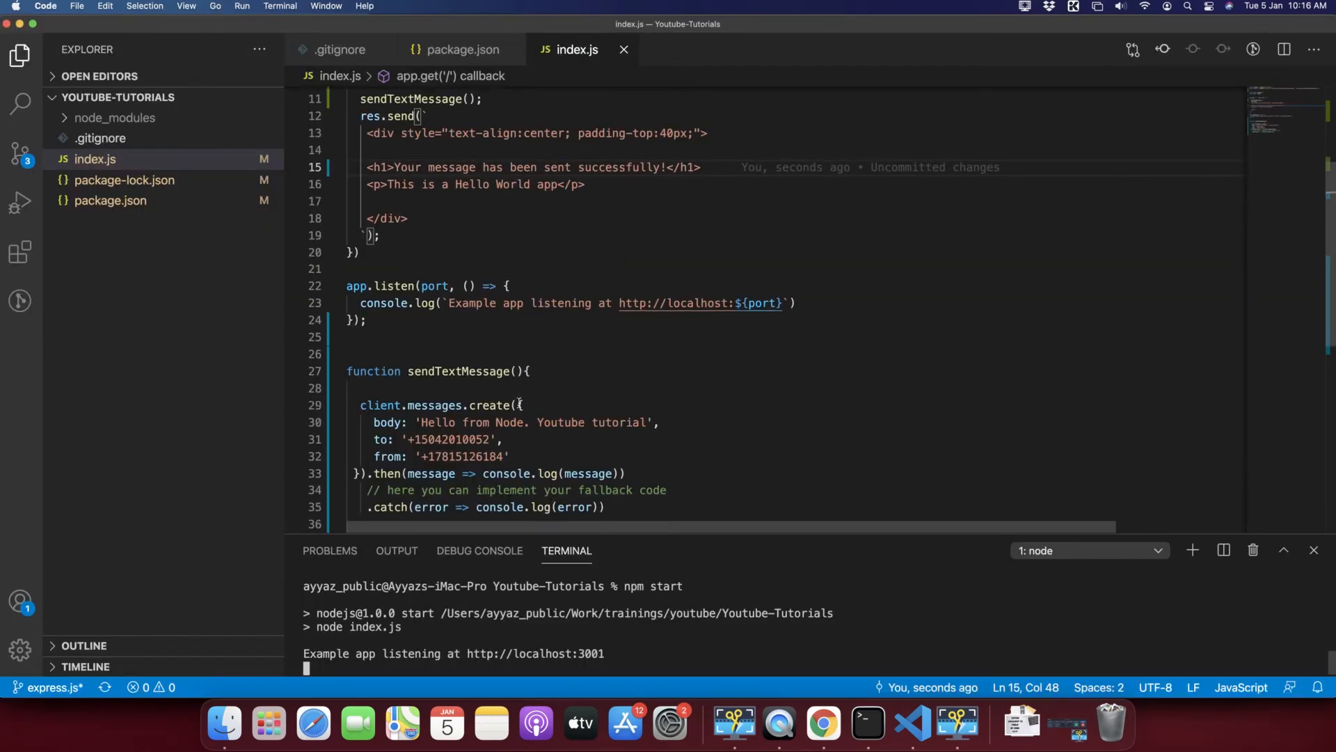
double_click(458, 304)
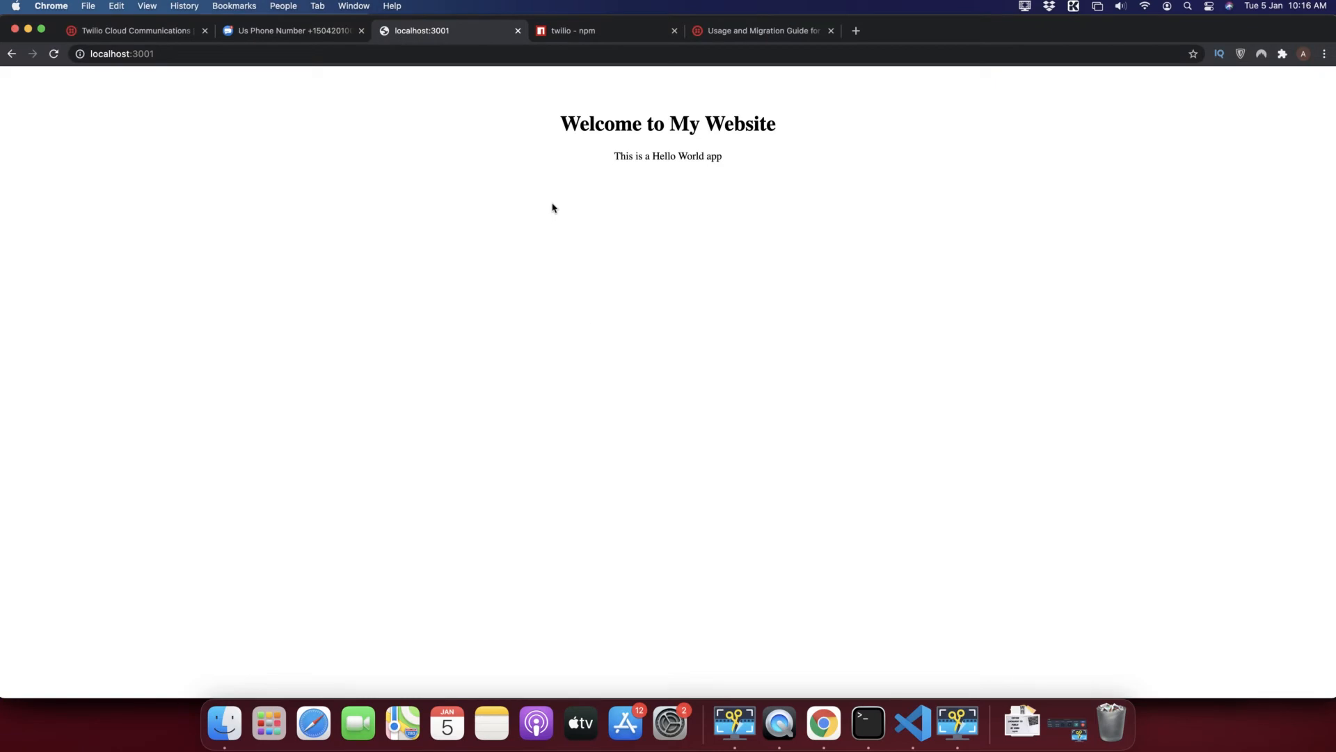
click(292, 31)
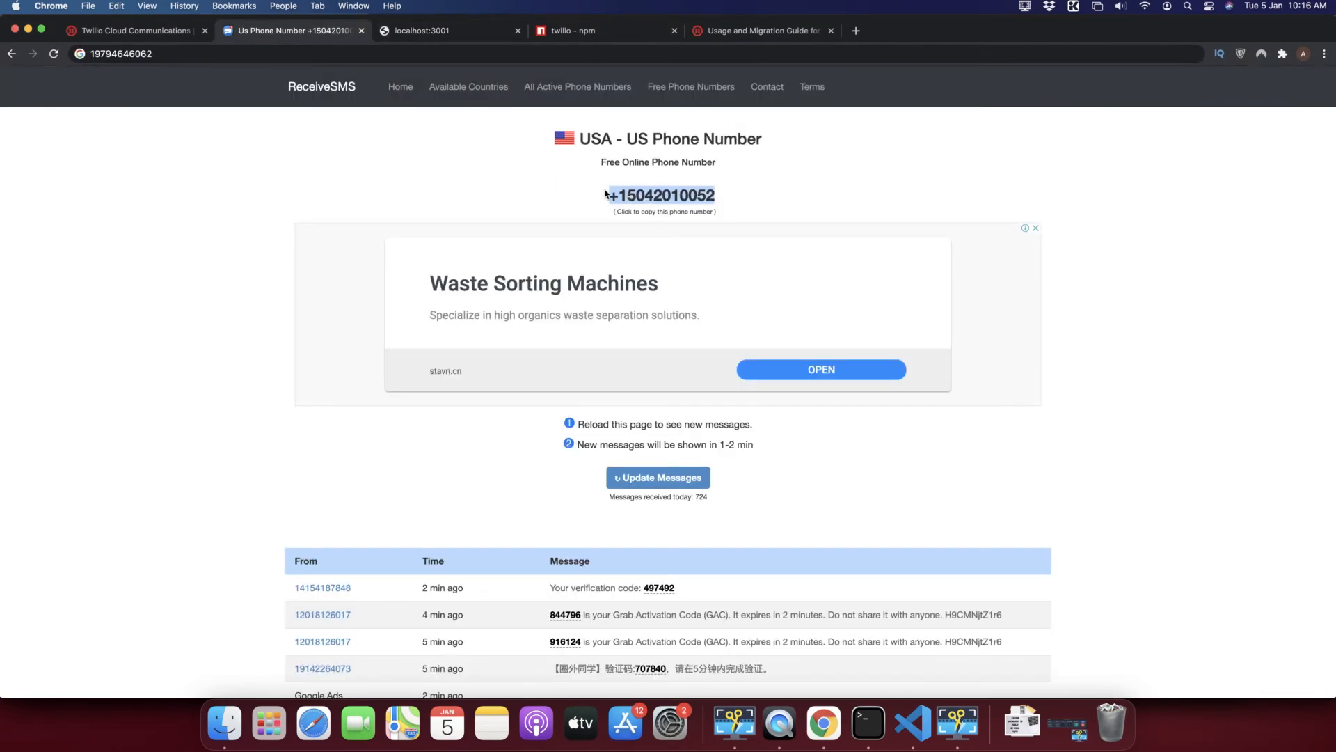
click(449, 31)
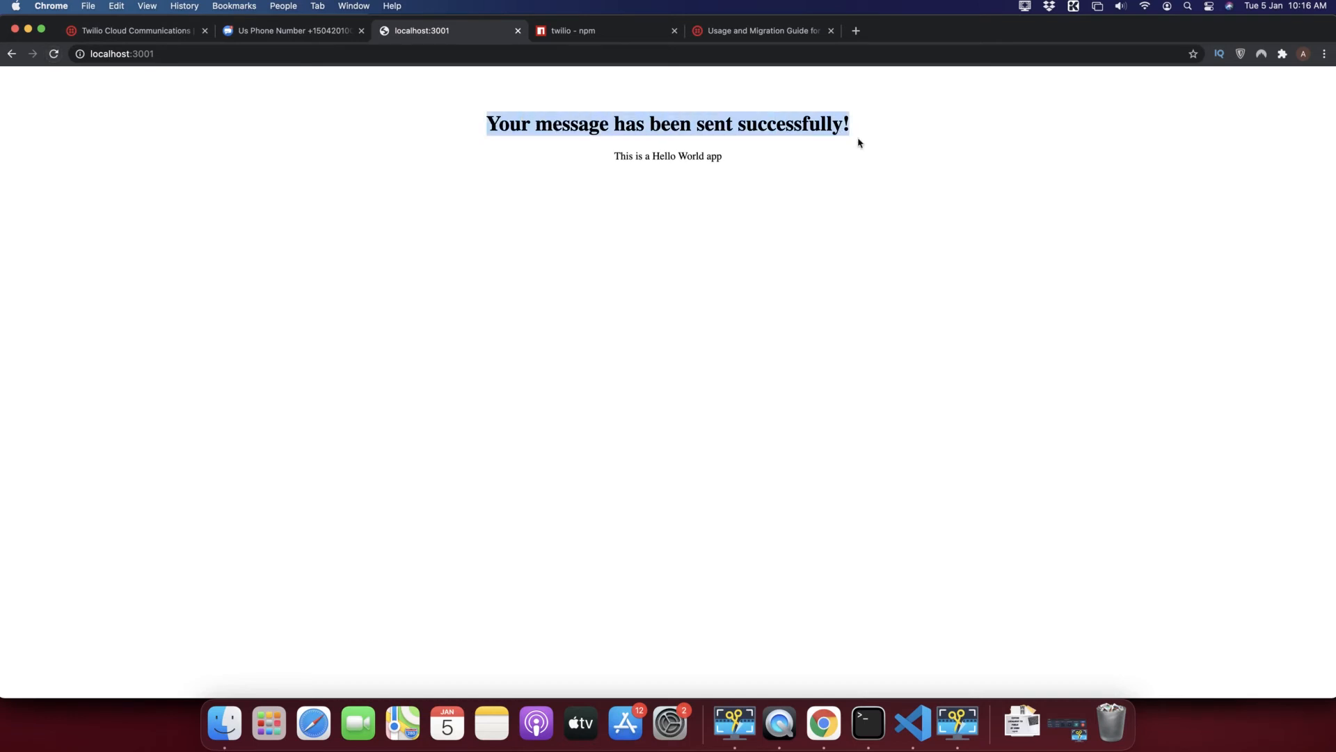
click(293, 30)
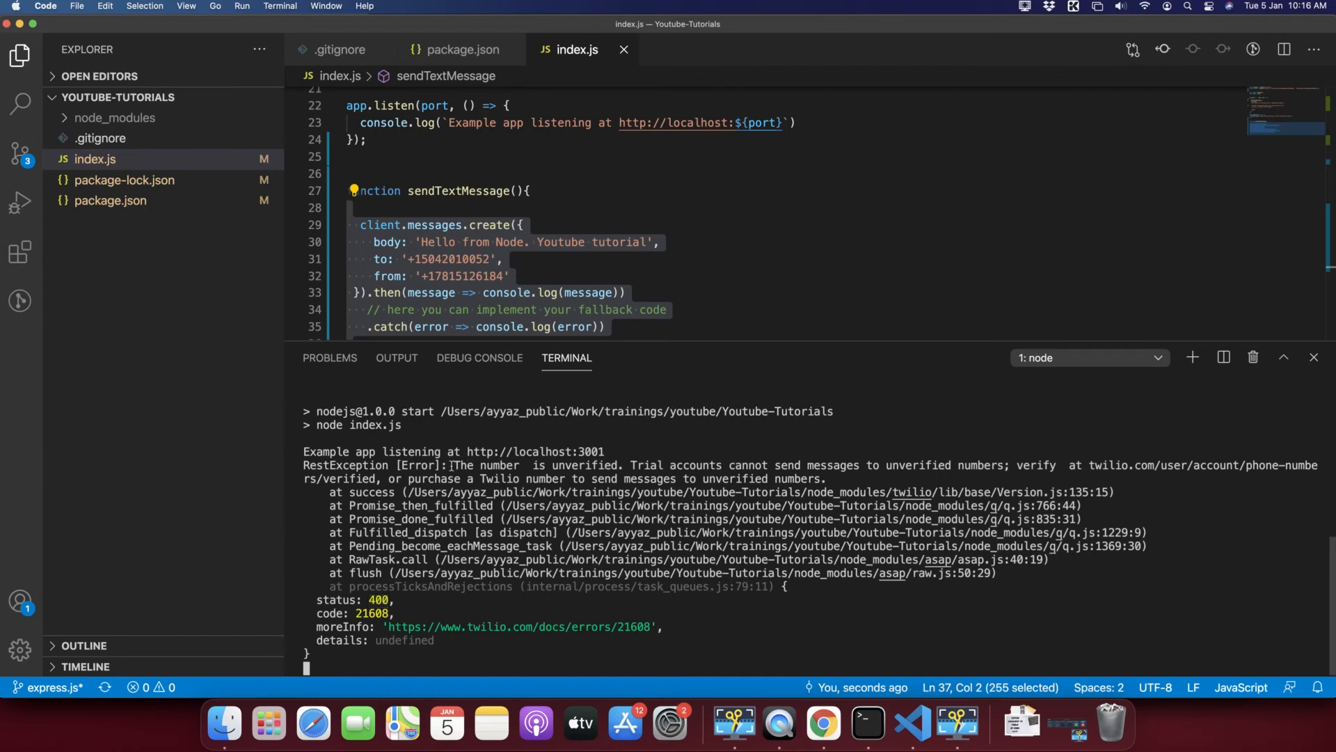
Highlight Twilio's error 21608 about the unverified receiver number in the terminal
drag(452, 466, 623, 465)
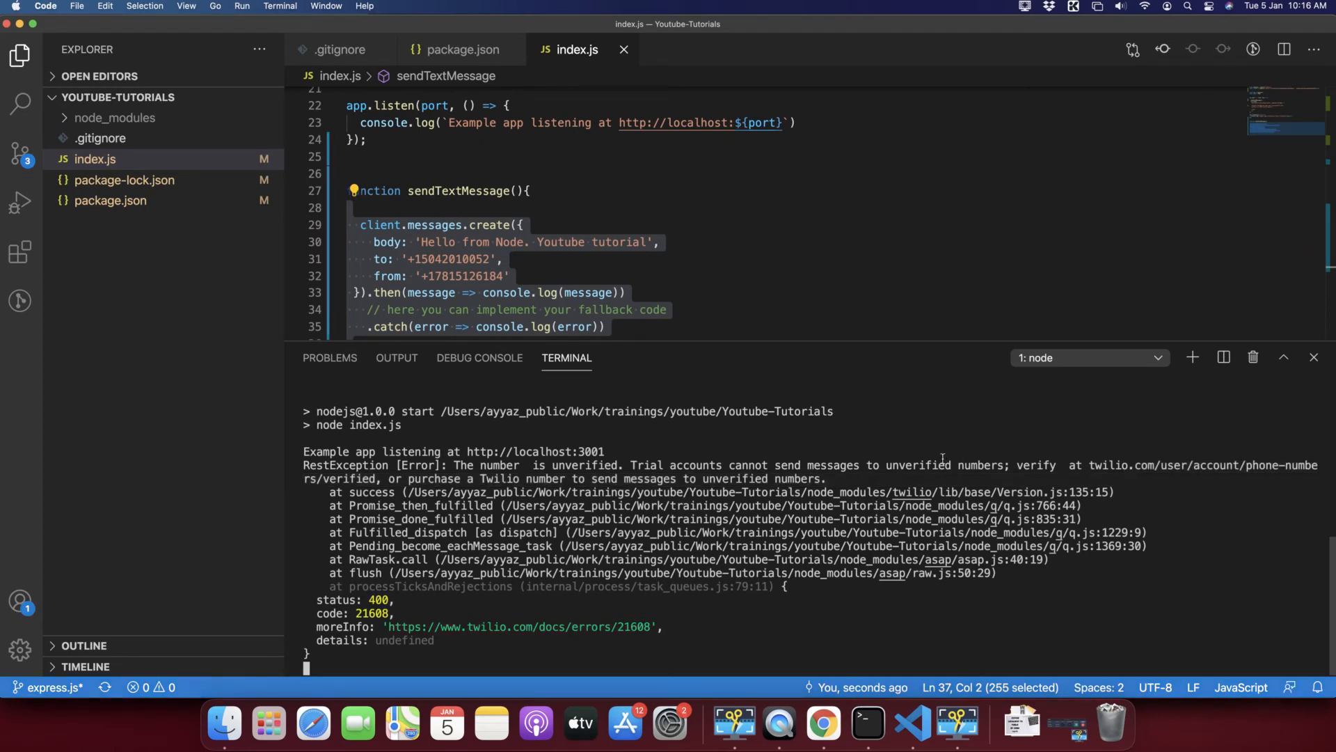
mouse_move(709, 452)
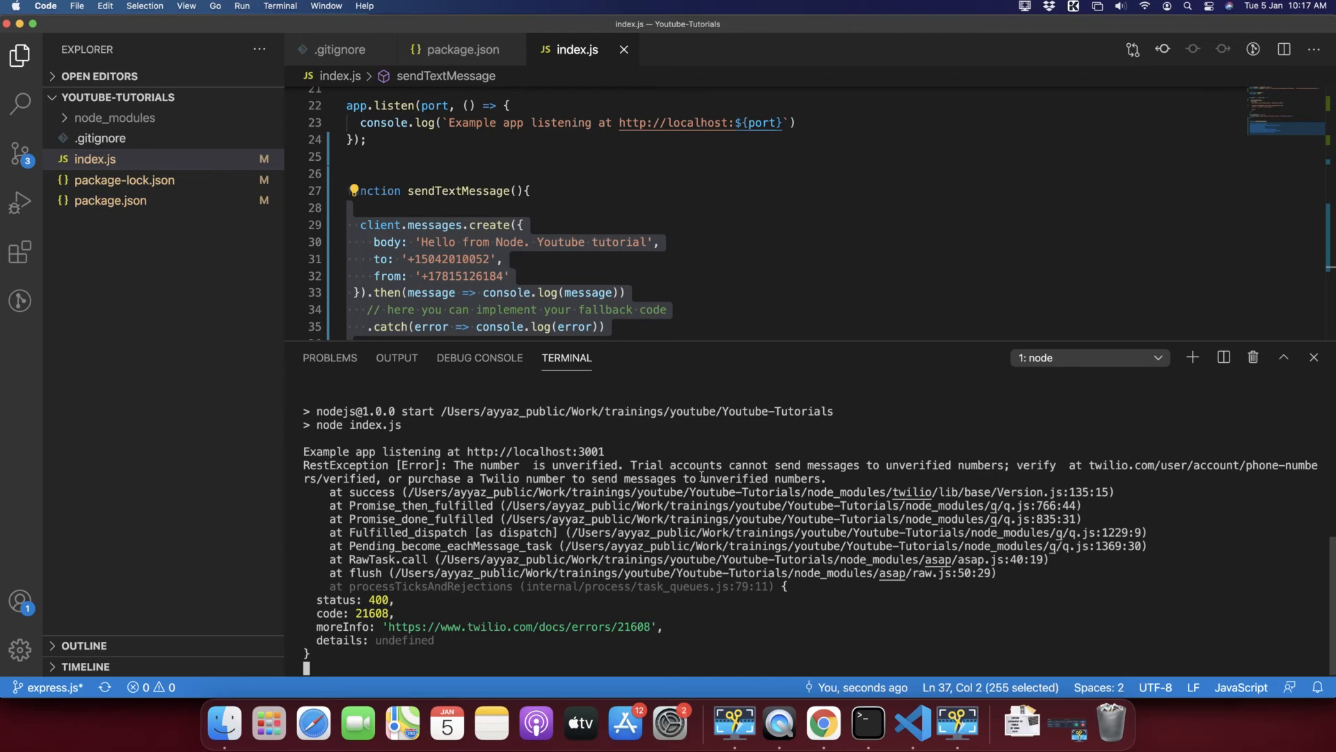
mouse_move(650, 463)
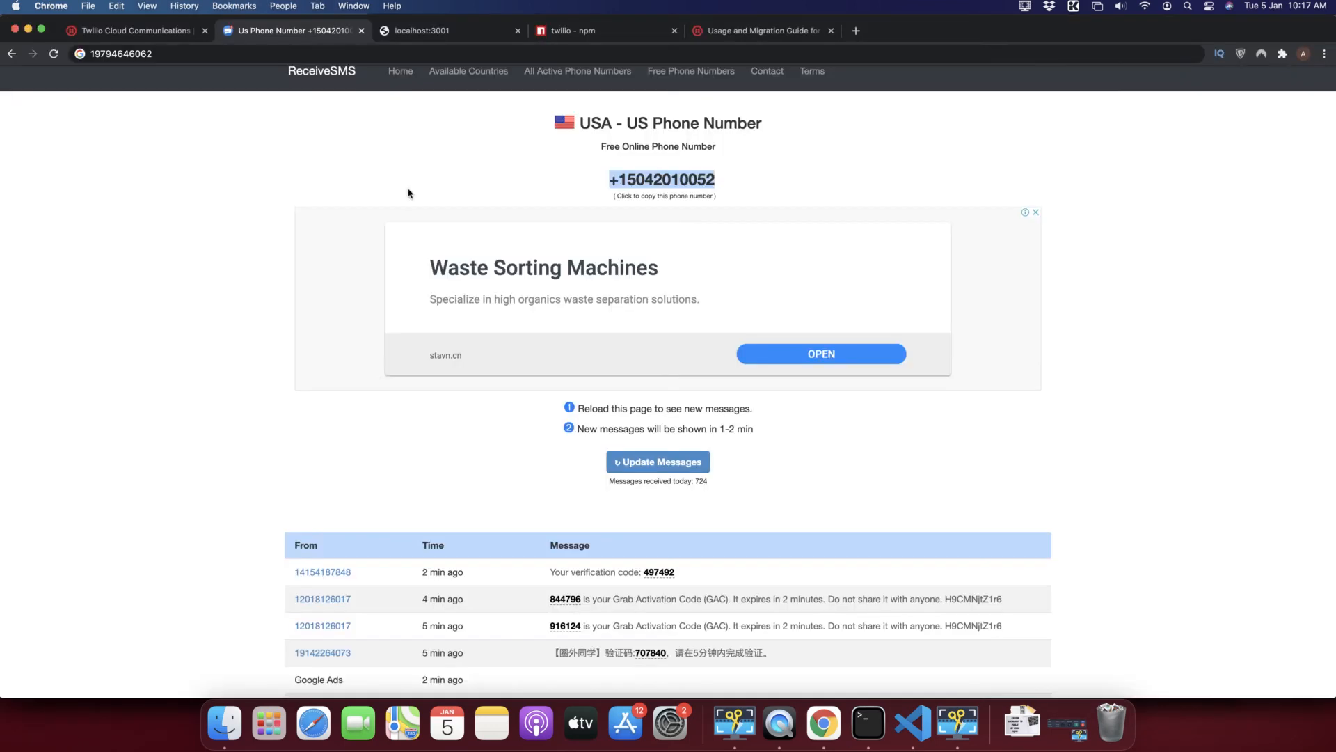
click(132, 30)
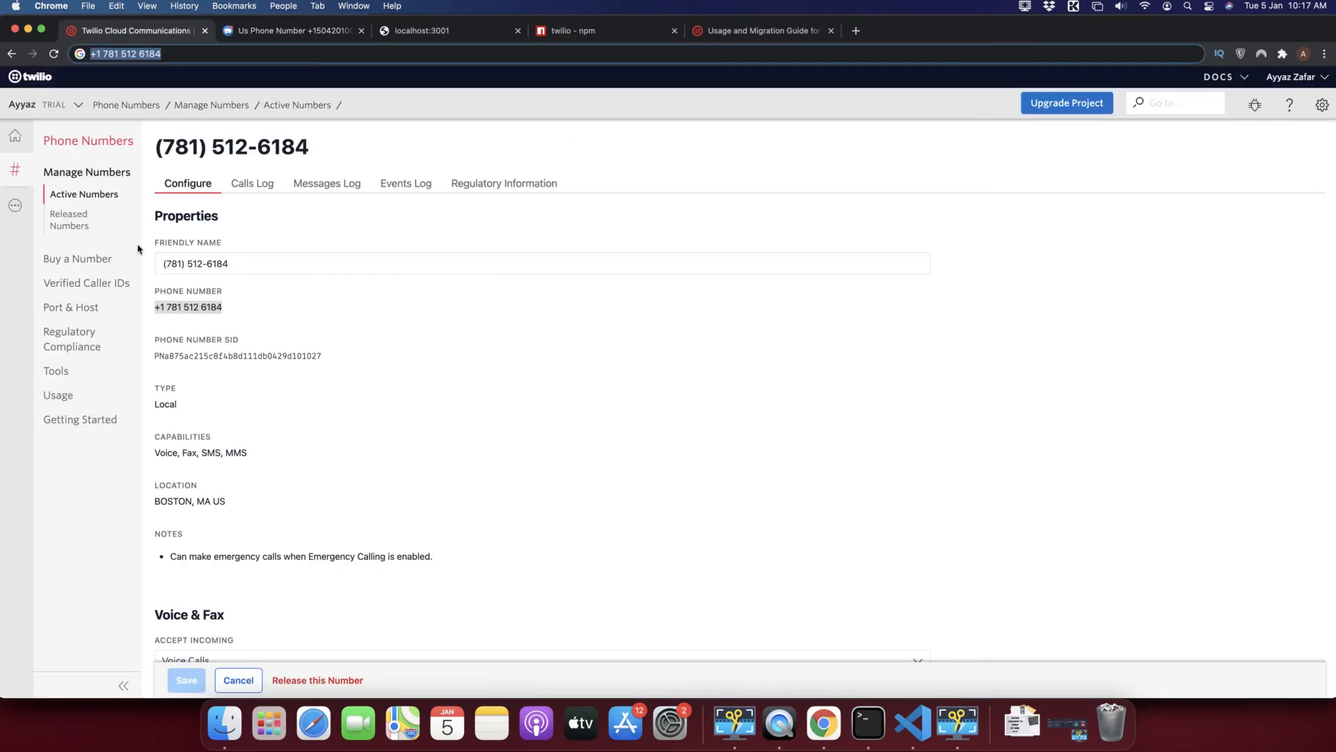
mouse_move(86, 283)
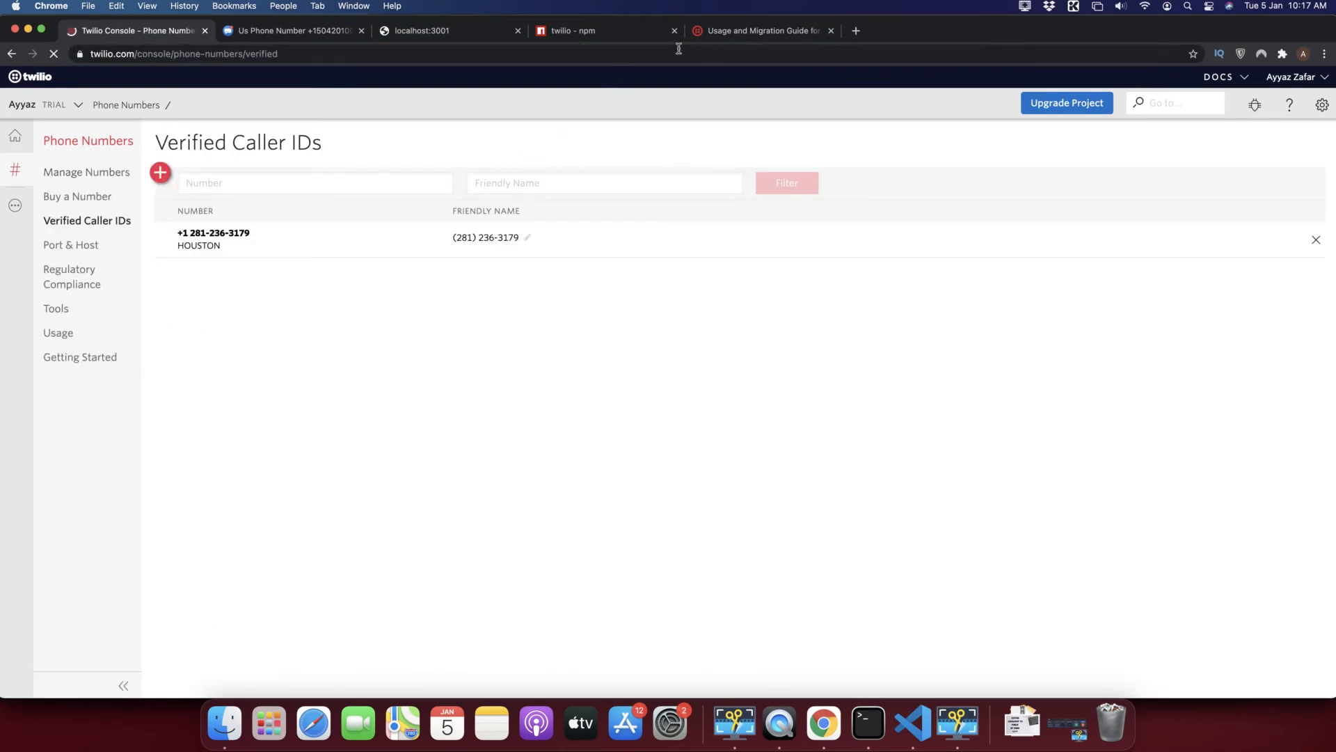
click(759, 30)
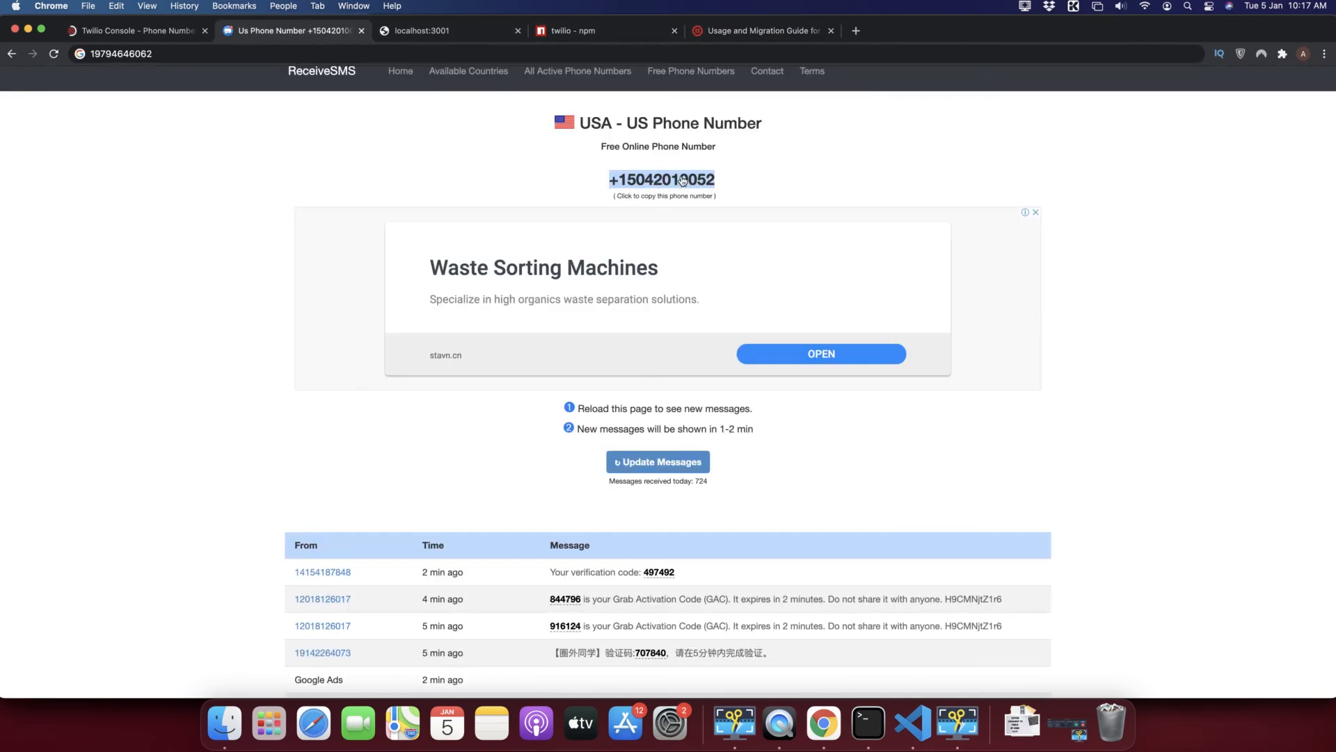
click(137, 30)
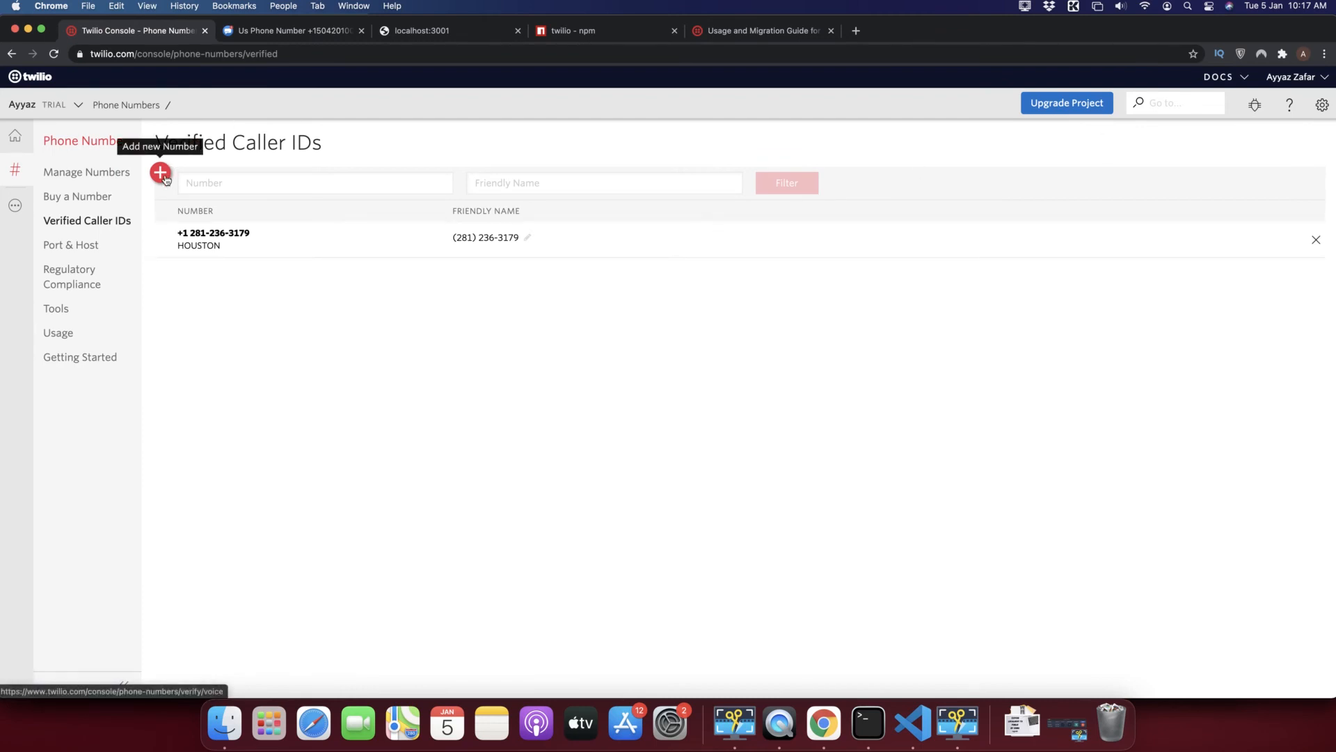
click(160, 172)
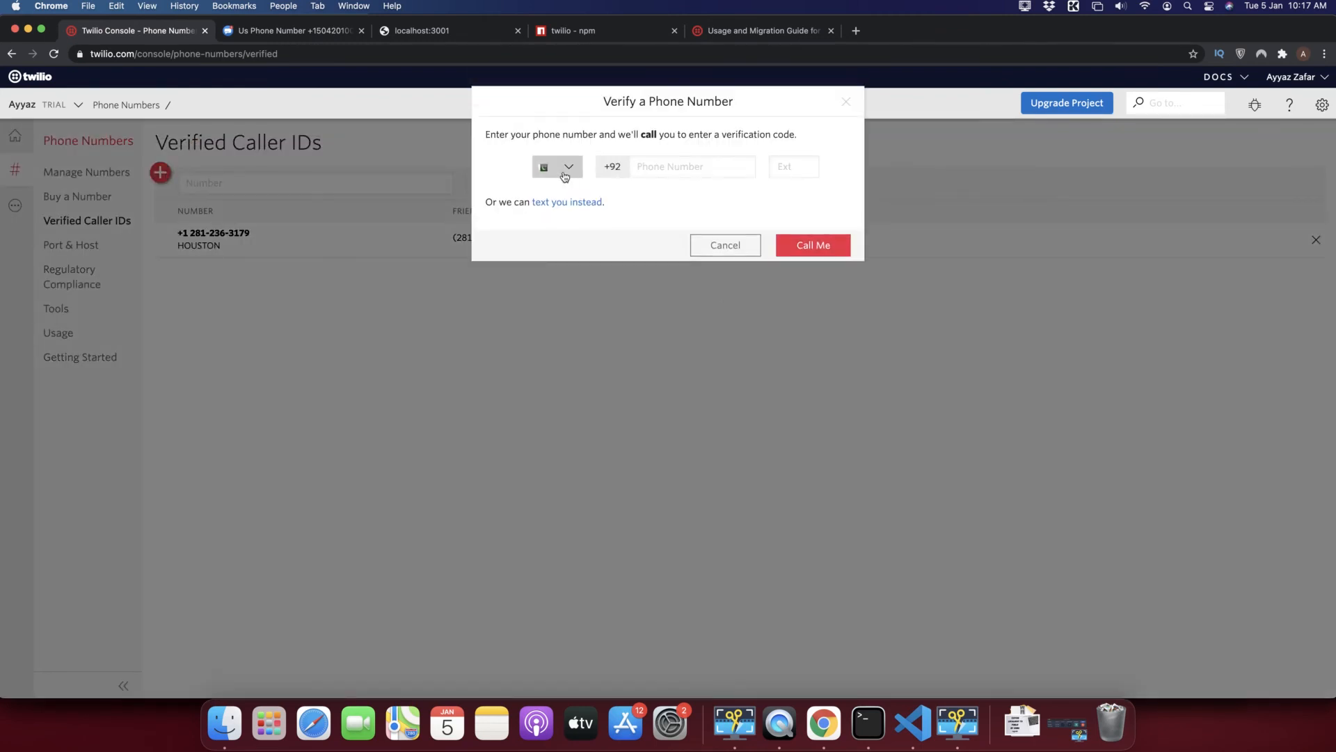
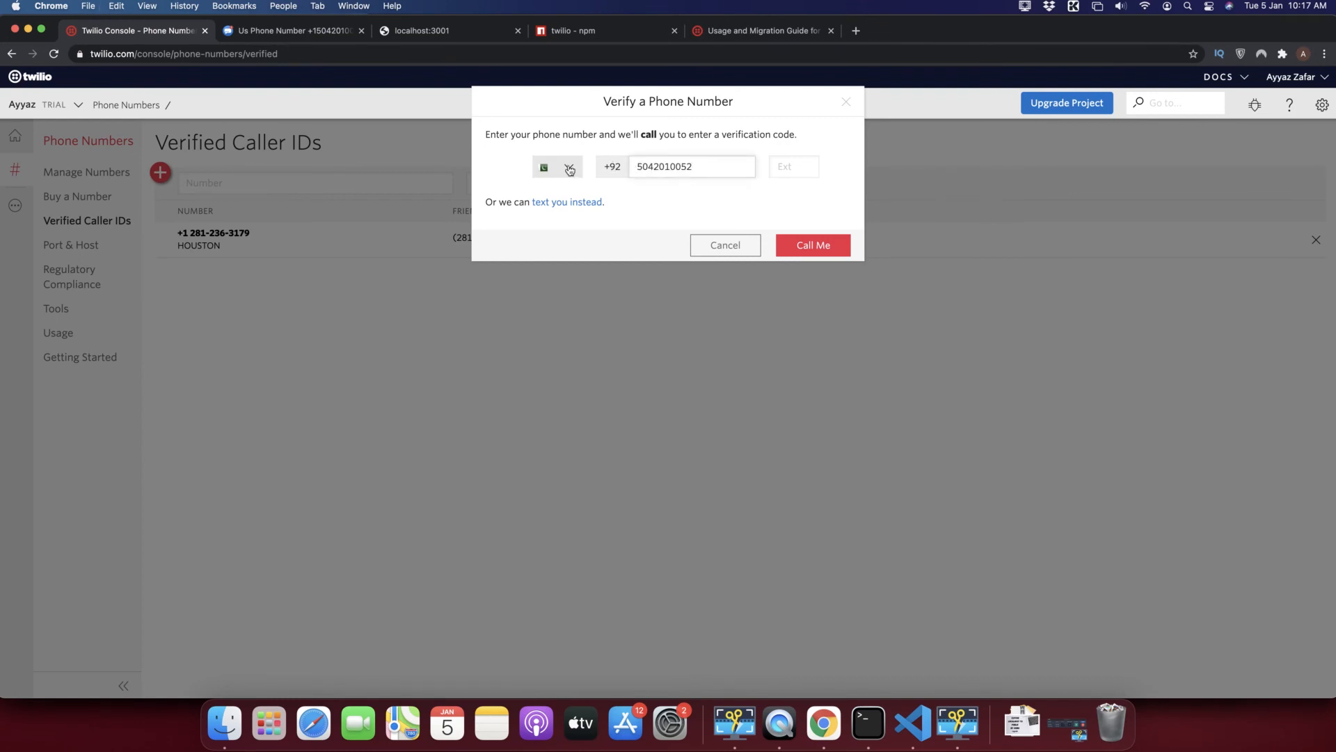
click(558, 166)
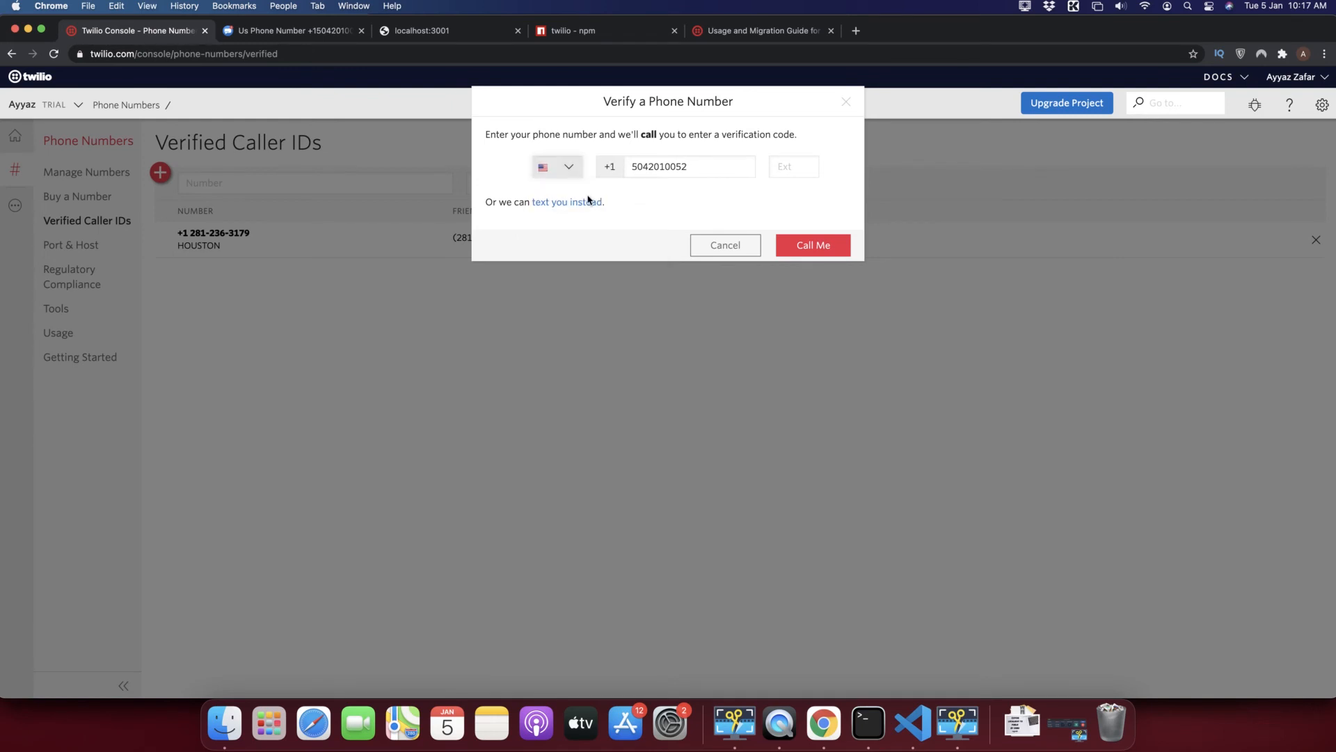
mouse_move(567, 202)
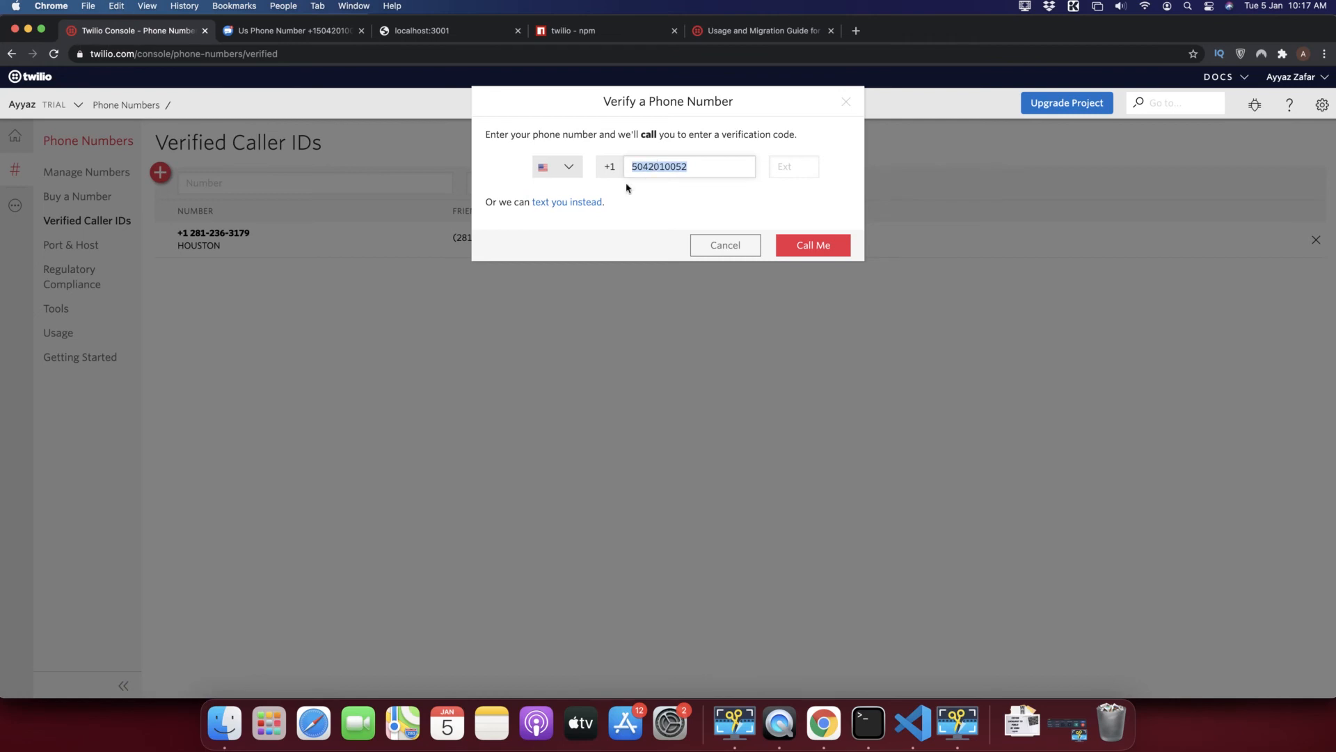
mouse_move(567, 202)
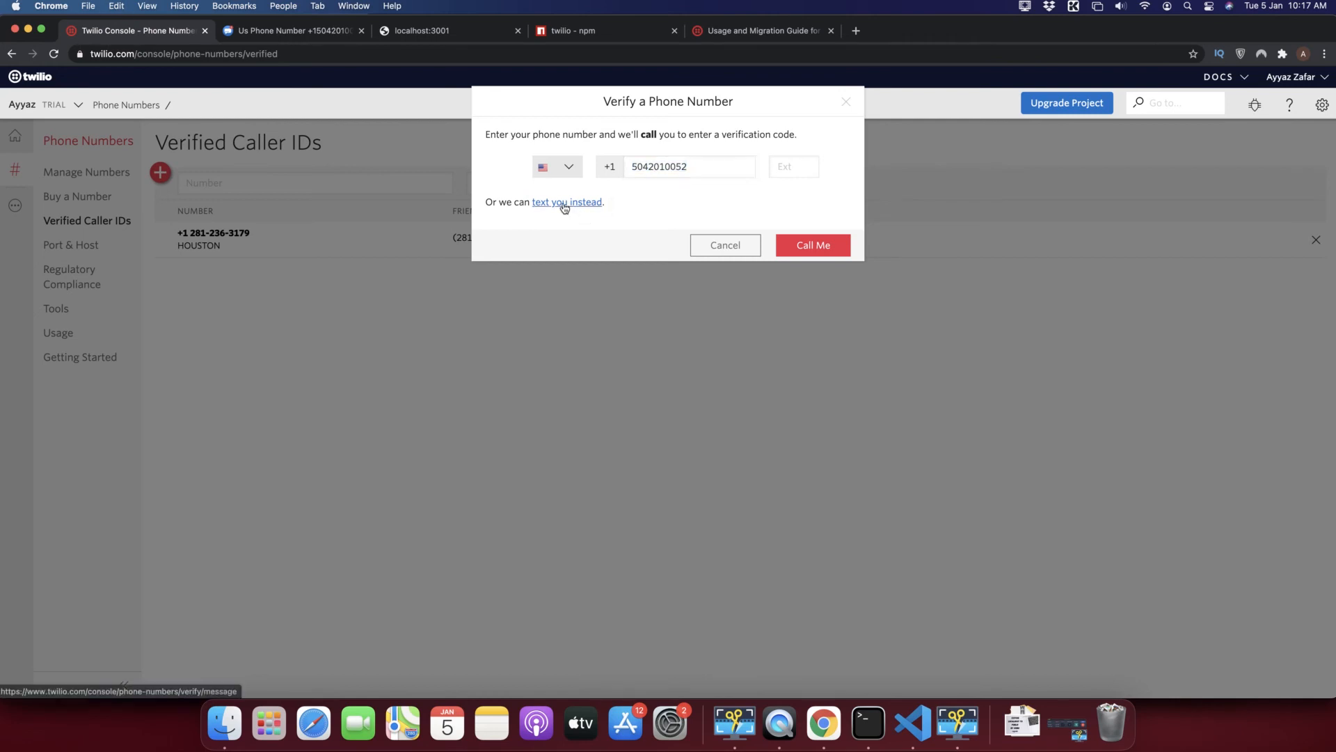
click(566, 201)
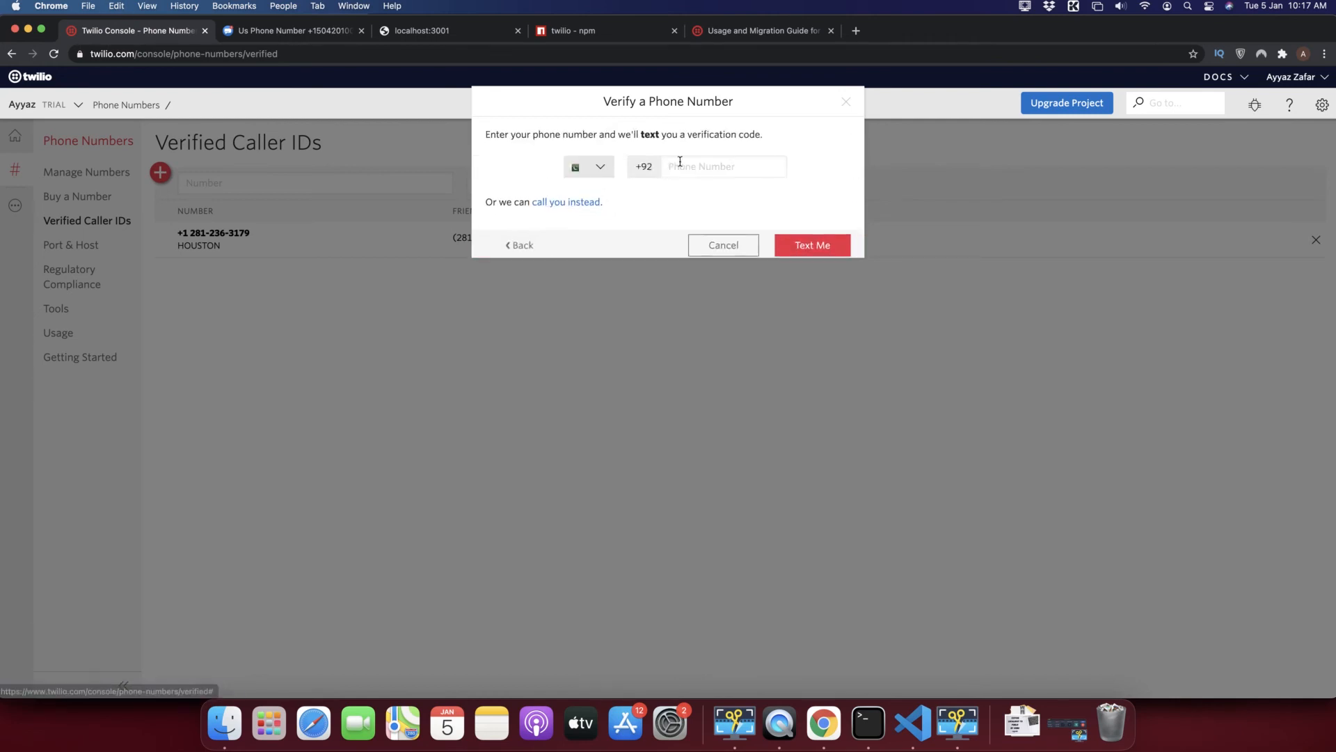
click(588, 166)
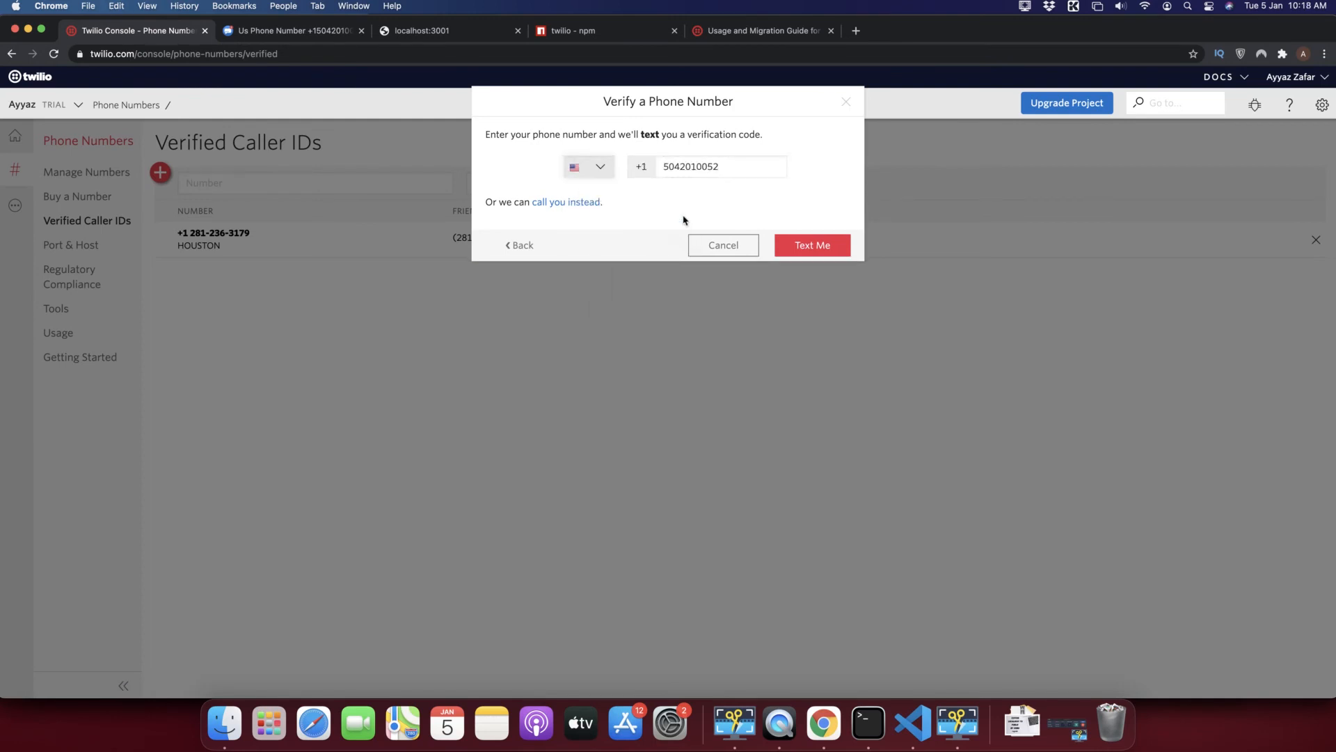
click(810, 245)
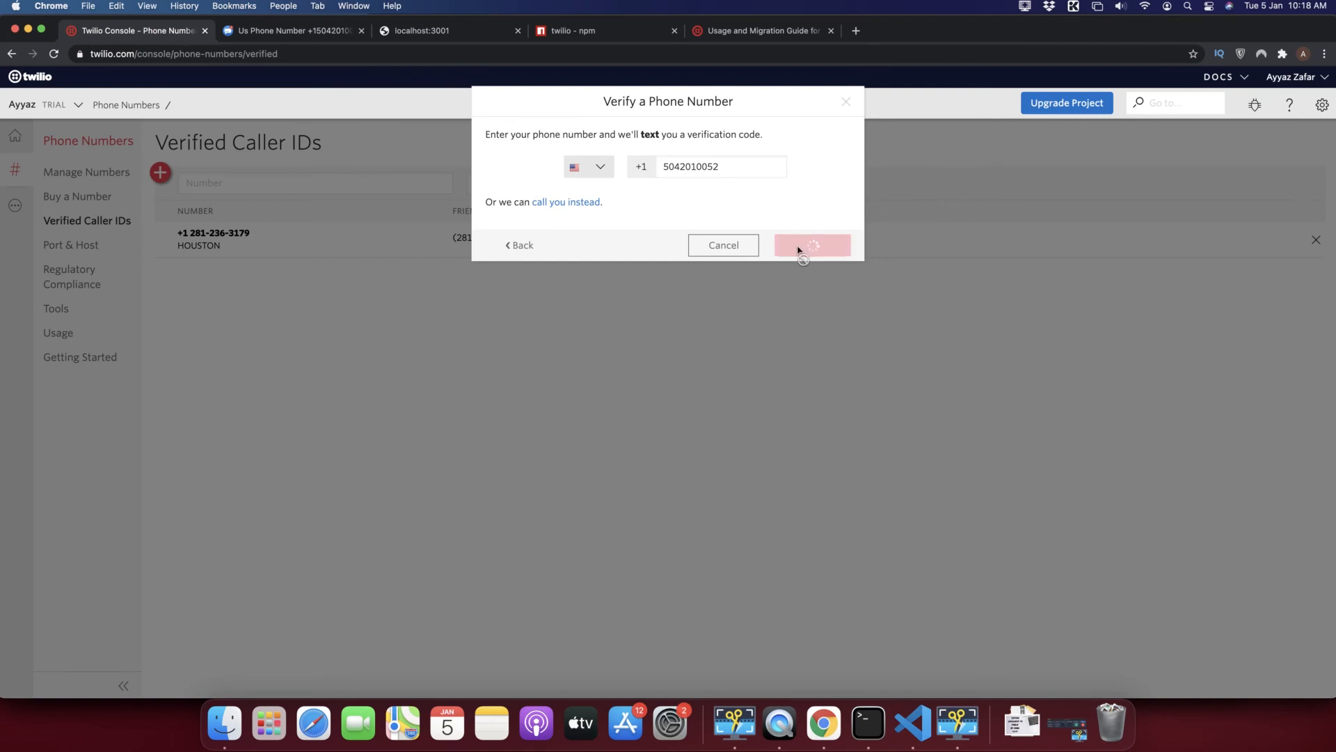
click(810, 245)
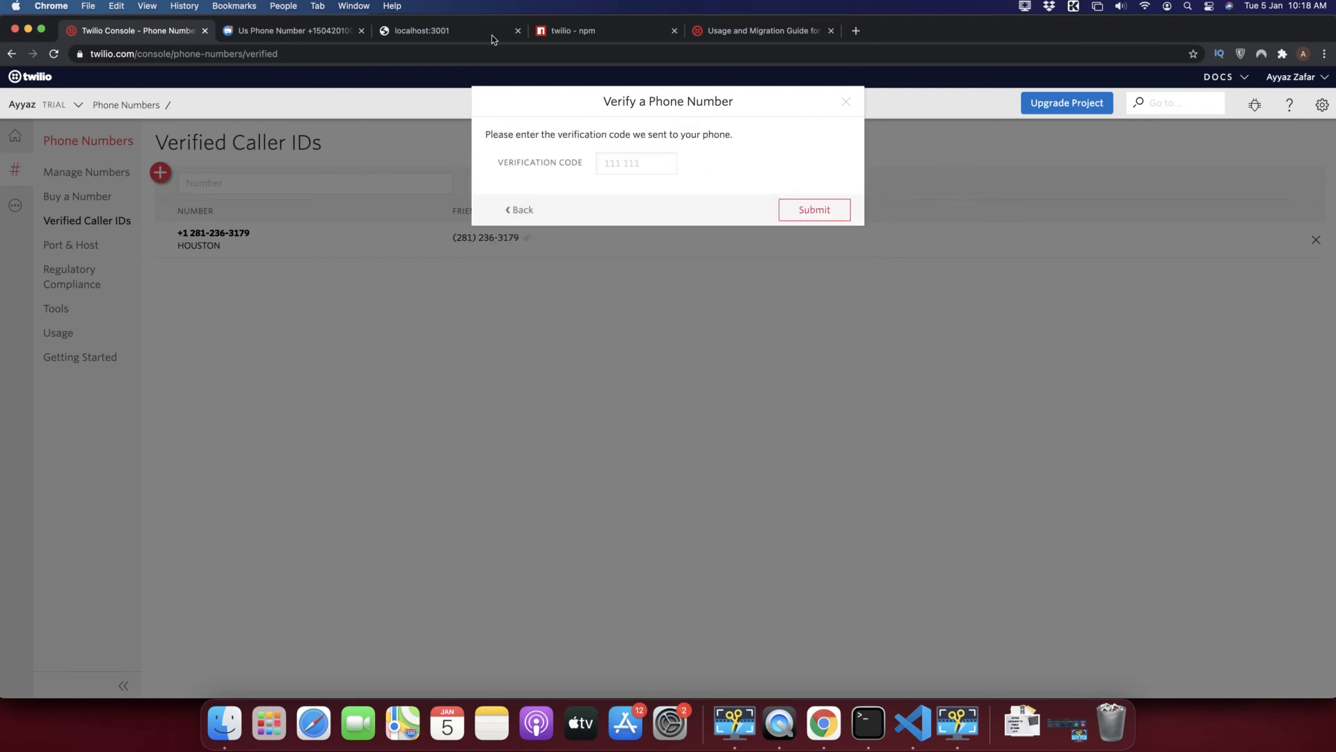
click(293, 31)
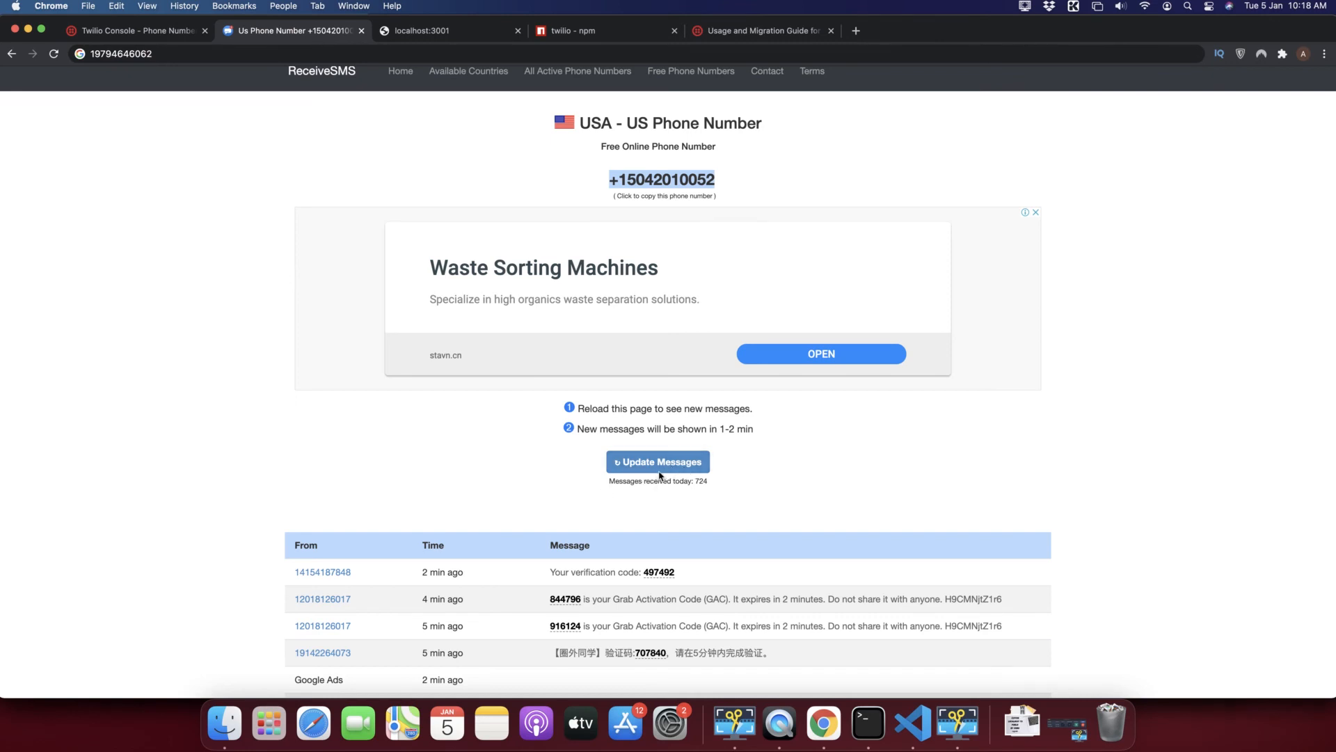
click(657, 461)
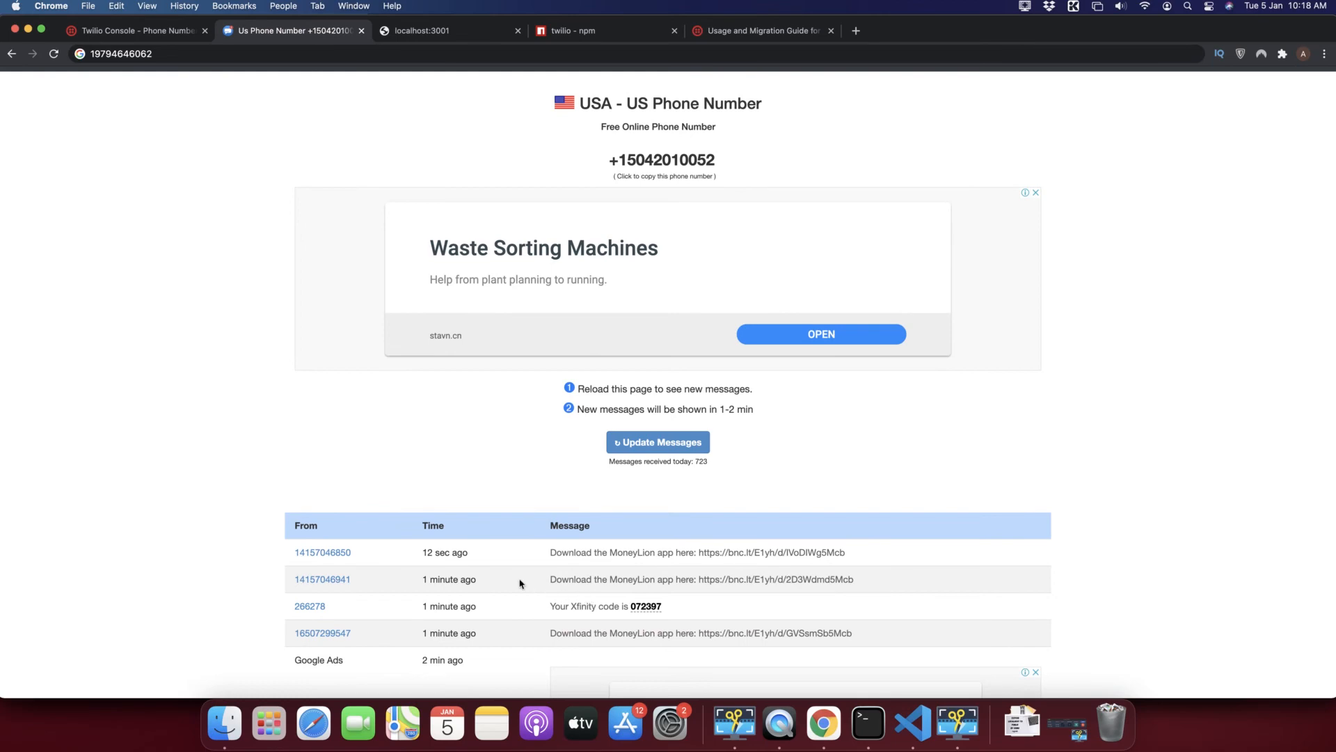
scroll(down, 3)
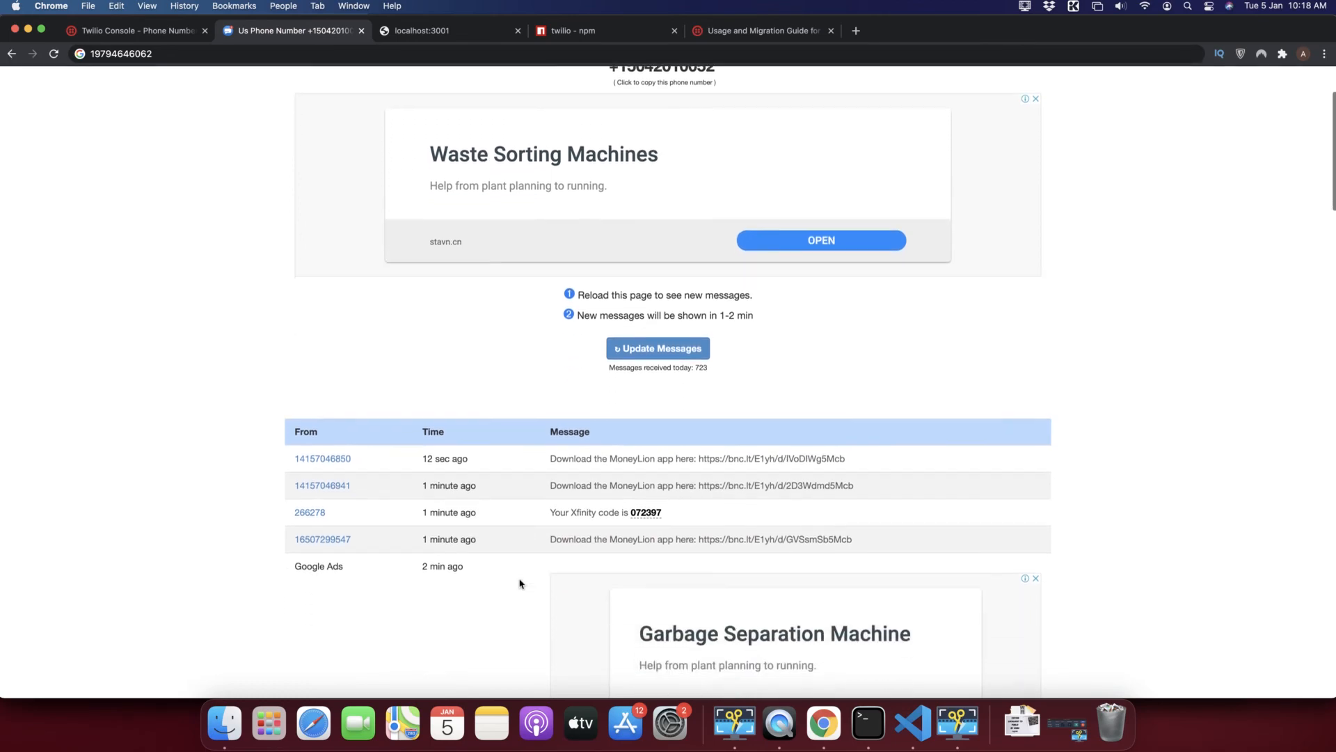
scroll(down, 3)
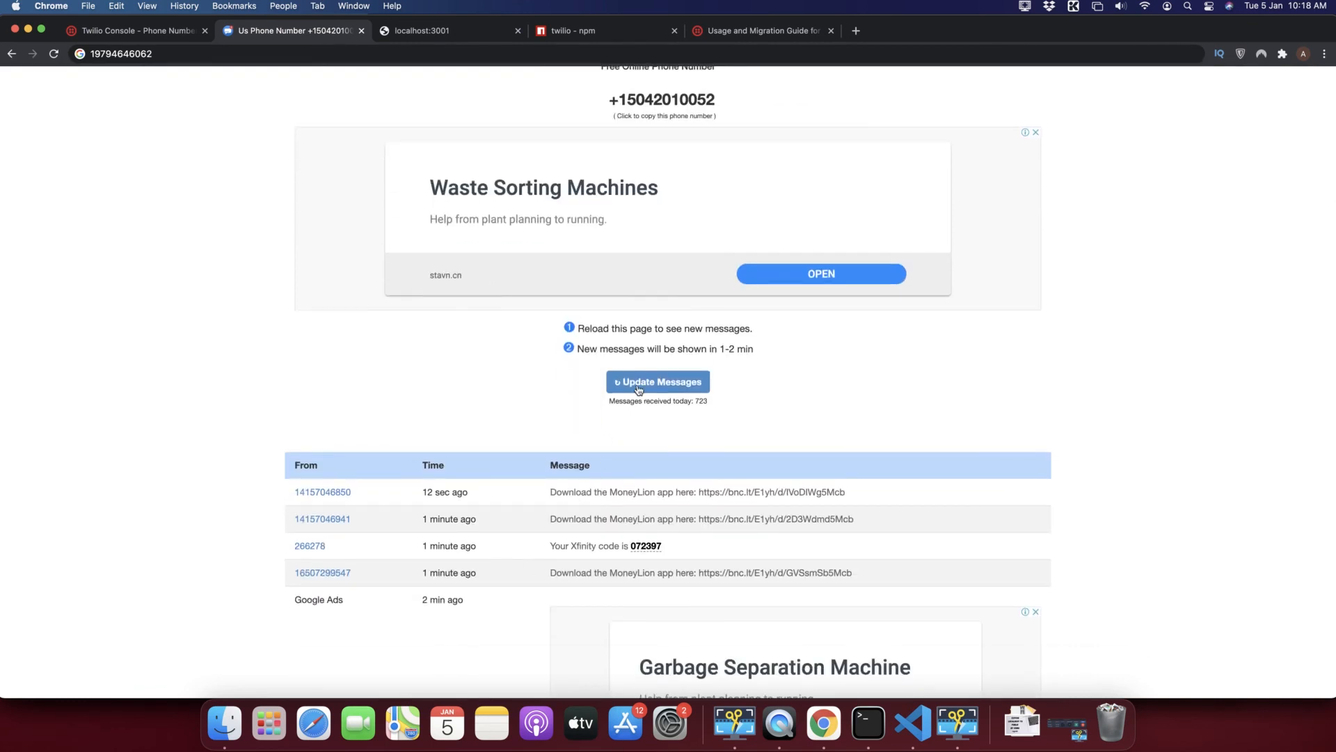
click(657, 380)
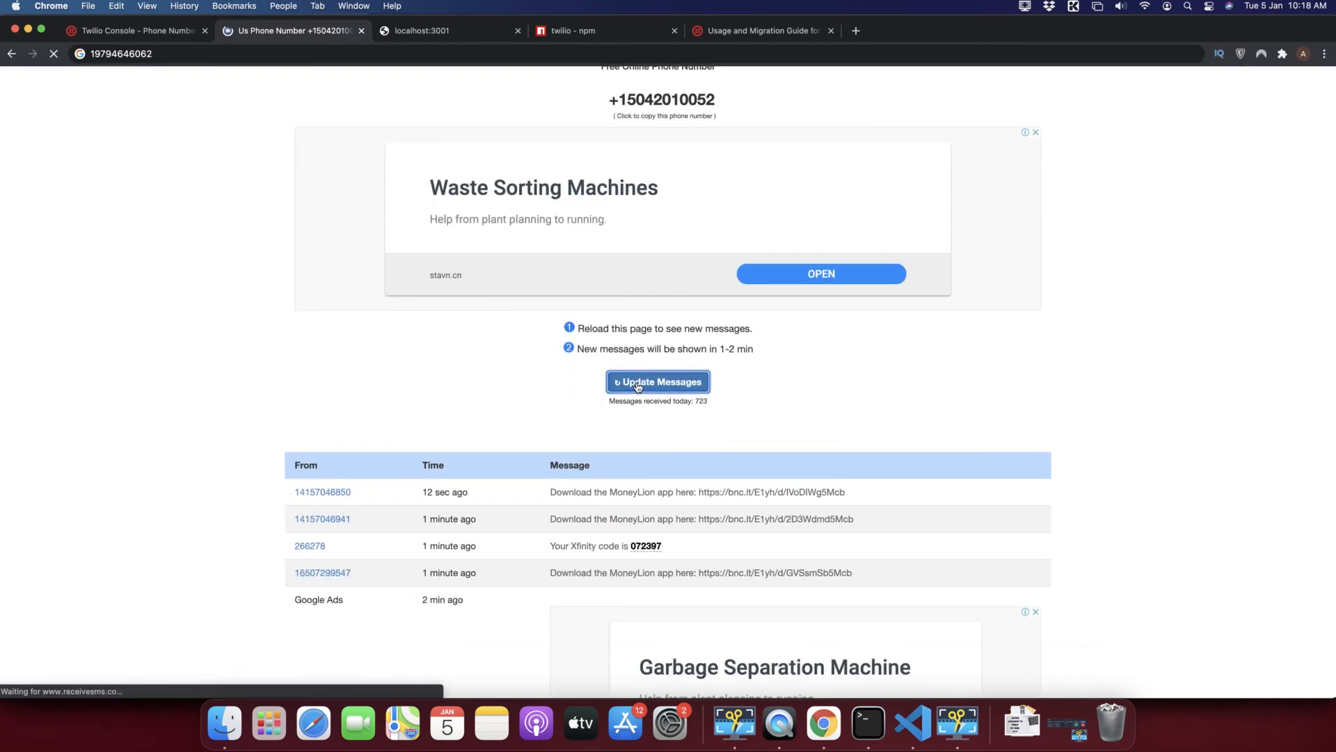
click(658, 381)
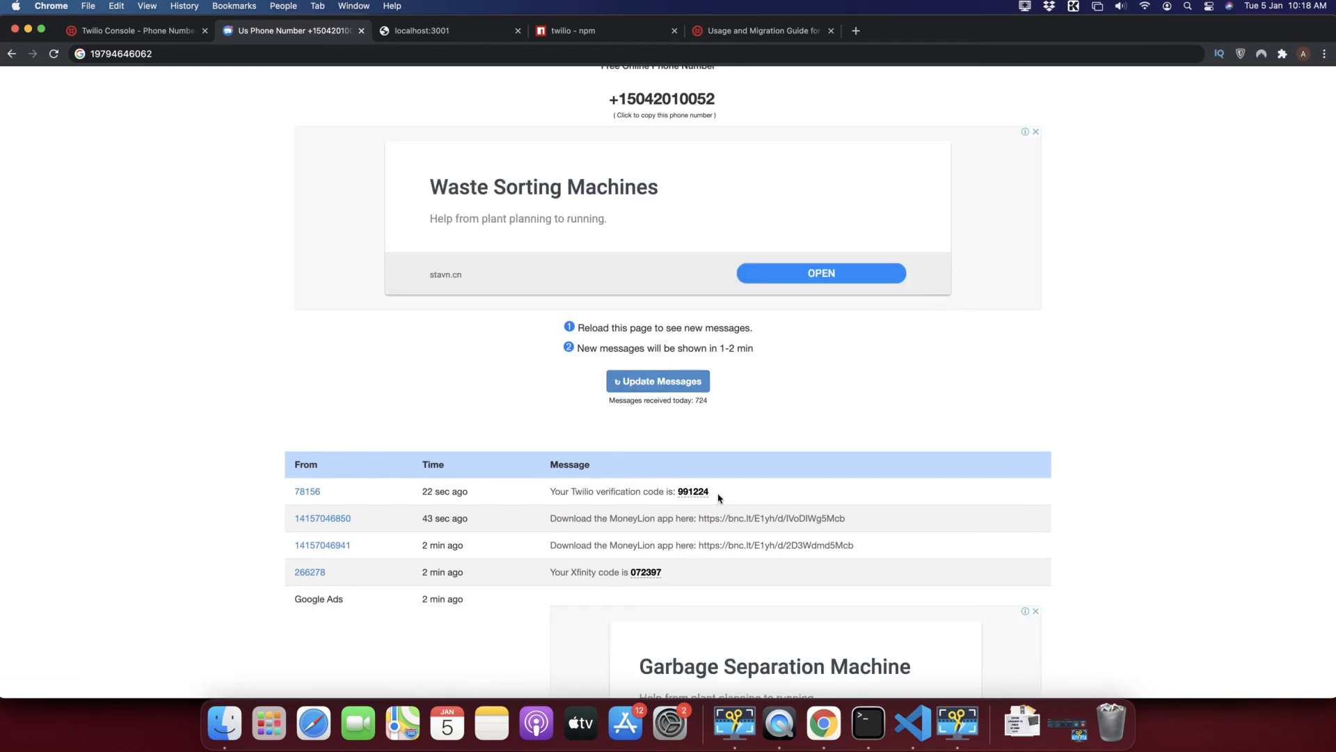
double_click(693, 491)
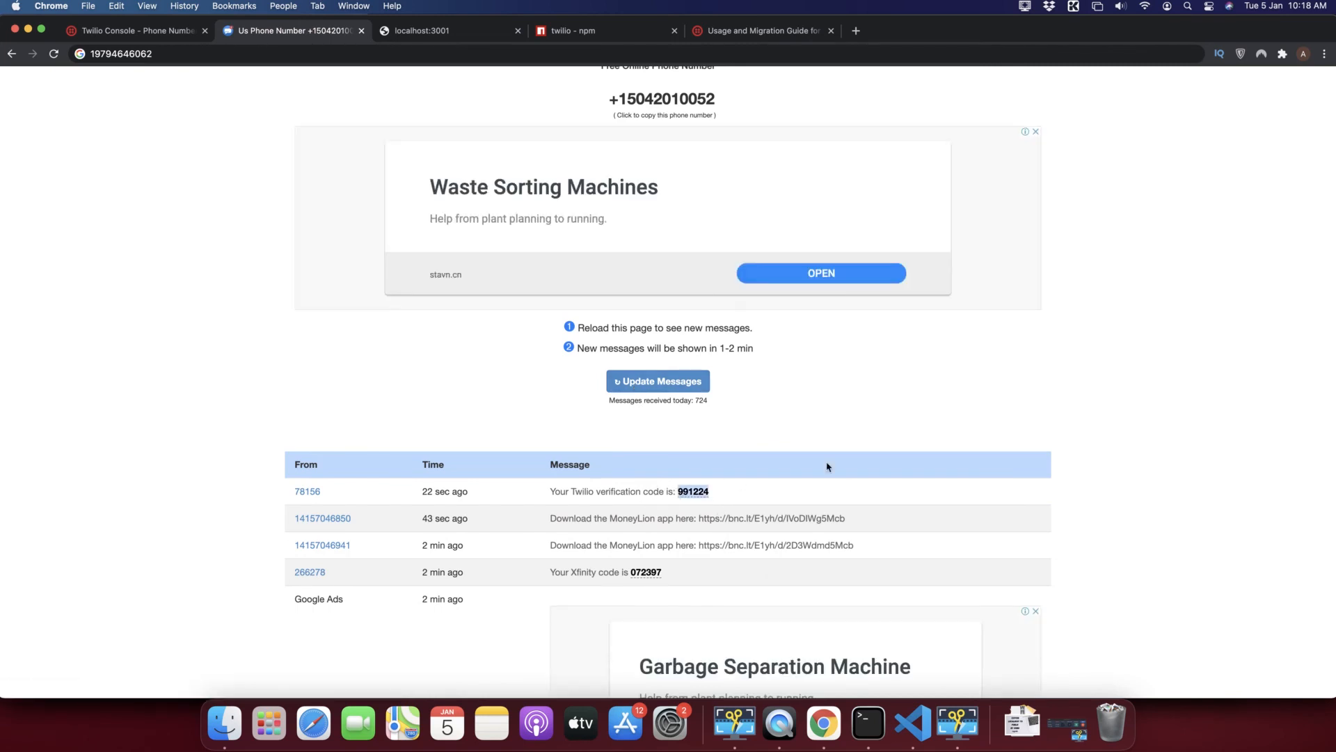
click(759, 31)
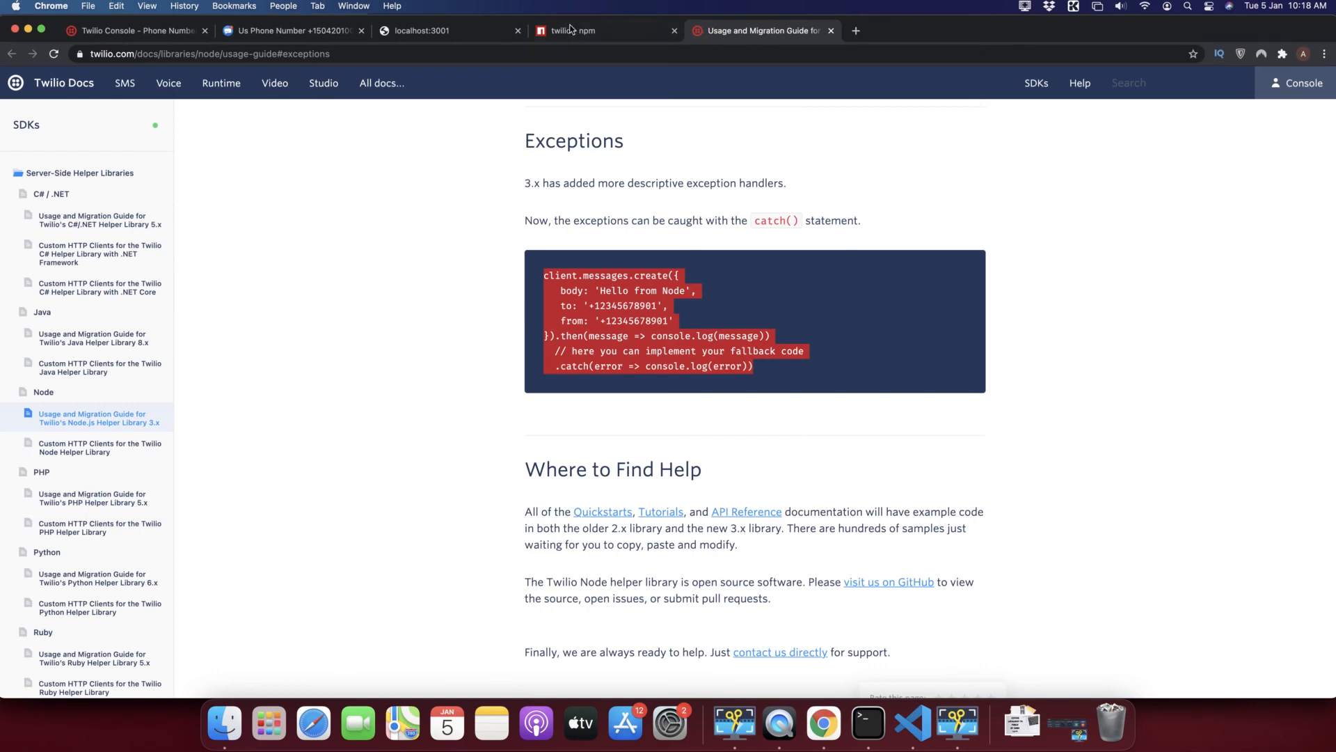
click(136, 31)
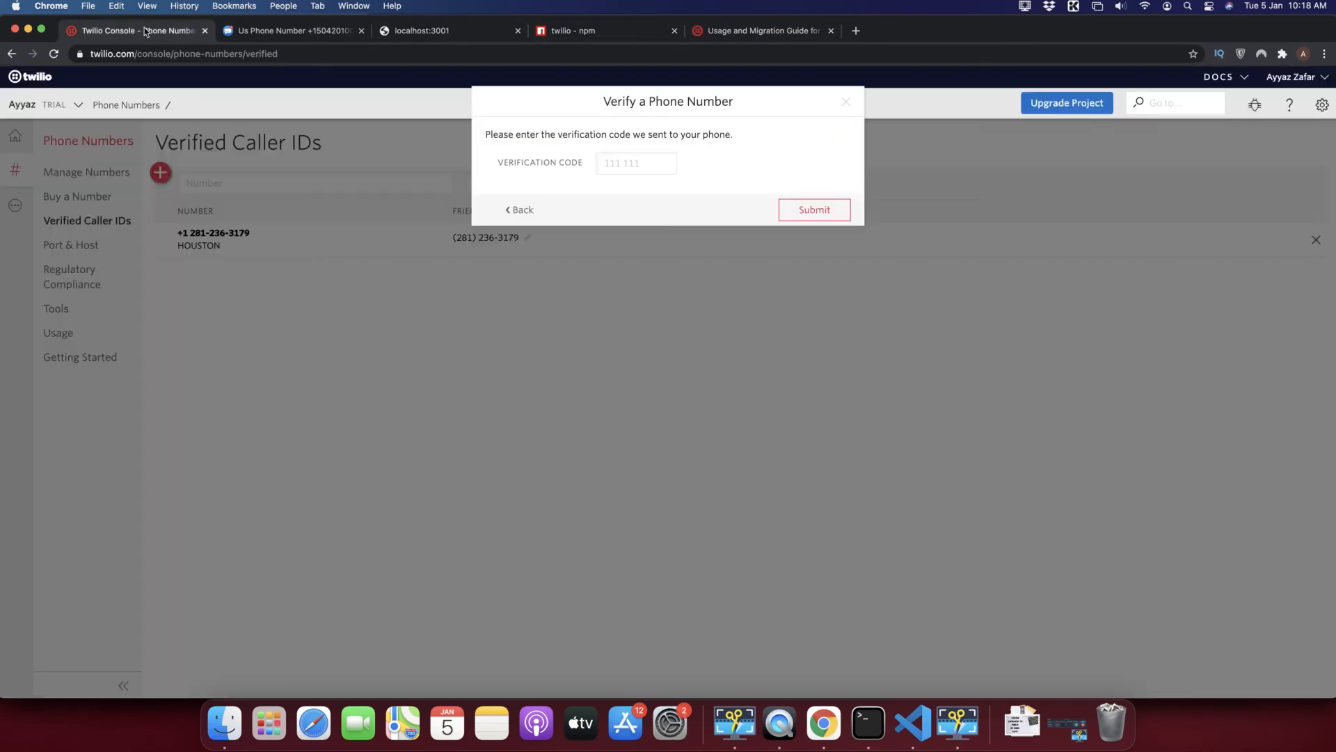
click(813, 209)
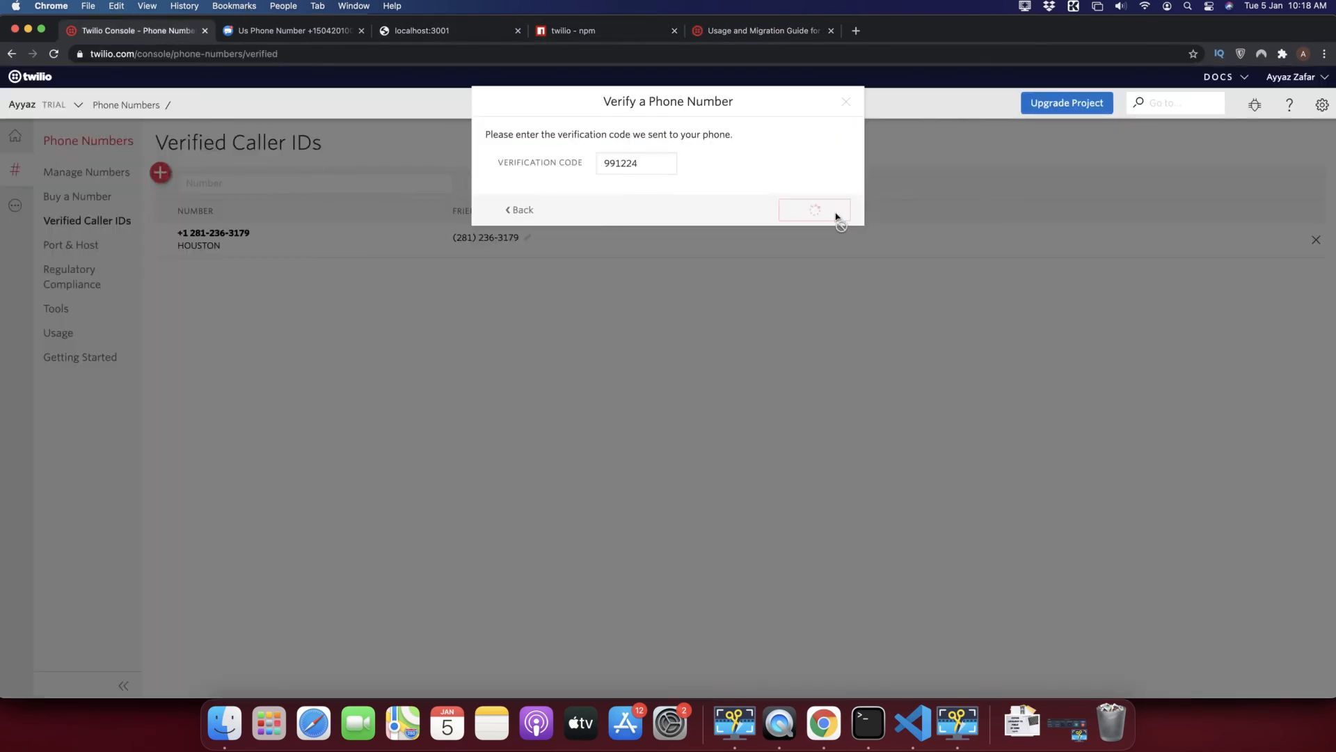
click(813, 209)
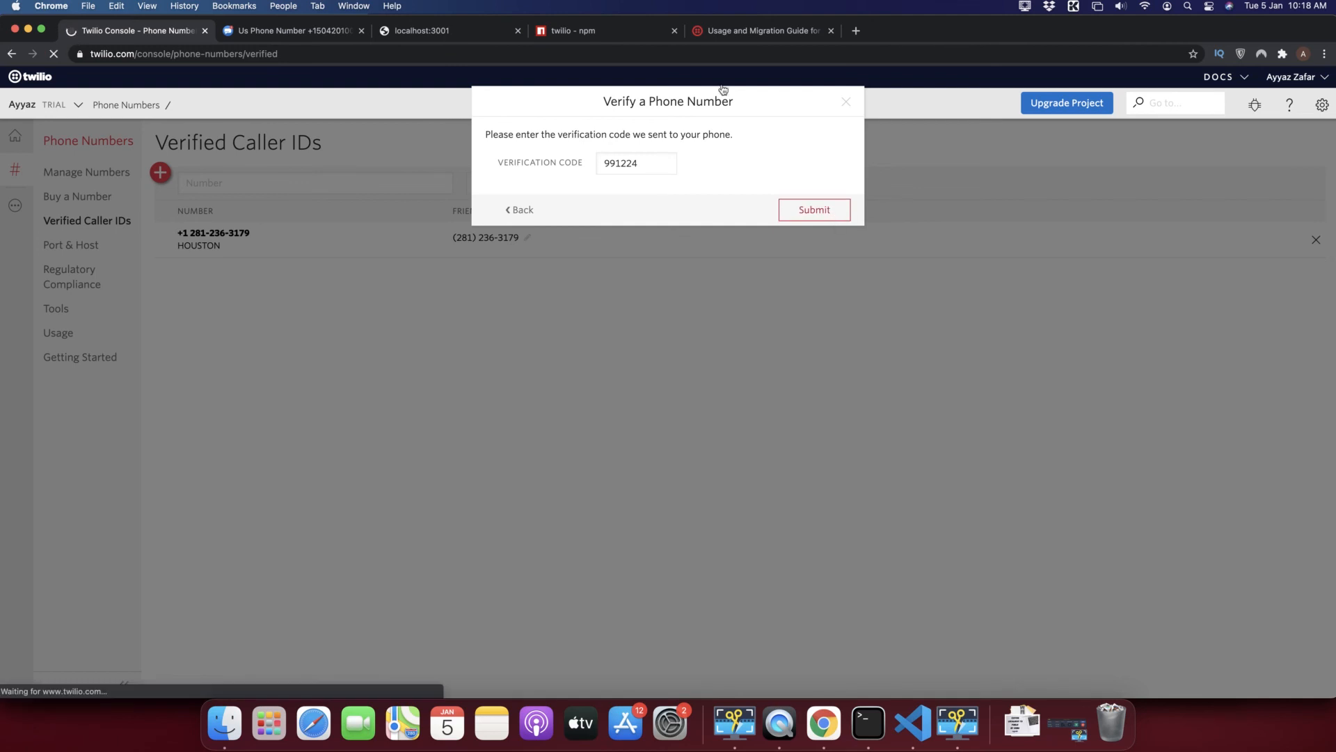
click(813, 209)
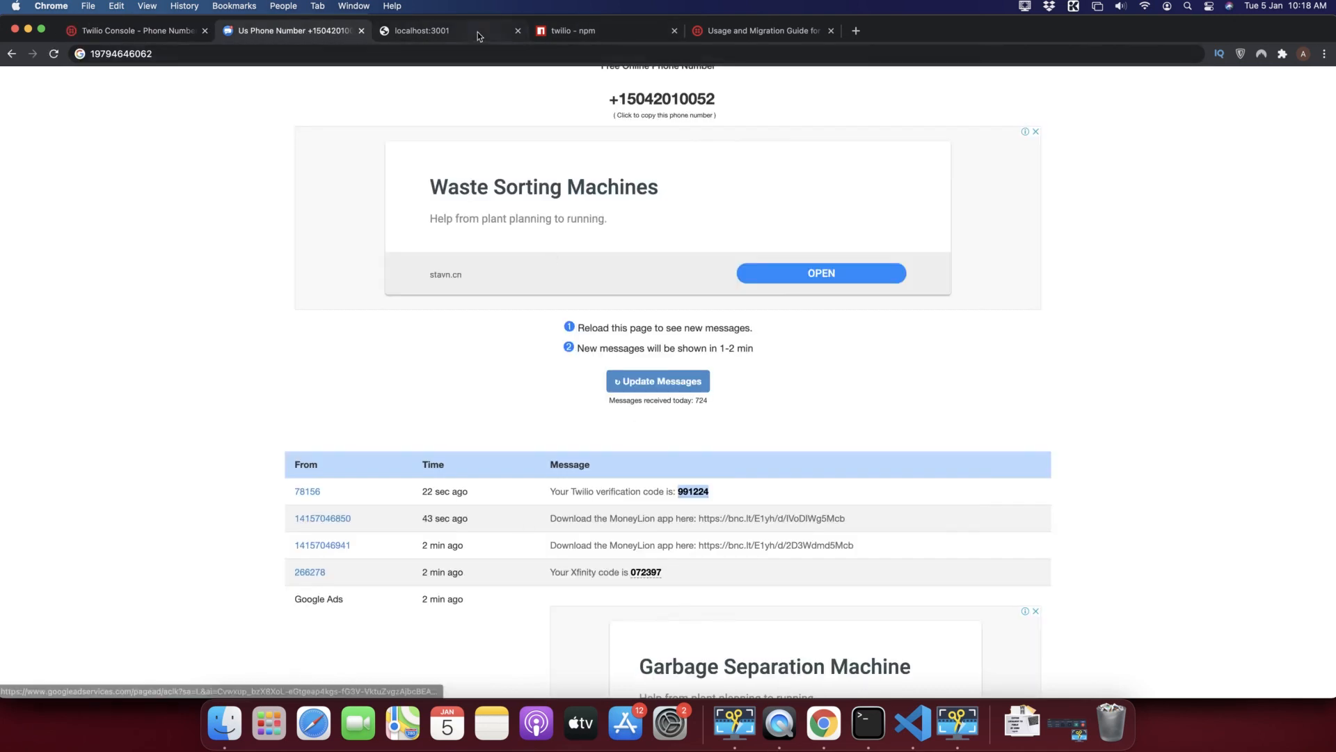
Clear the unverified-number error from the terminal and reload localhost:3001 to resend the SMS
click(421, 31)
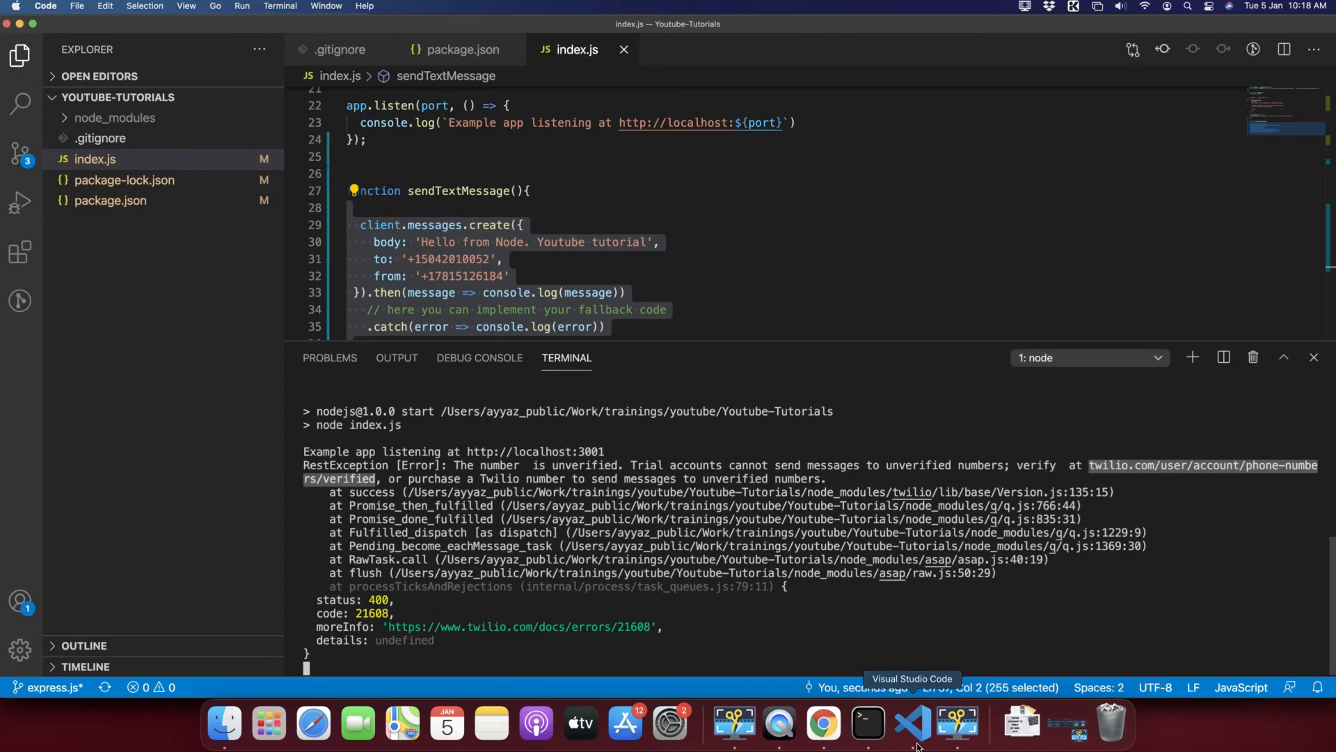
right_click(571, 411)
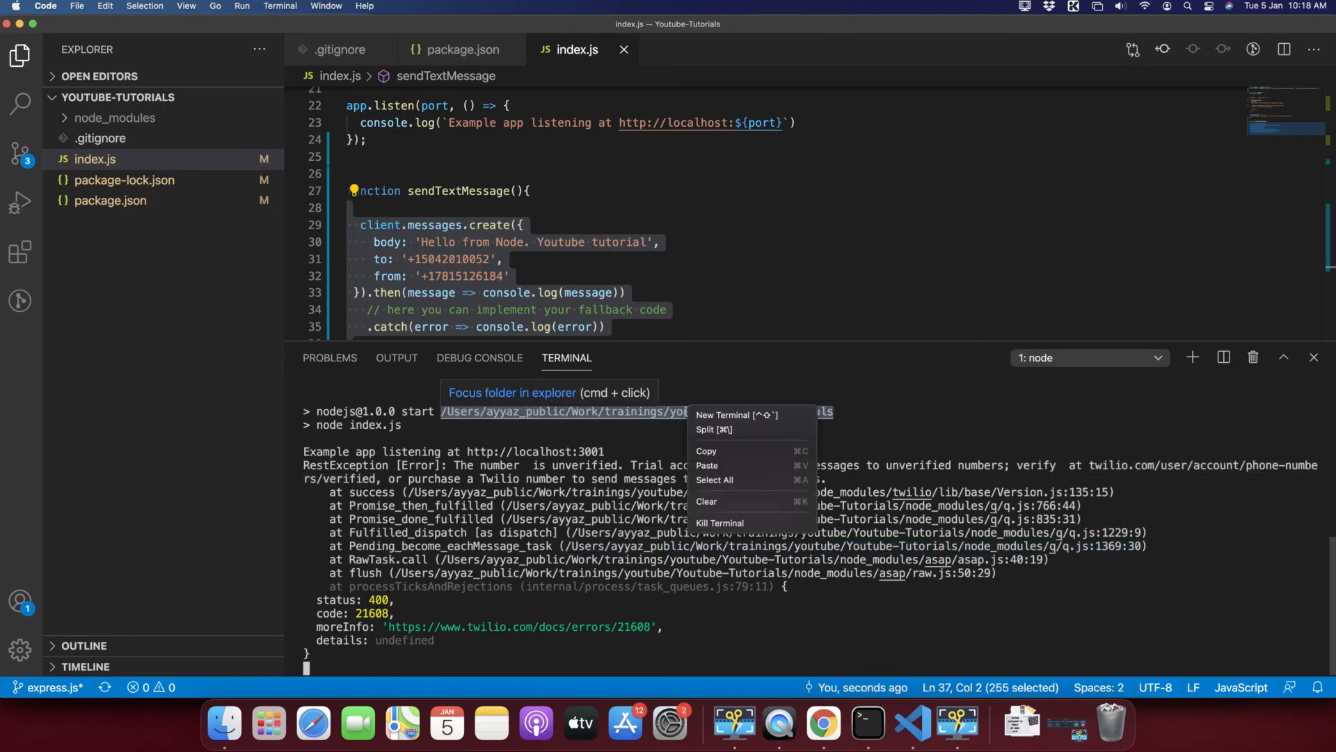
click(707, 504)
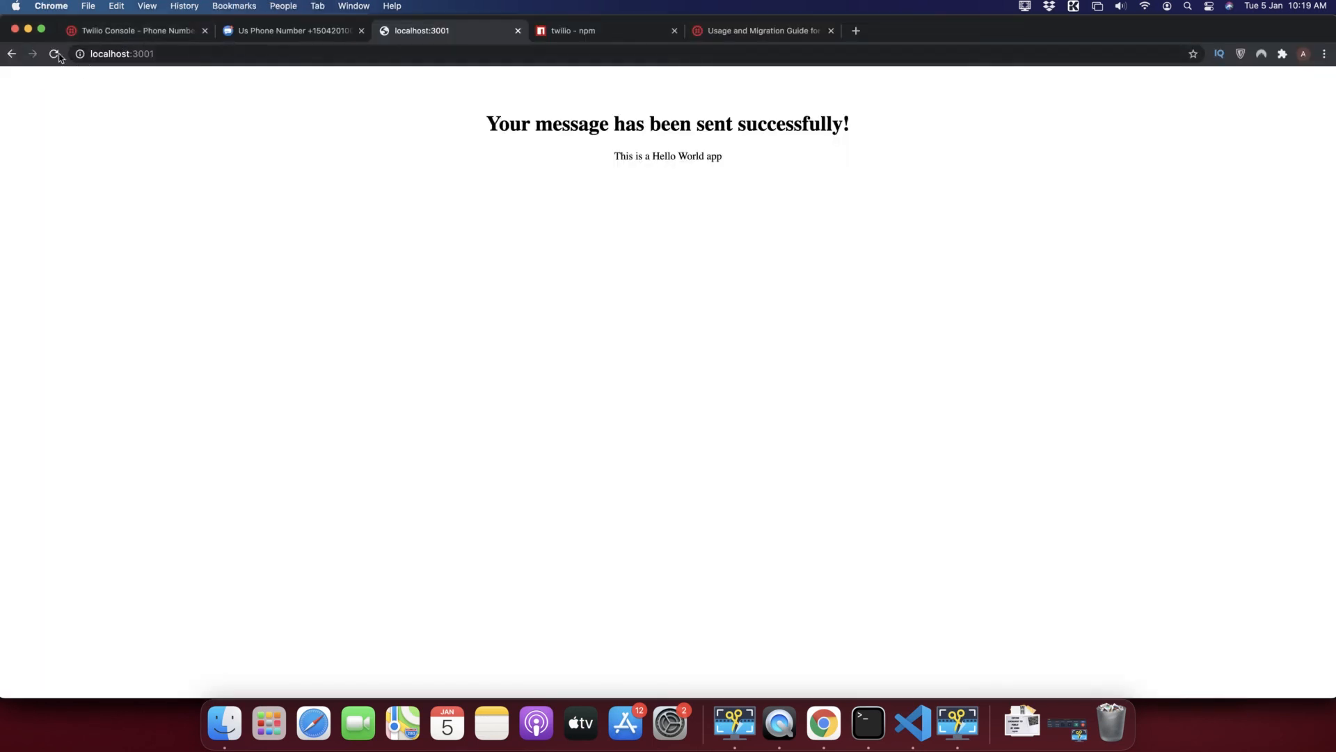
click(53, 54)
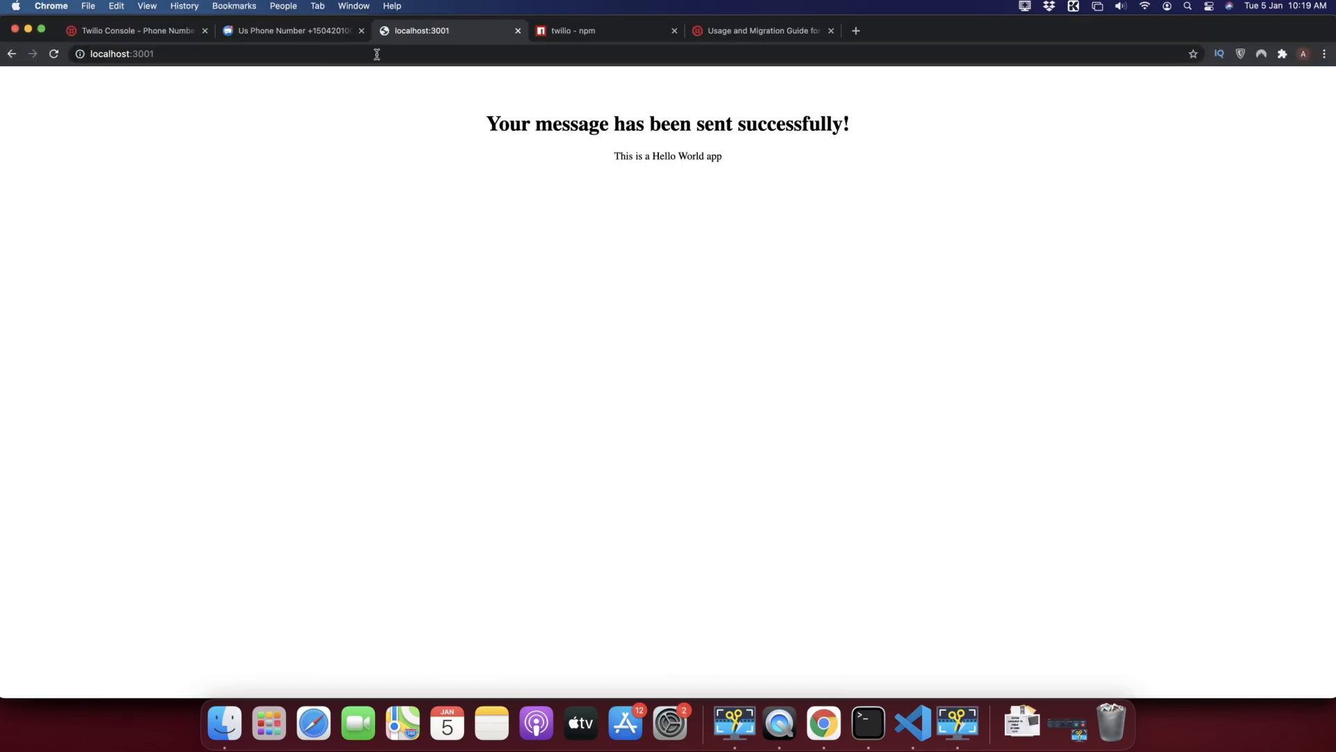
mouse_move(293, 31)
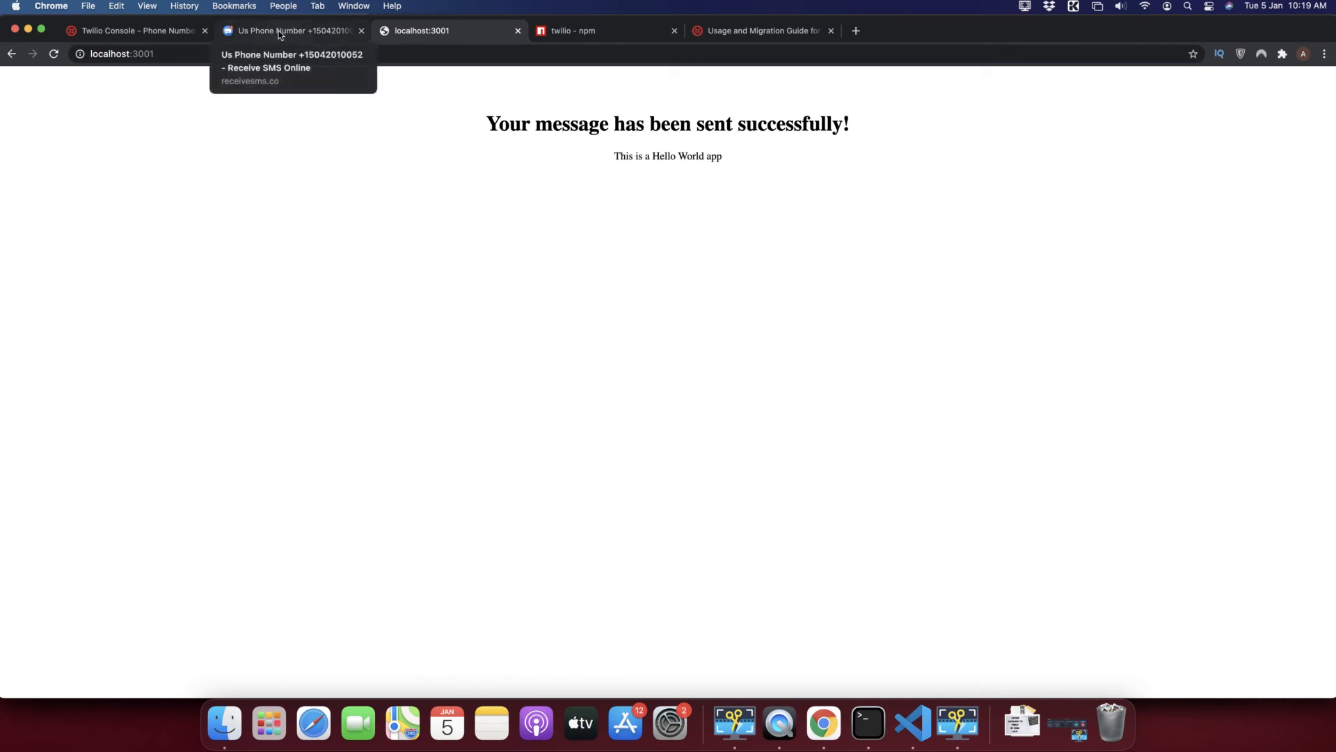
Refresh the ReceiveSMS inbox and scroll to the 'Hello from Node. Youtube tutorial' message
click(292, 30)
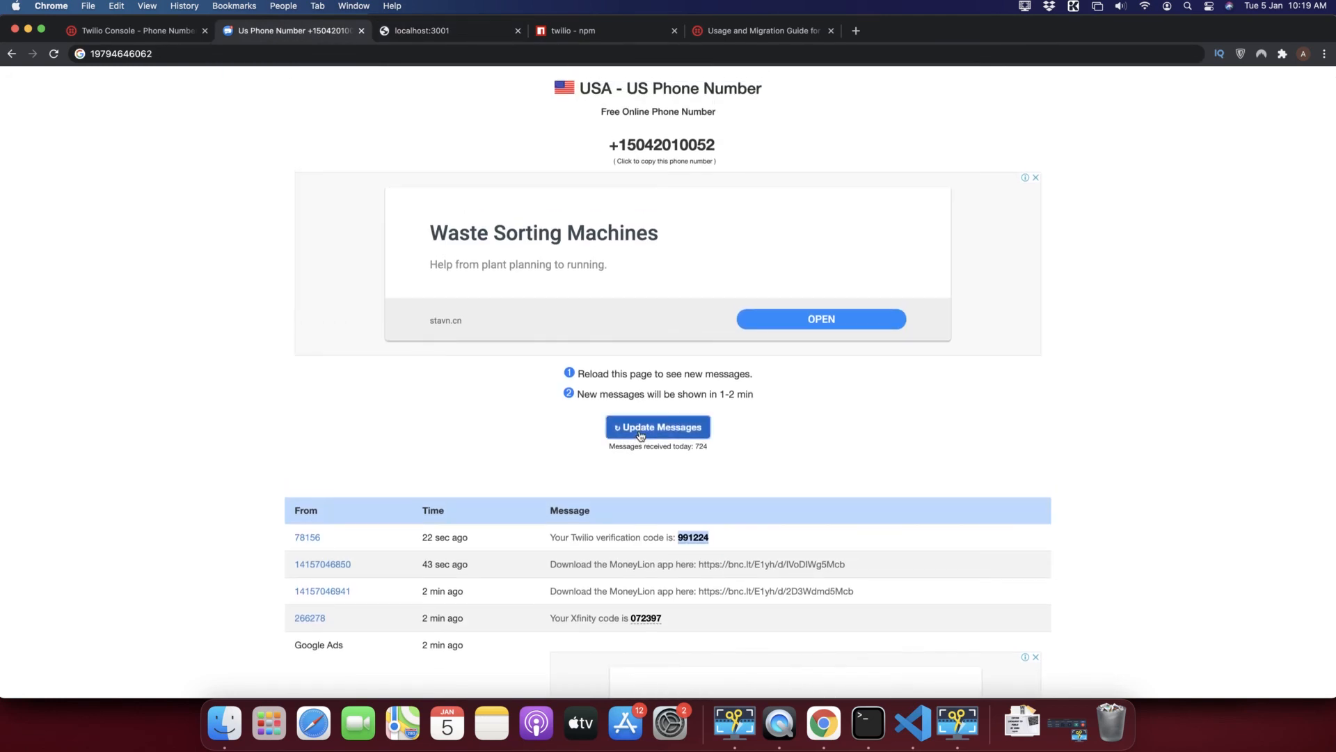
click(657, 426)
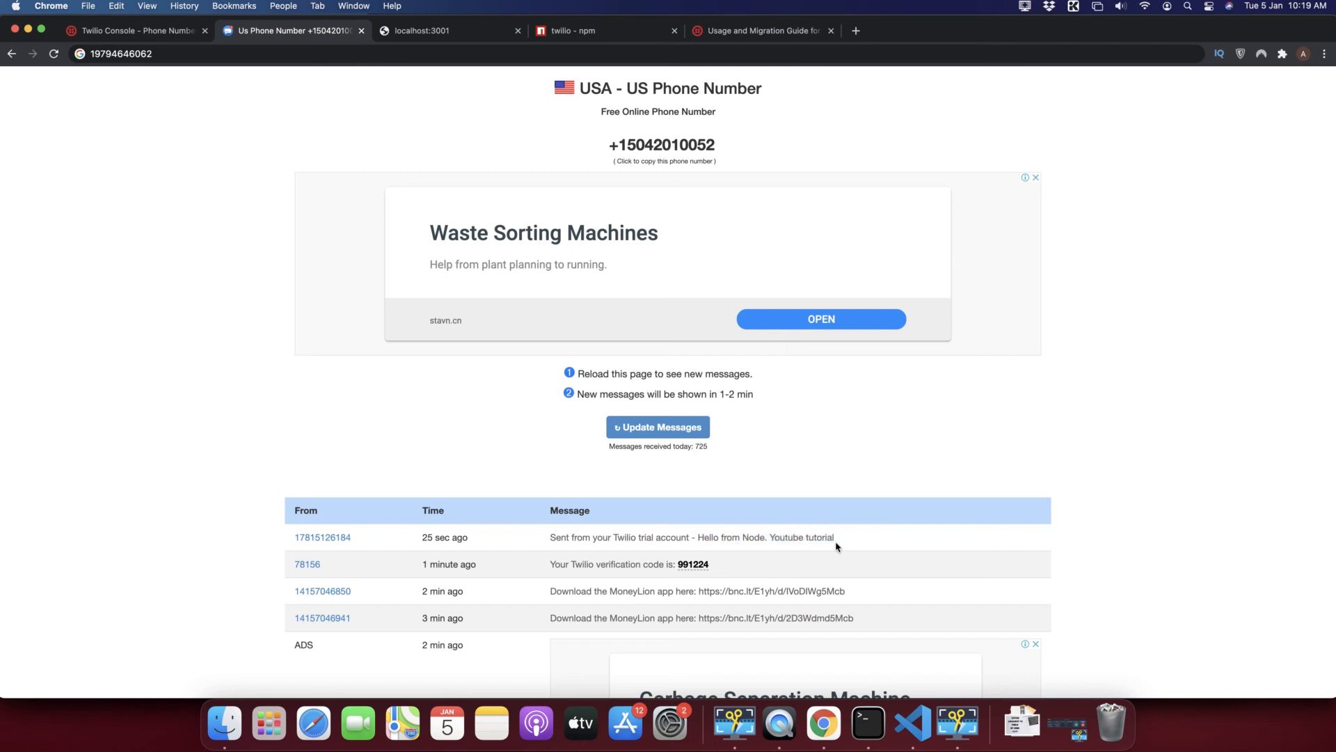
scroll(down, 3)
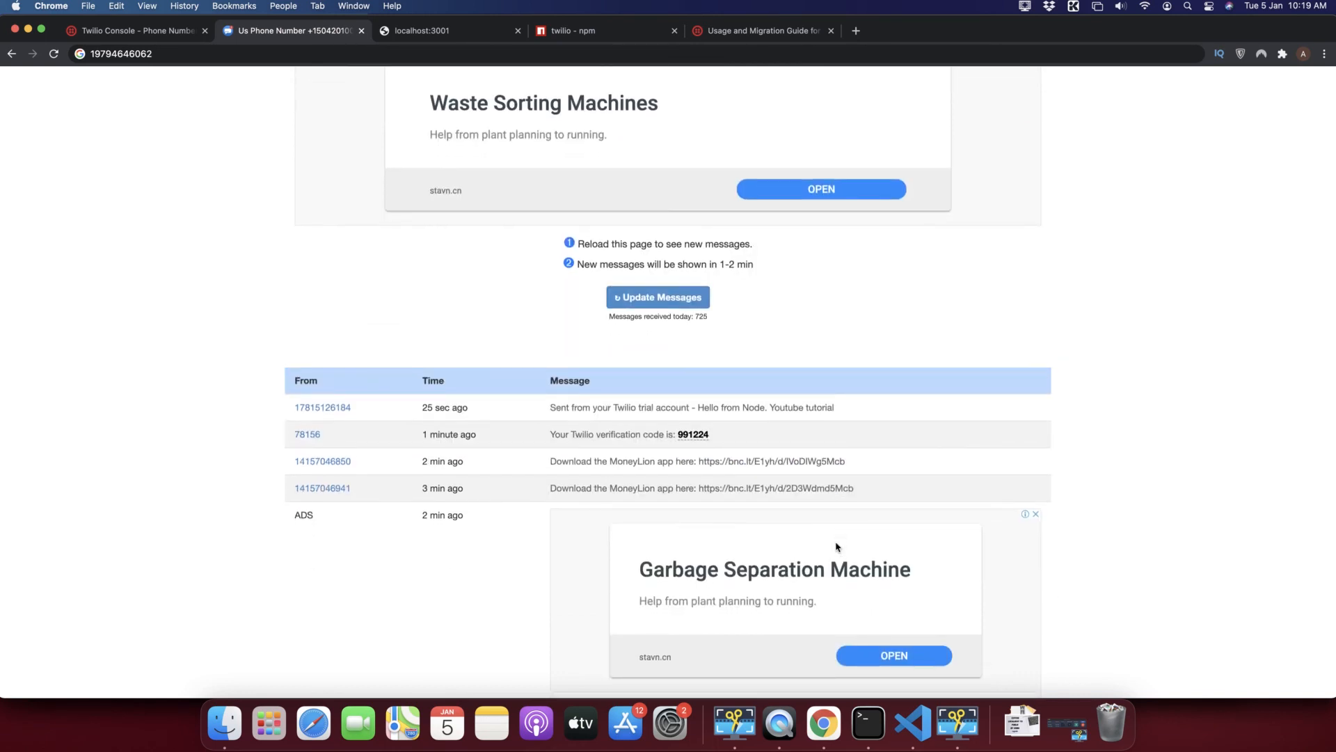
mouse_move(546, 418)
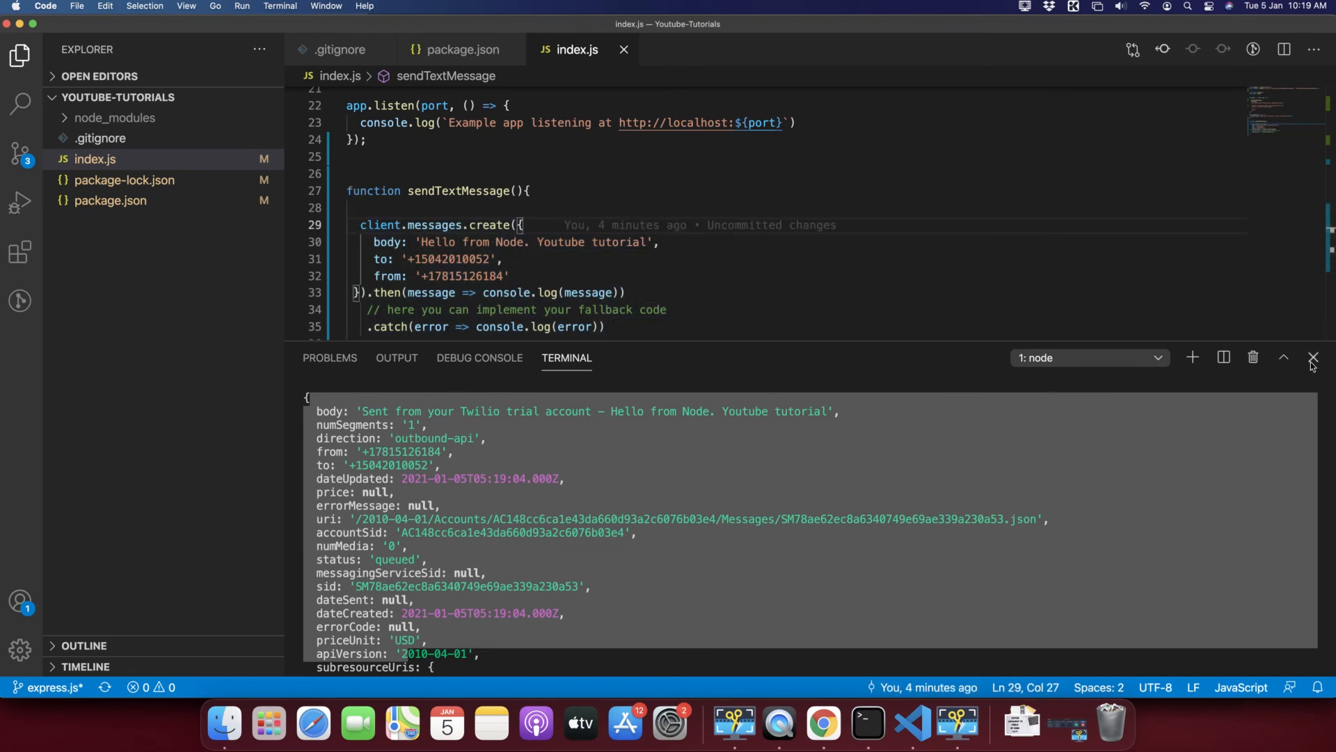
Close the terminal showing the queued message object and return to index.js
click(1313, 358)
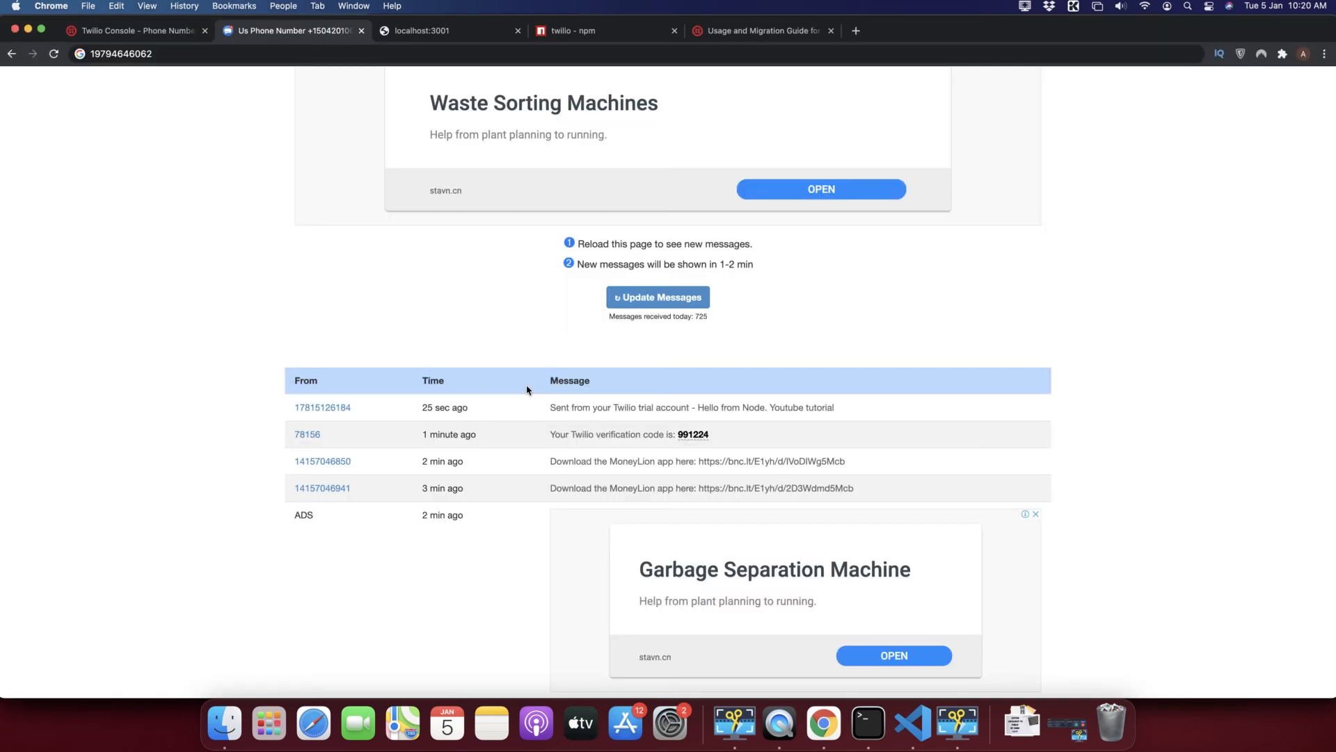
mouse_move(633, 381)
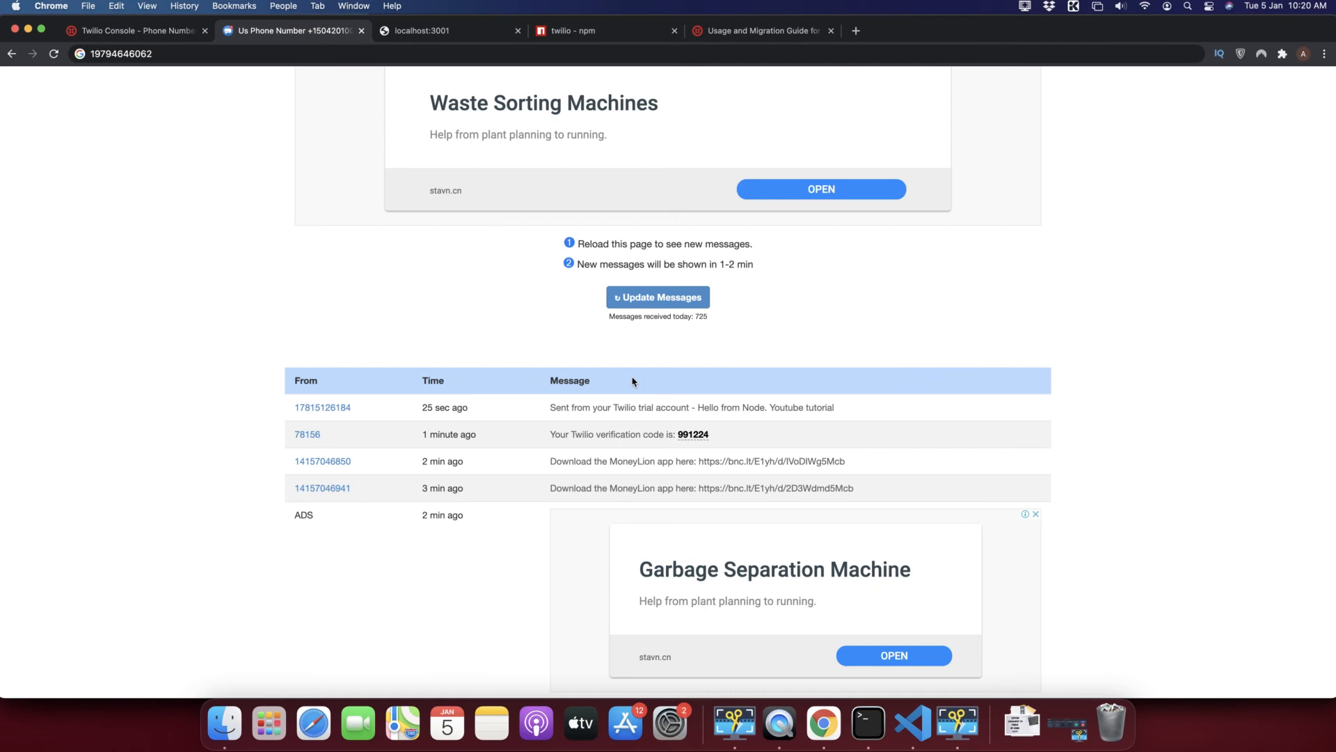
mouse_move(696, 377)
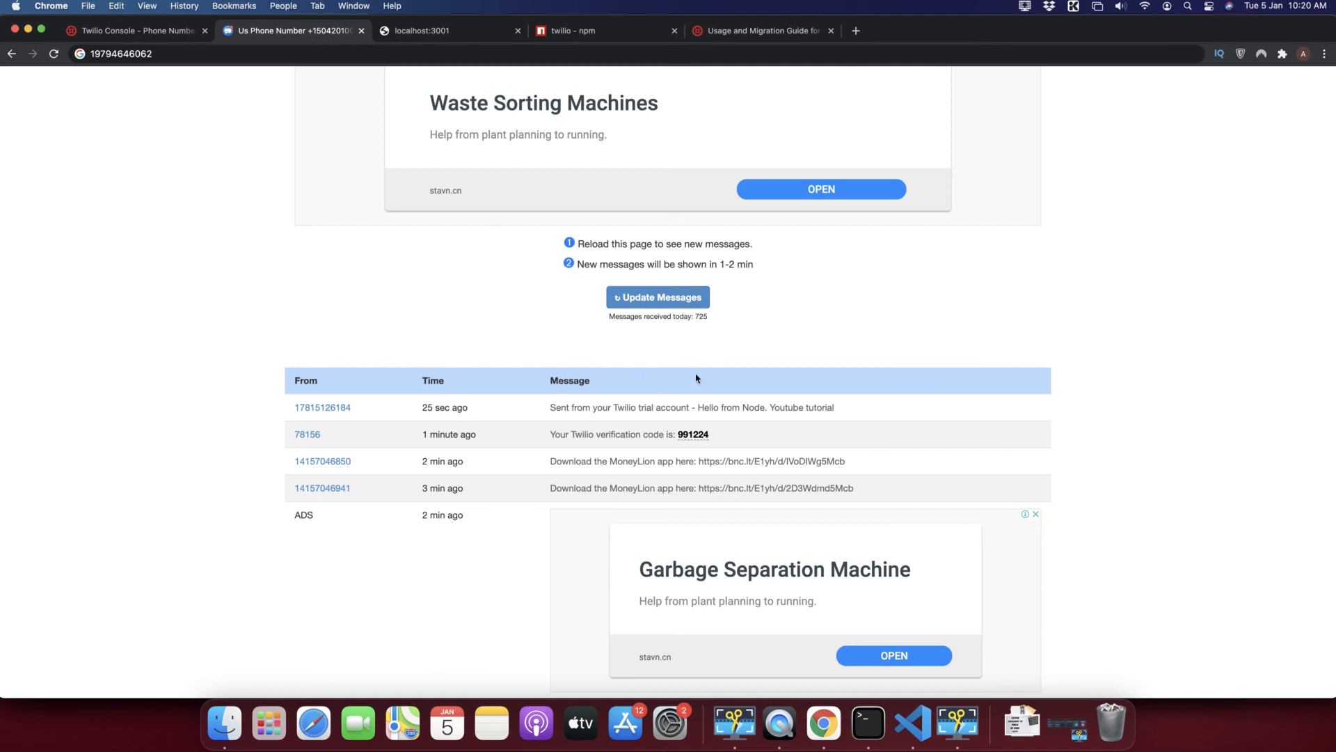
click(911, 723)
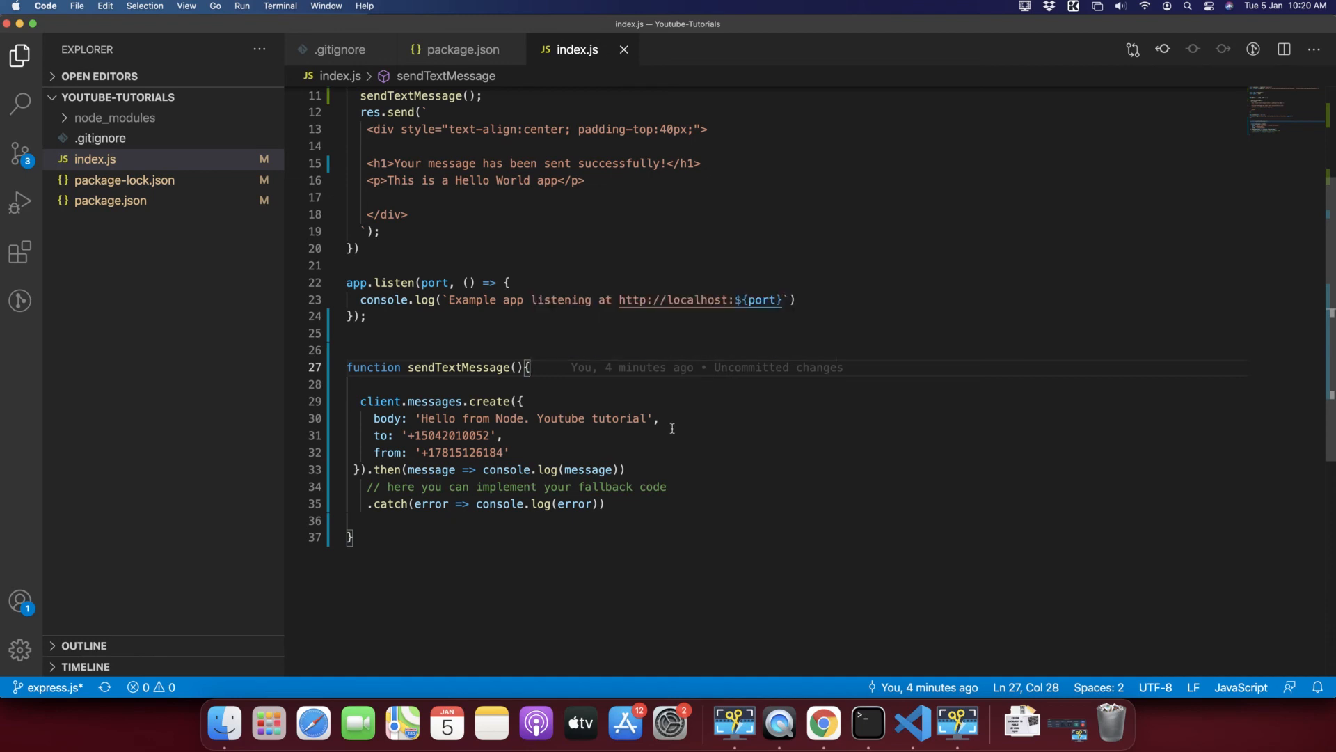